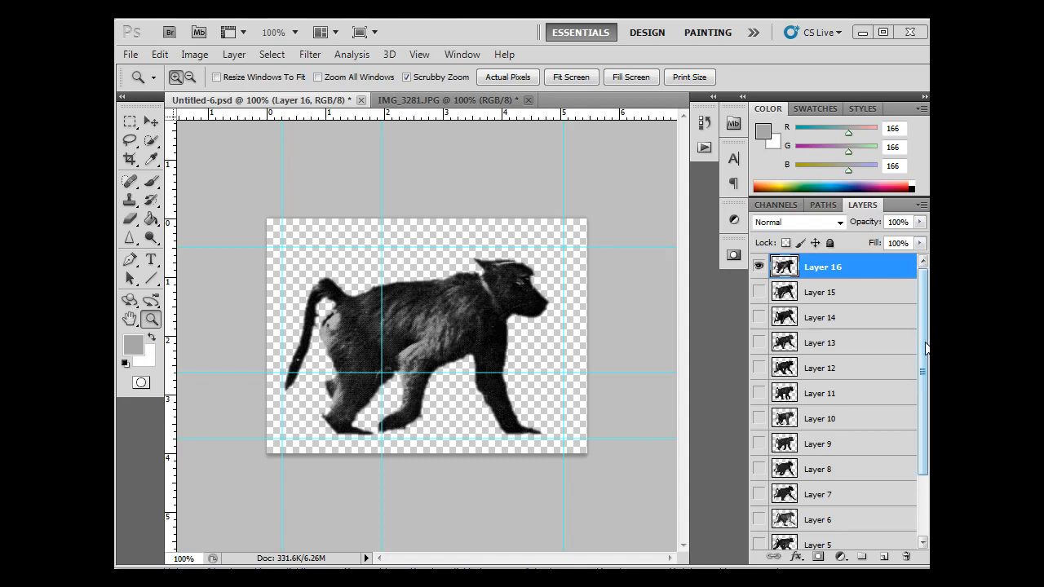
Step: Scroll the Layers panel down to reach the red Layer 17 at the bottom
{"action": "scroll", "scroll_direction": "down", "scroll_amount": 3}
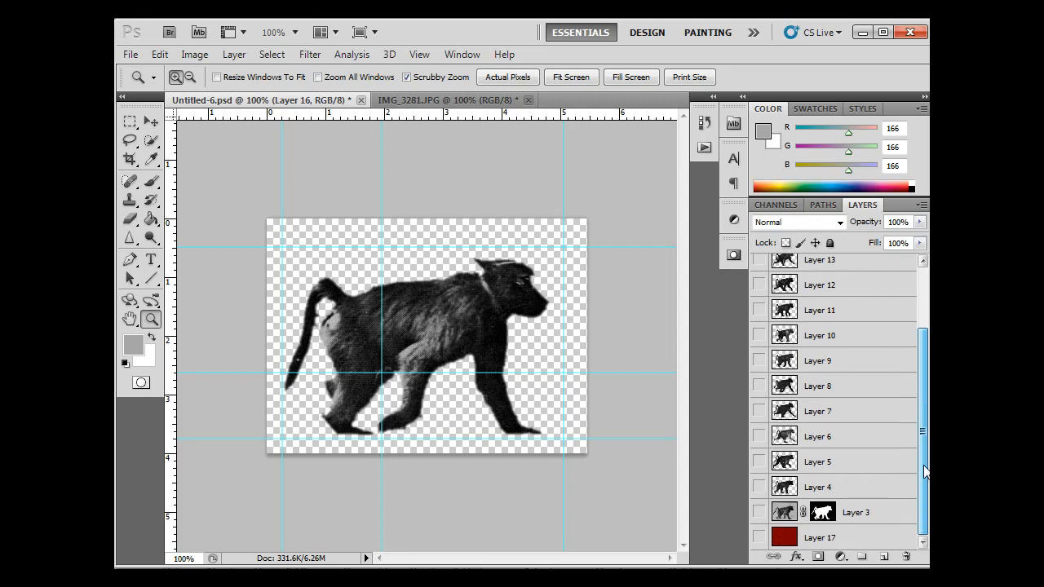
{"action": "scroll", "scroll_direction": "up", "scroll_amount": 3}
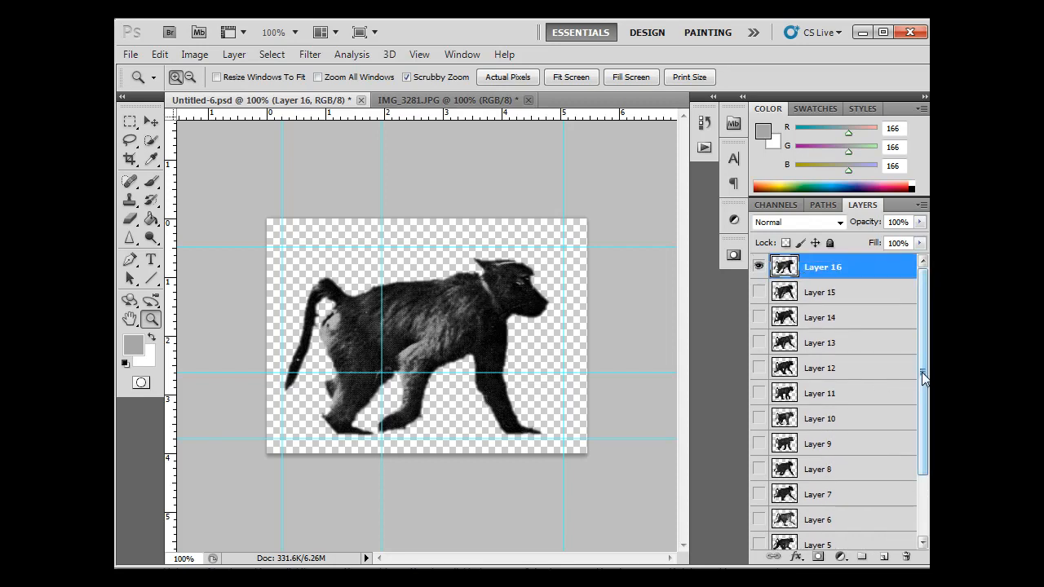
{"action": "scroll", "scroll_direction": "down", "scroll_amount": 3}
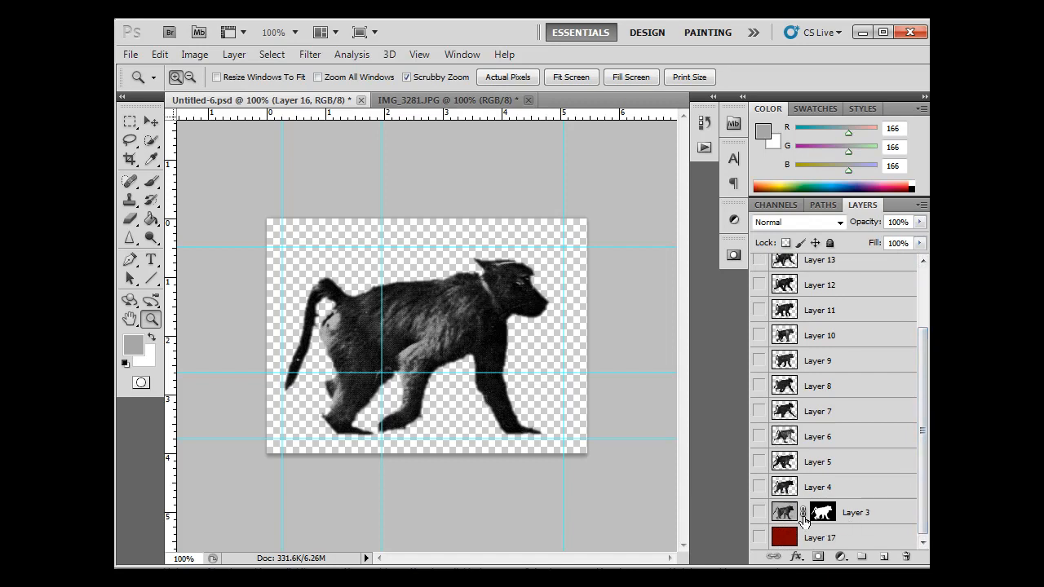
{"action": "mouse_move", "coordinate": [870, 539]}
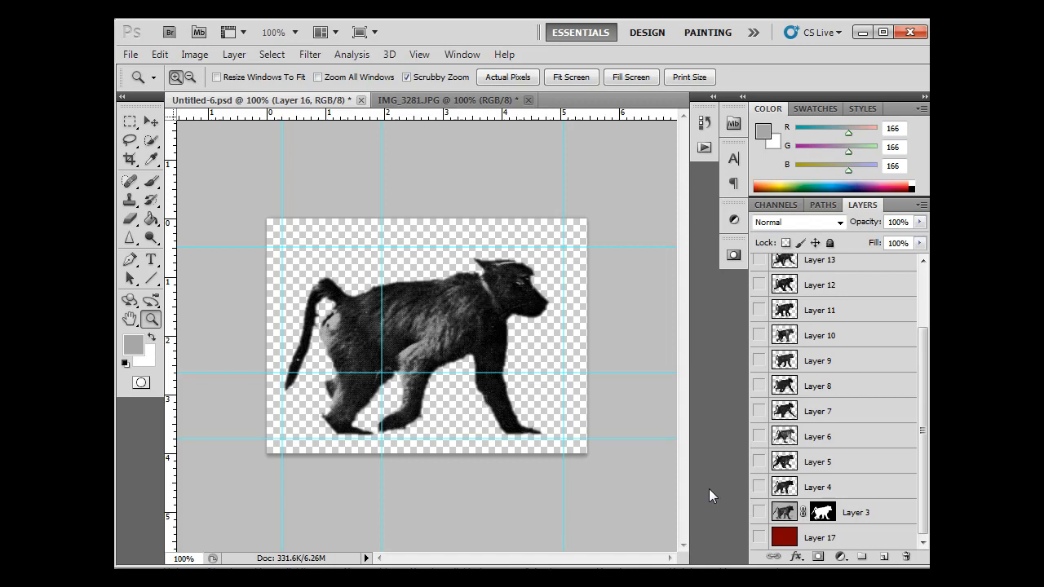
{"action": "mouse_move", "coordinate": [871, 494]}
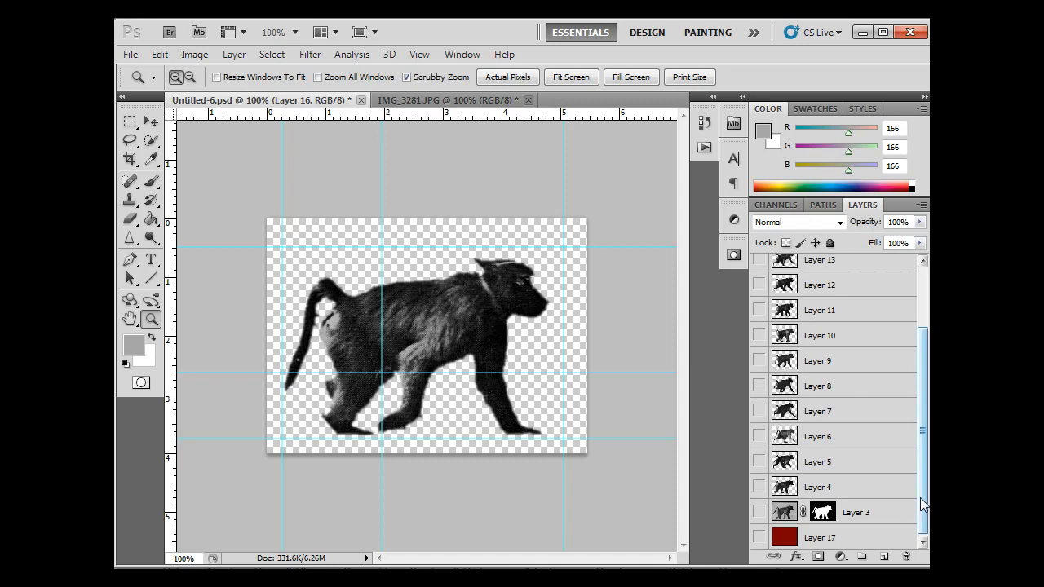
{"action": "scroll", "scroll_direction": "up", "scroll_amount": 3}
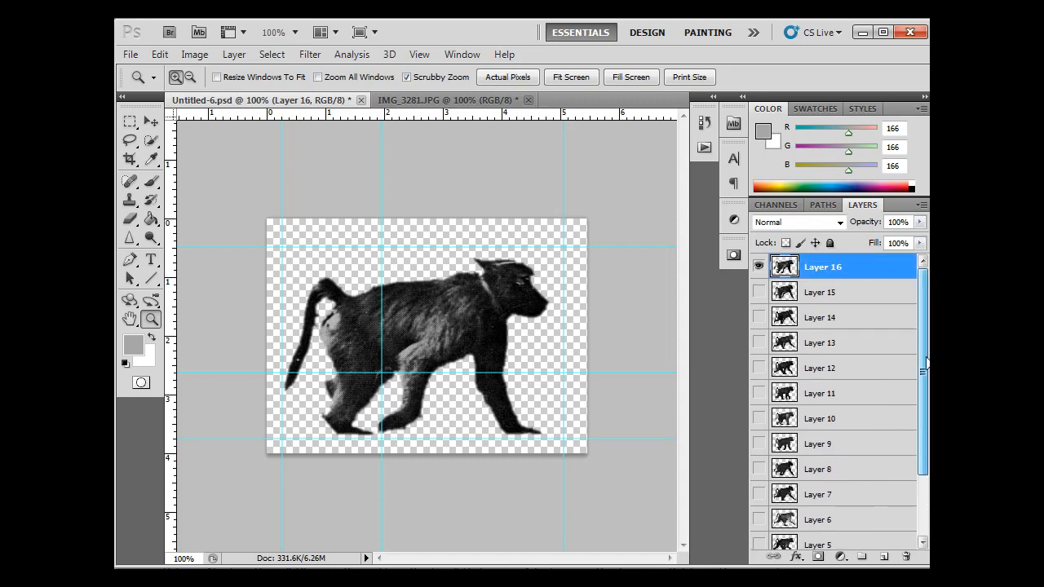
{"action": "scroll", "scroll_direction": "down", "scroll_amount": 3}
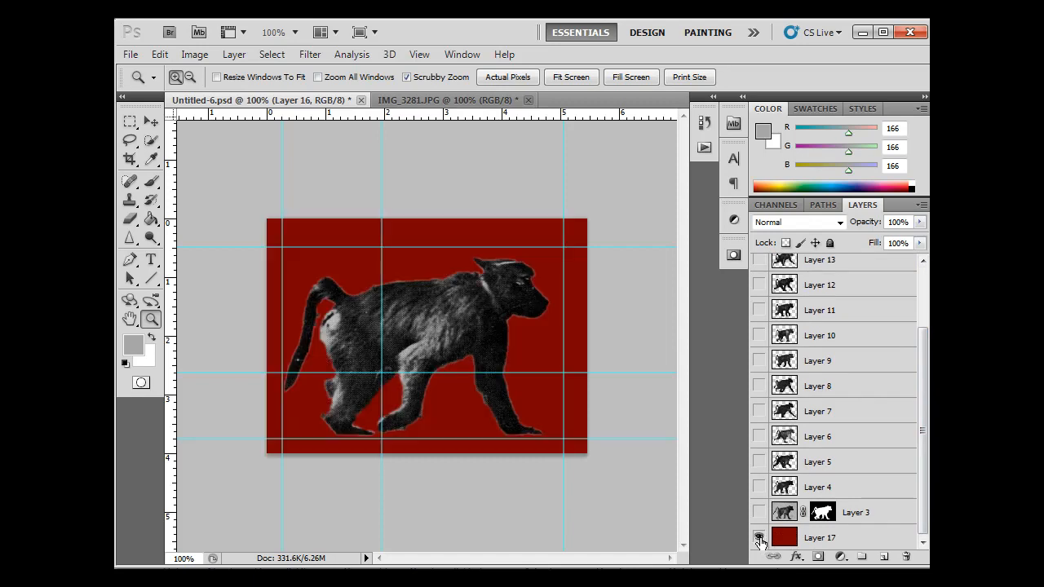
{"action": "mouse_move", "coordinate": [758, 538]}
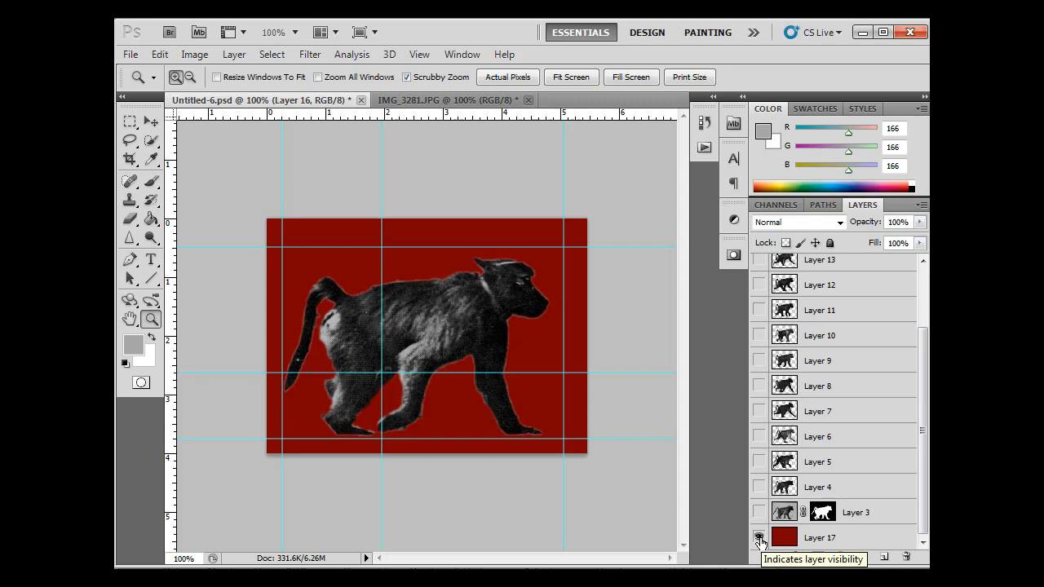
Step: Show the red Layer 17 and add an empty Layer 18 above it
{"action": "left_click", "coordinate": [759, 537]}
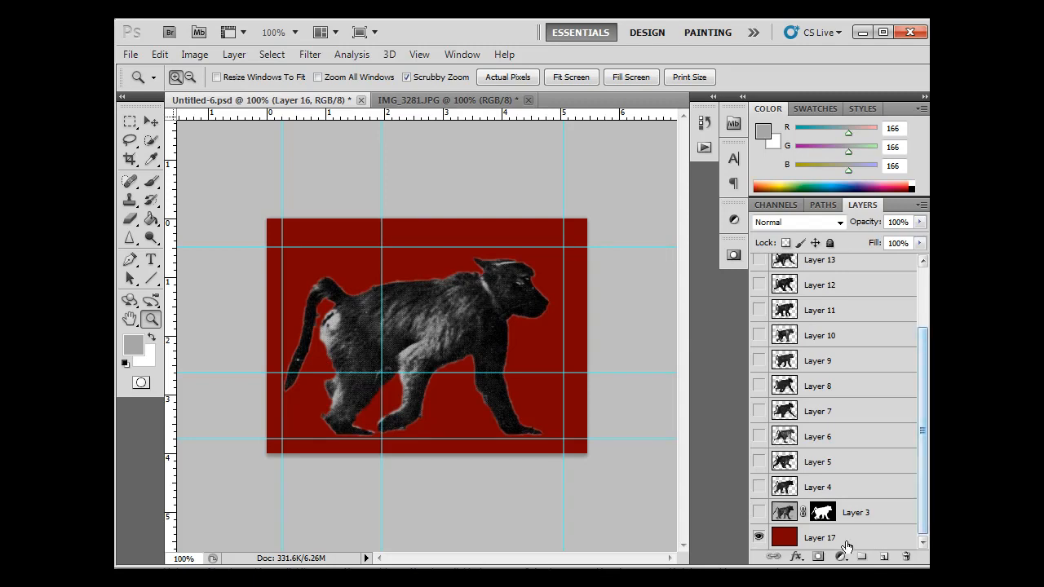
{"action": "left_click", "coordinate": [884, 556]}
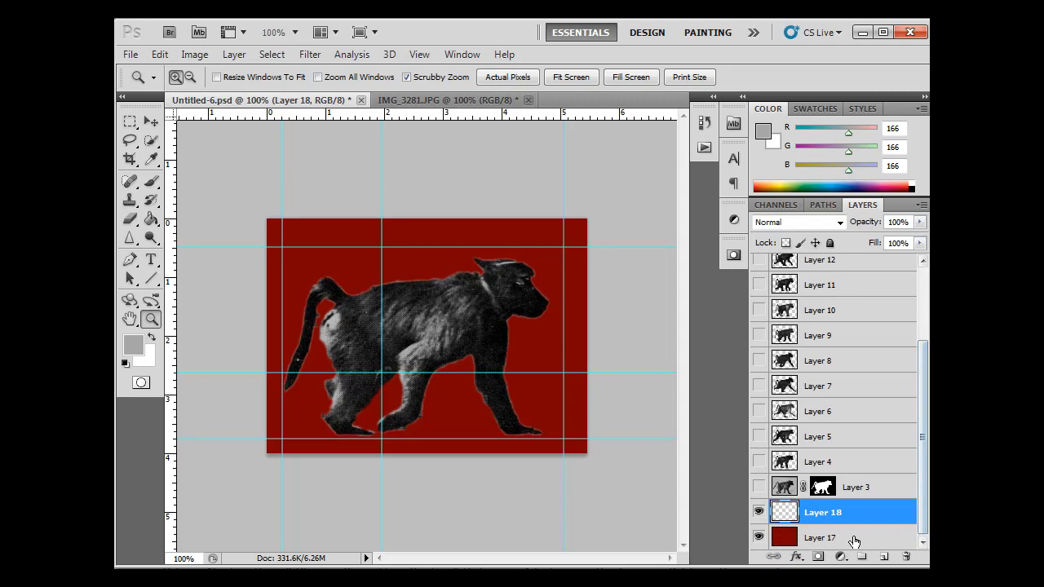
{"action": "left_click", "coordinate": [822, 538]}
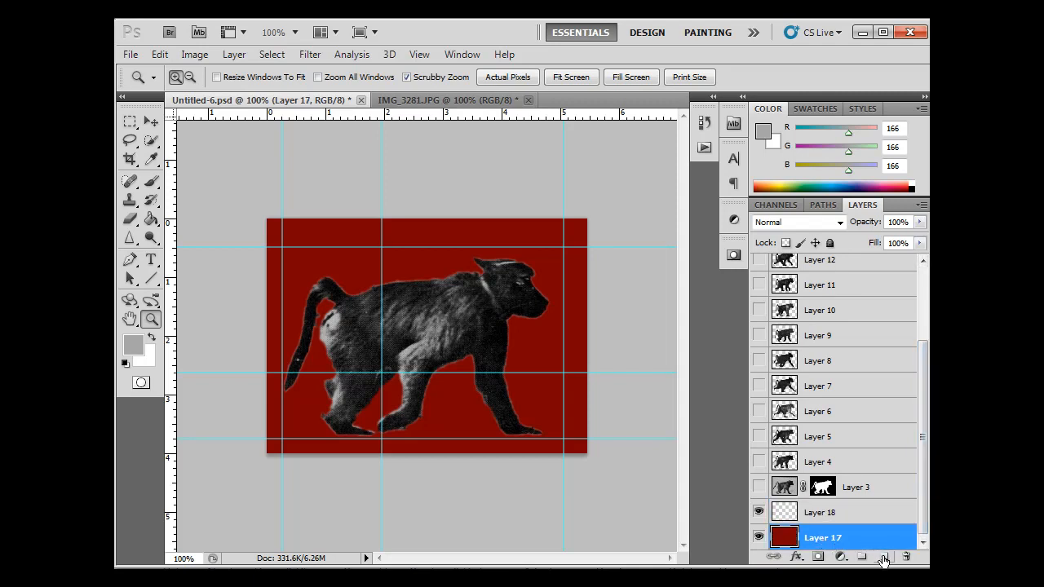
{"action": "left_click", "coordinate": [823, 513]}
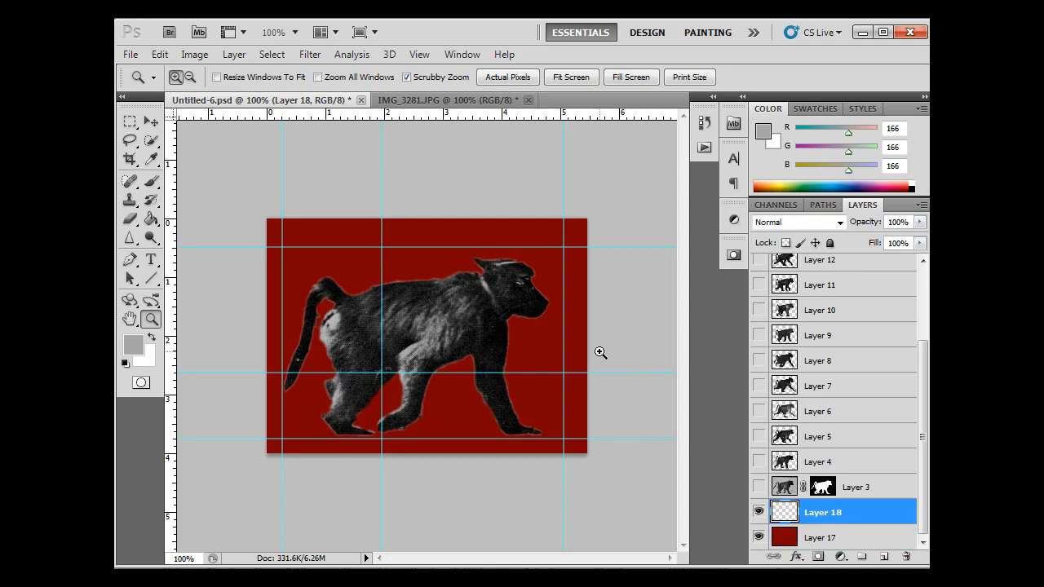
{"action": "mouse_move", "coordinate": [220, 114]}
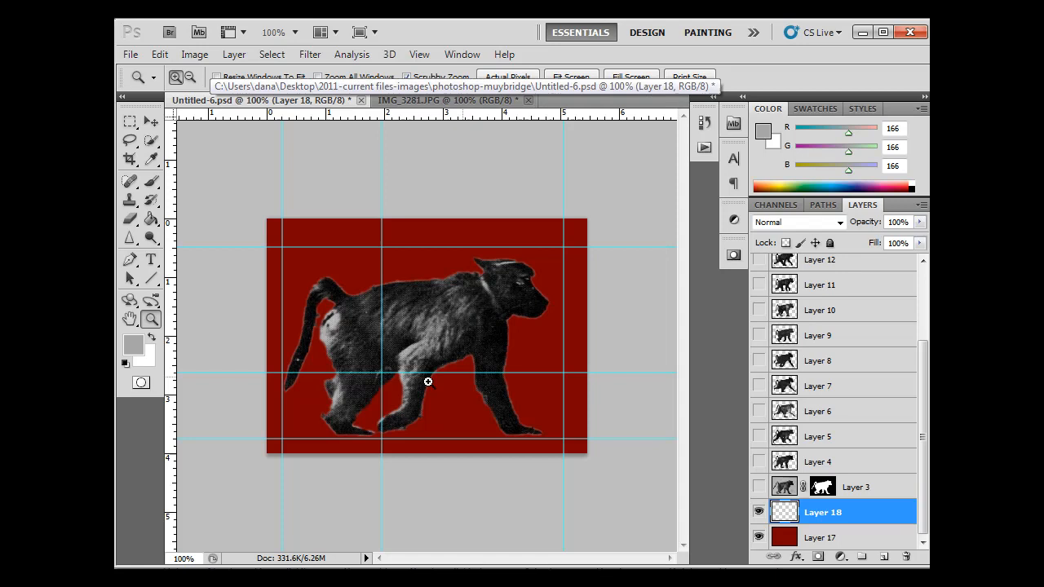
Step: Switch to the Move tool and browse the Image menu without choosing anything
{"action": "left_click", "coordinate": [130, 123]}
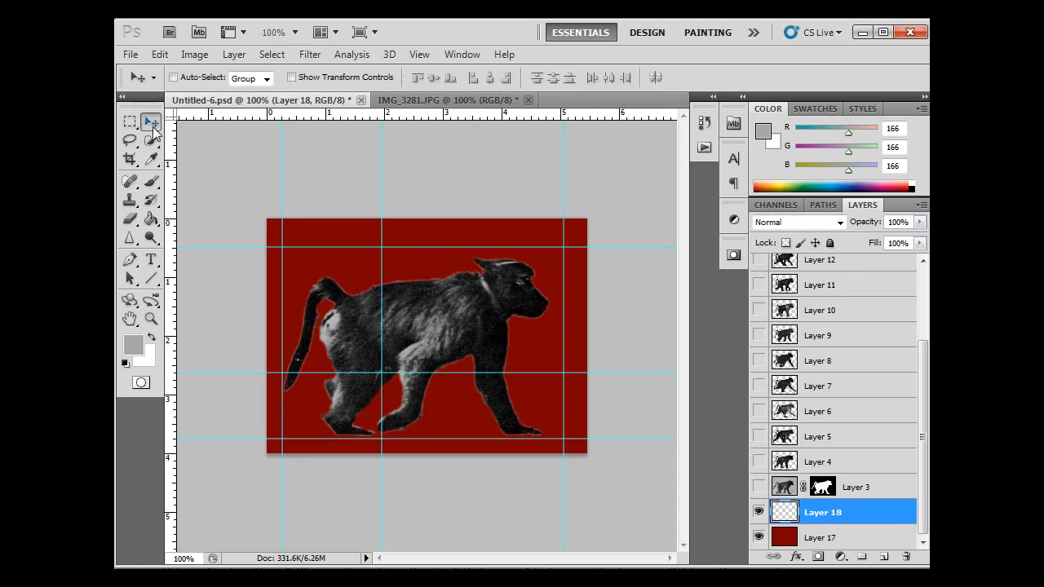
{"action": "left_click", "coordinate": [194, 54]}
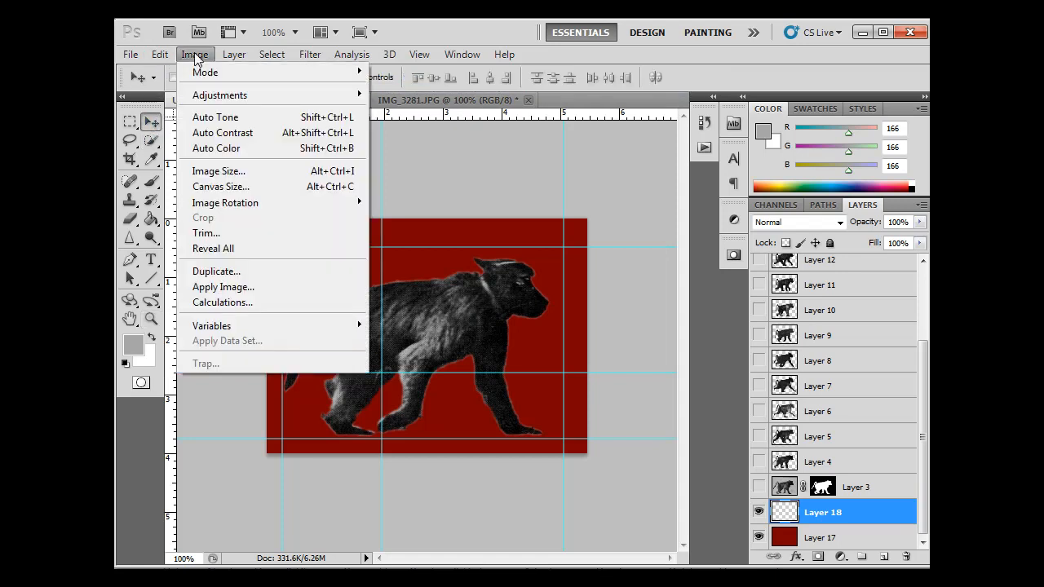
{"action": "left_click", "coordinate": [218, 171]}
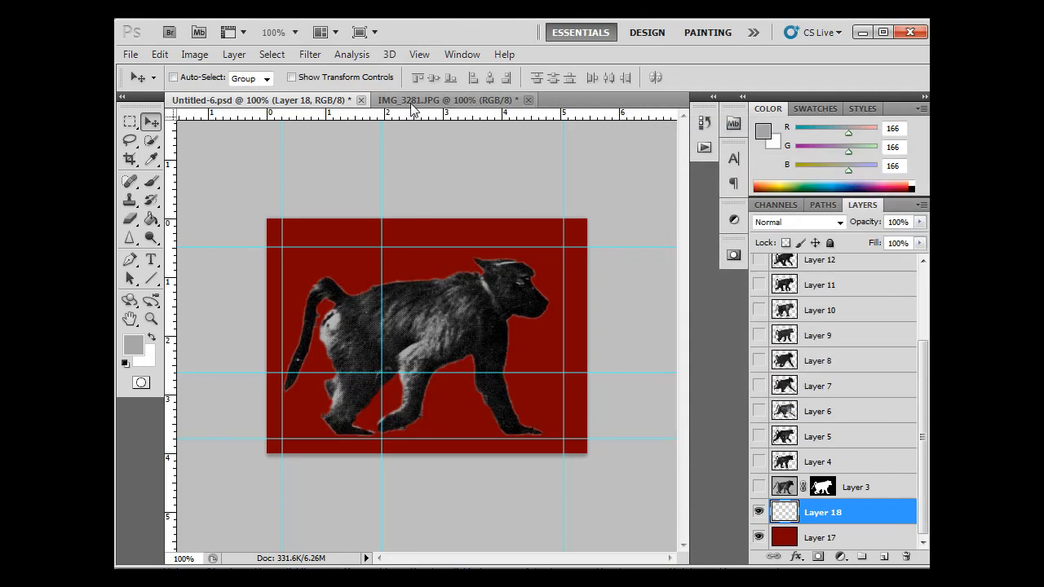
Step: Resize IMG_3281.JPG to 428×285 pixels with proportions constrained
{"action": "left_click", "coordinate": [445, 99]}
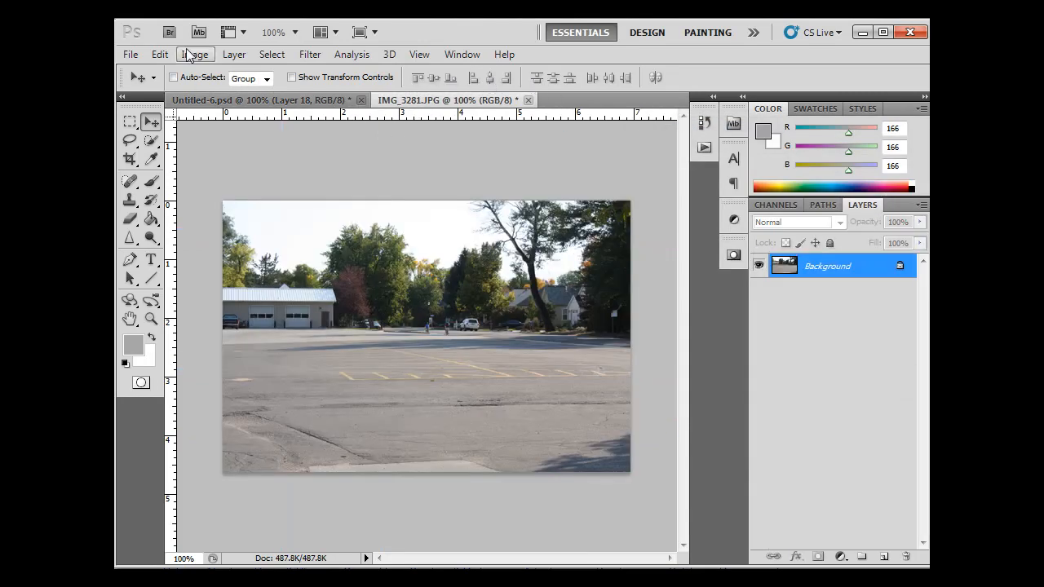
{"action": "left_click", "coordinate": [194, 53]}
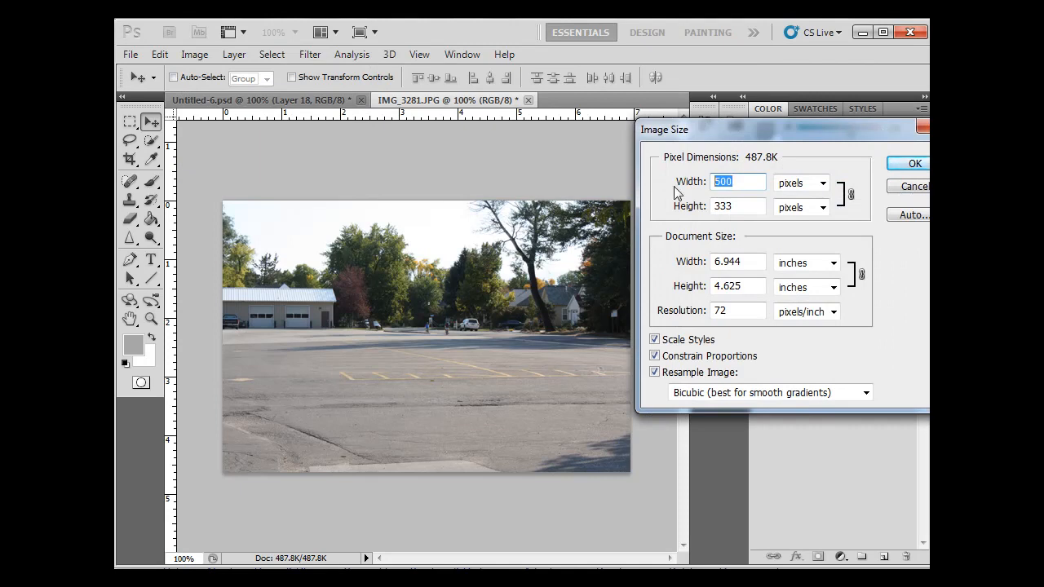
{"action": "type", "text": "400"}
{"action": "left_click", "coordinate": [739, 205]}
{"action": "type", "text": "285"}
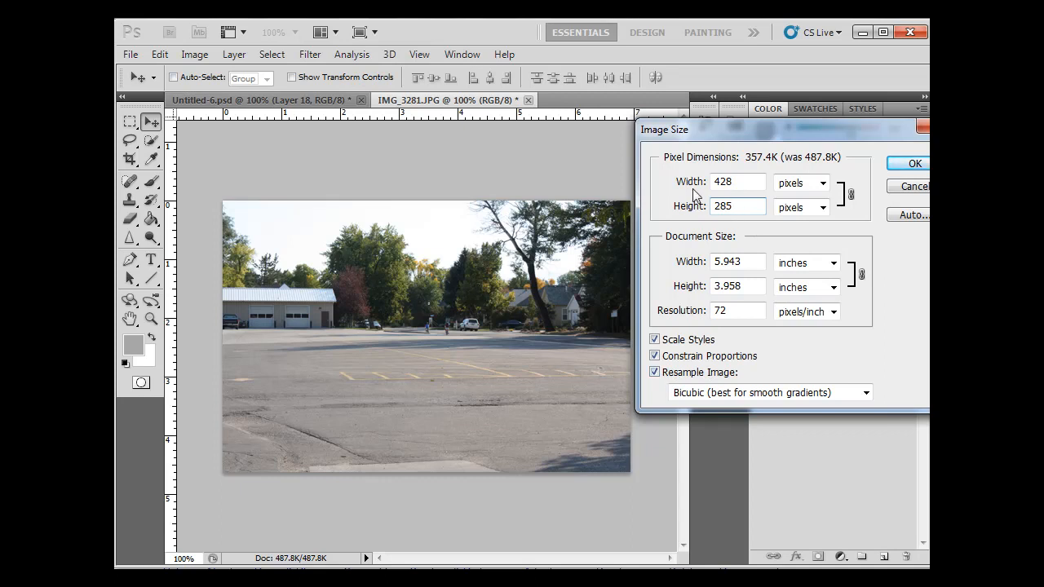
{"action": "mouse_move", "coordinate": [725, 330]}
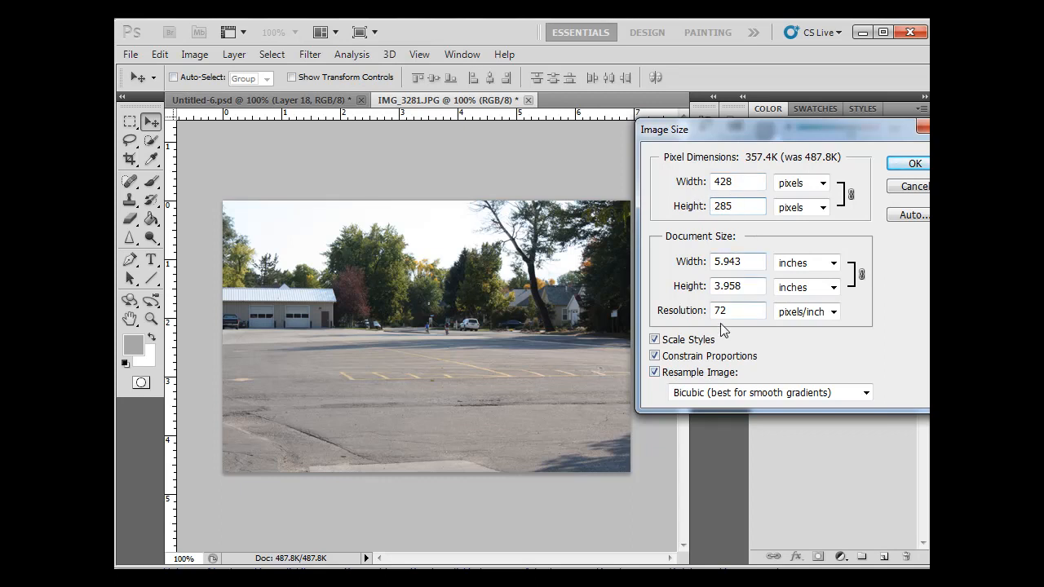
{"action": "mouse_move", "coordinate": [897, 216]}
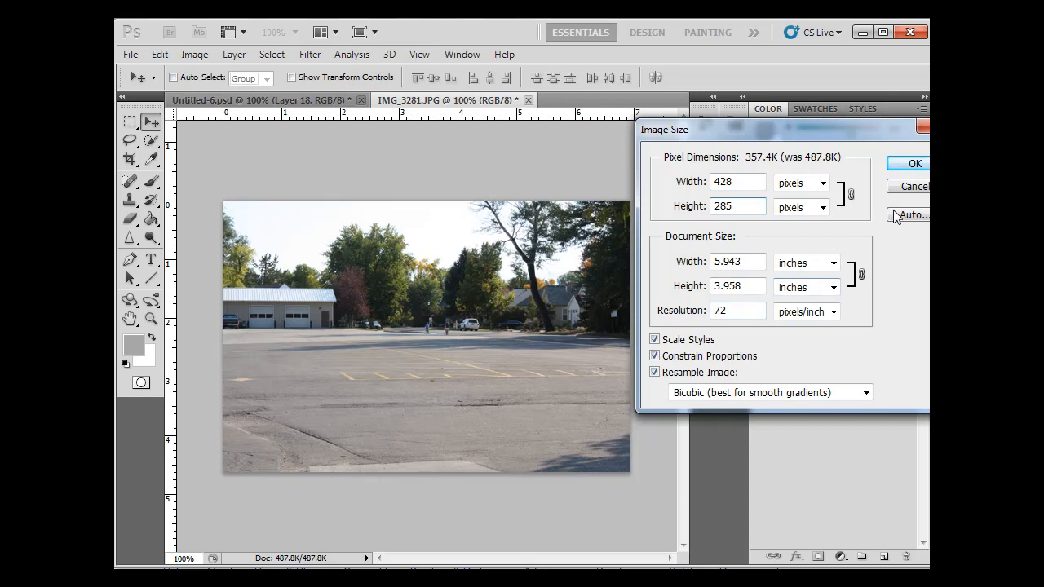
{"action": "left_click", "coordinate": [914, 163]}
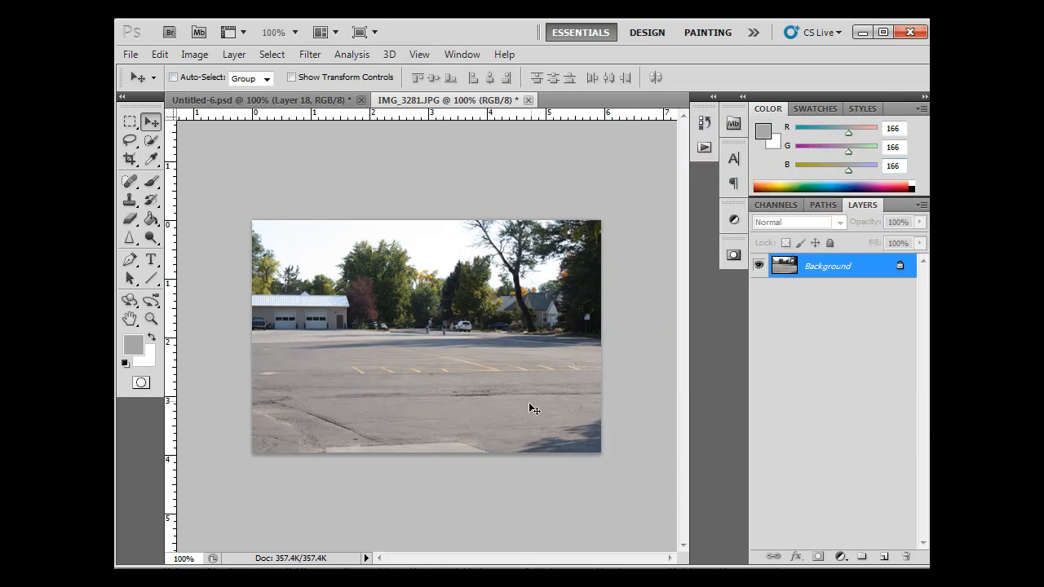
{"action": "mouse_move", "coordinate": [469, 255]}
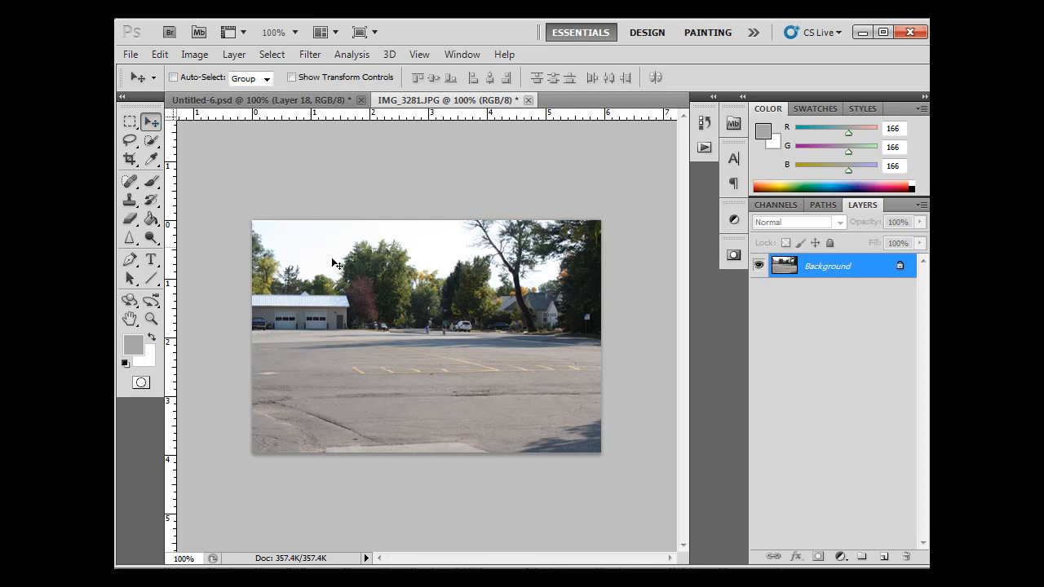
{"action": "mouse_move", "coordinate": [473, 343]}
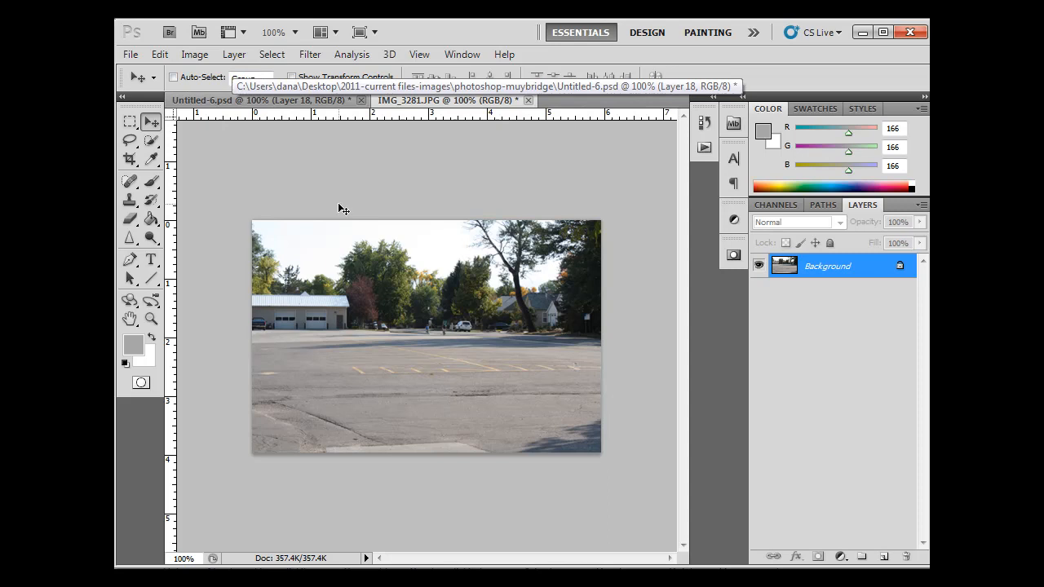
{"action": "mouse_move", "coordinate": [129, 120]}
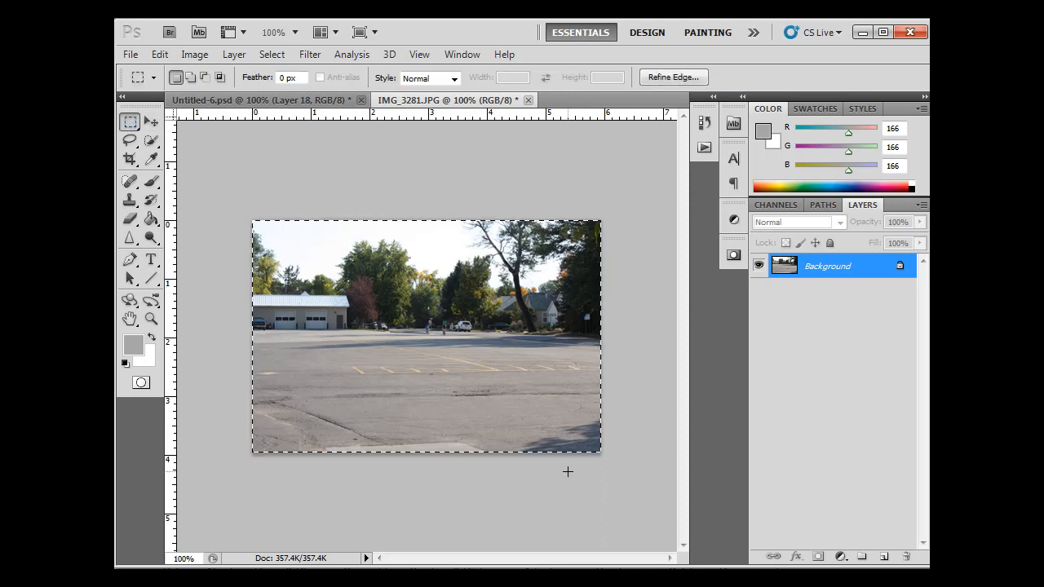
{"action": "mouse_move", "coordinate": [302, 159]}
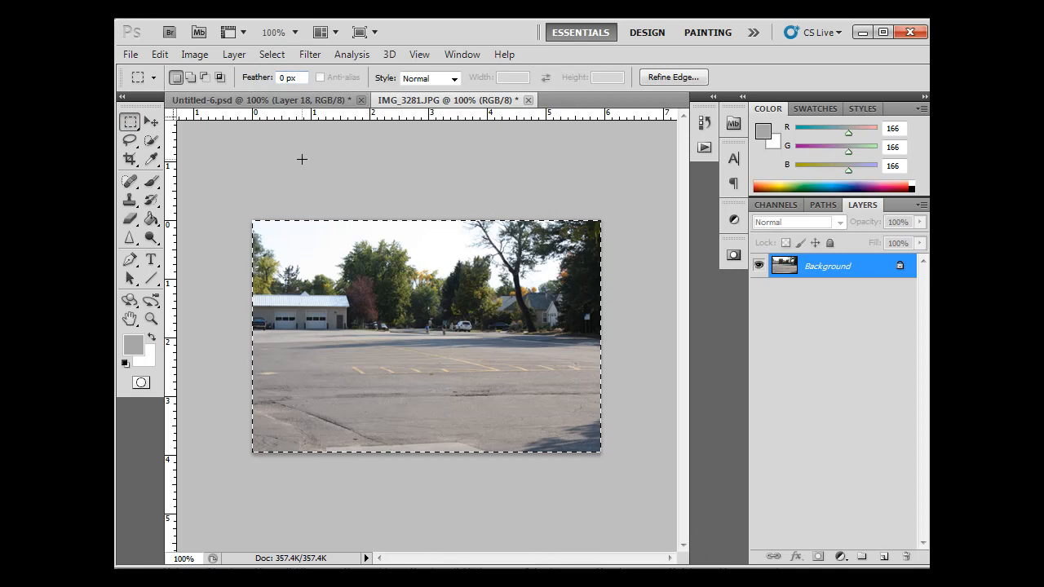
{"action": "mouse_move", "coordinate": [321, 161]}
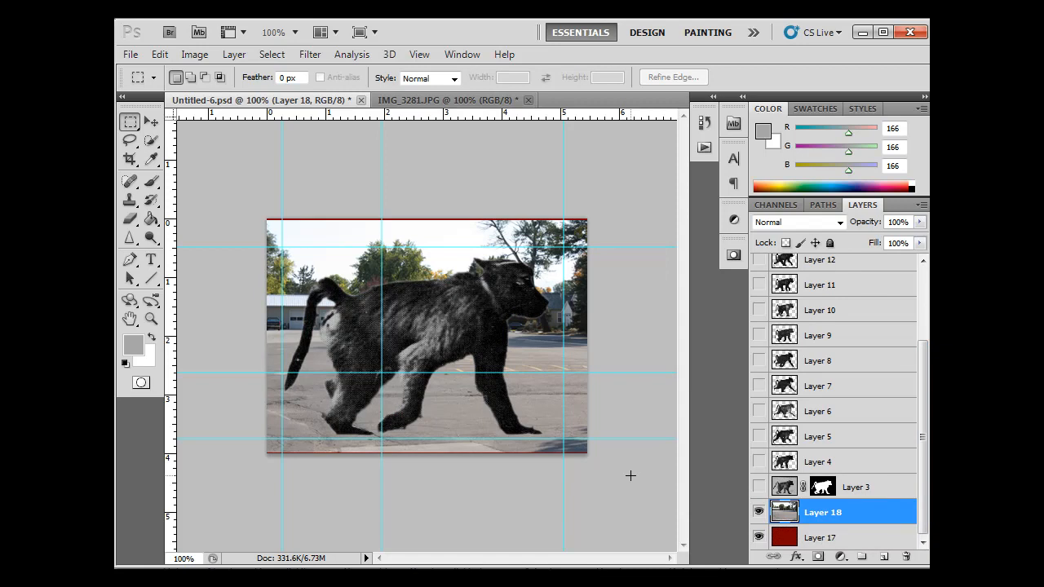
Step: Free Transform the parking-lot photo on Layer 18 to fill the whole canvas
{"action": "left_click", "coordinate": [130, 121]}
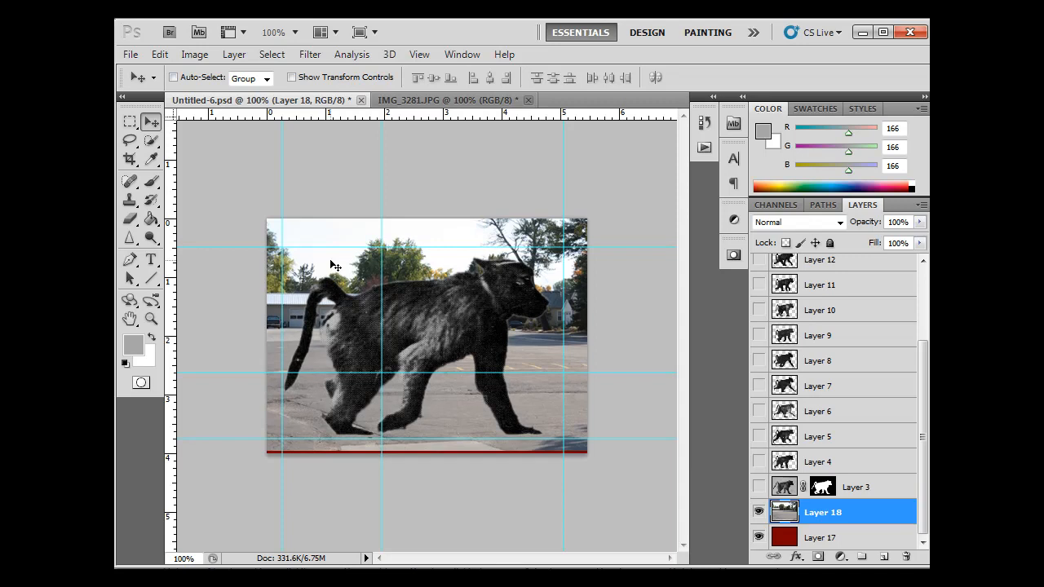
{"action": "left_click", "coordinate": [160, 54]}
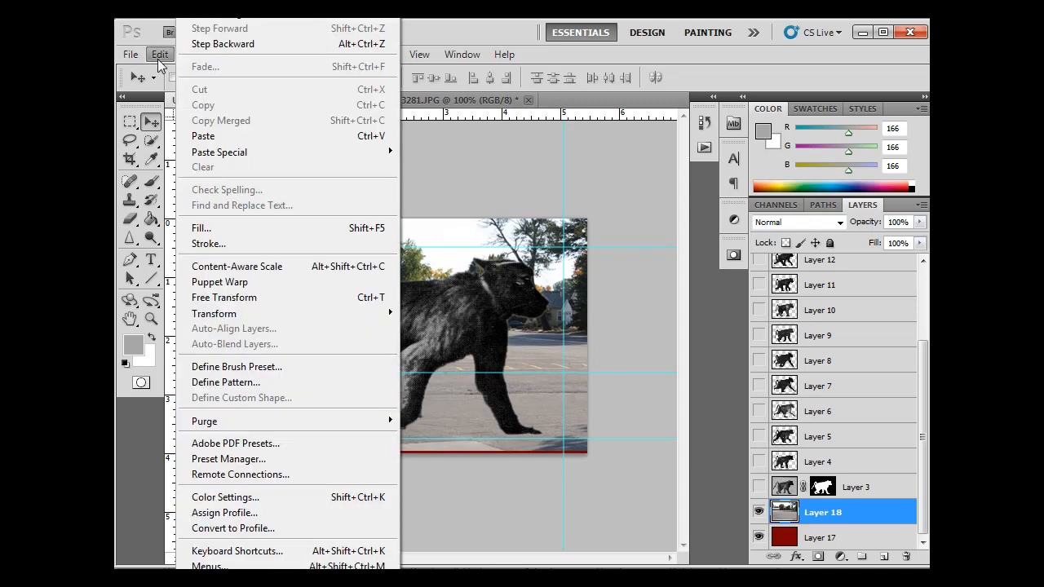
{"action": "mouse_move", "coordinate": [224, 297]}
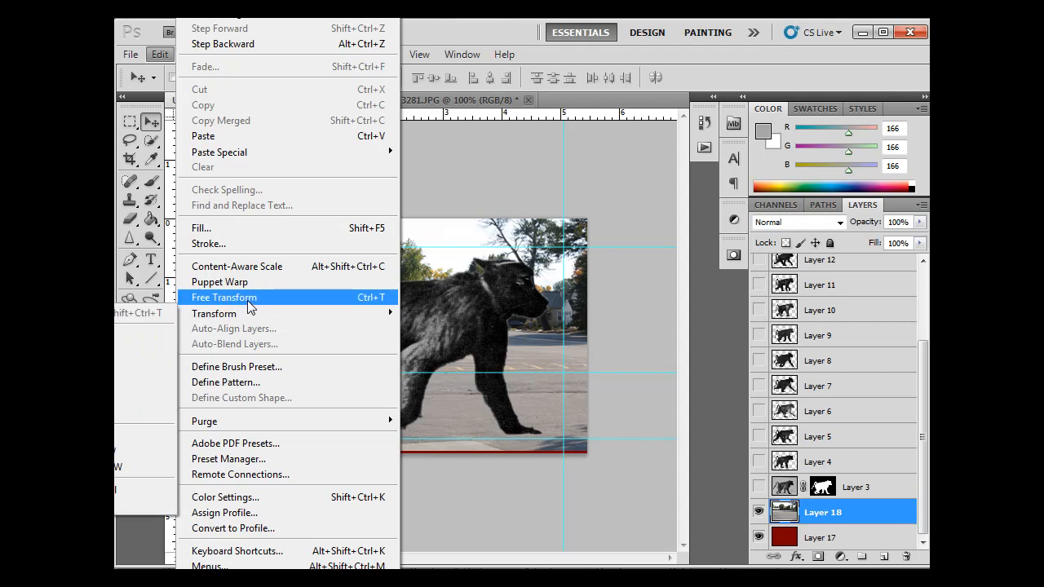
{"action": "left_click", "coordinate": [223, 297]}
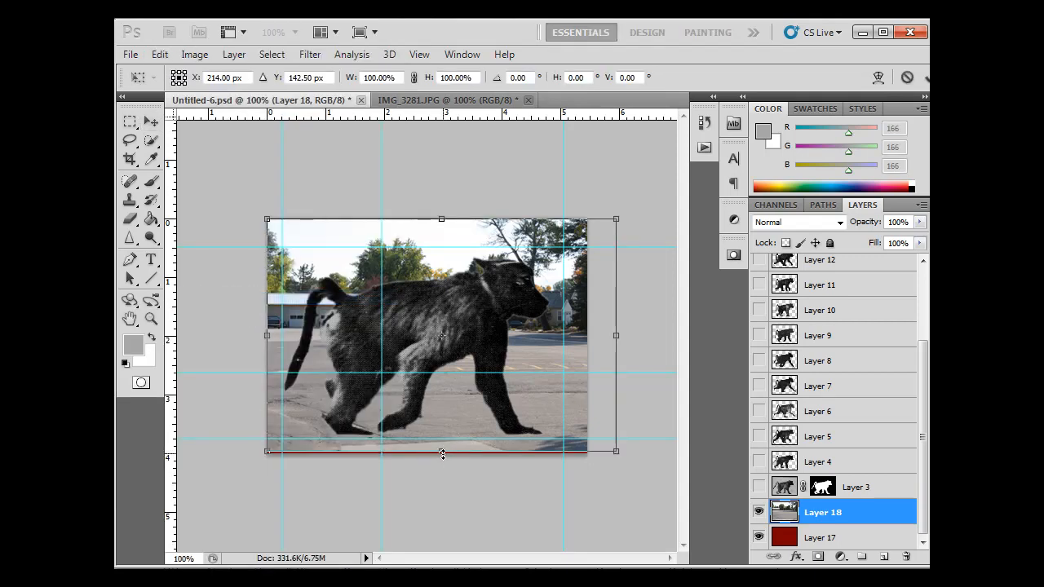
{"action": "left_click_drag", "start_coordinate": [442, 452], "coordinate": [441, 454]}
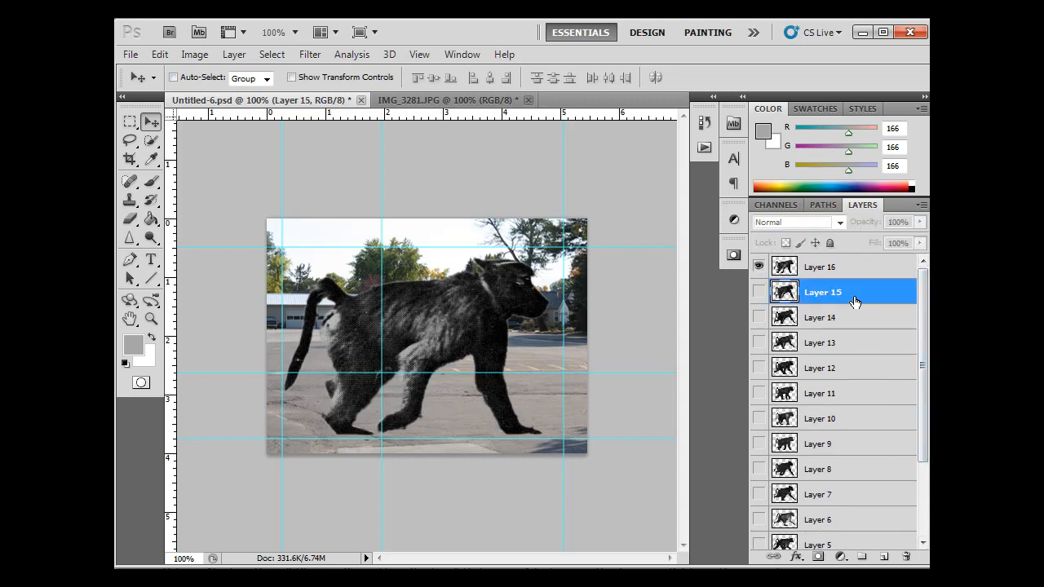
Step: Colorize the Layer 16 baboon reddish-brown with Hue/Saturation, then bring up Layer 15
{"action": "left_click", "coordinate": [823, 266]}
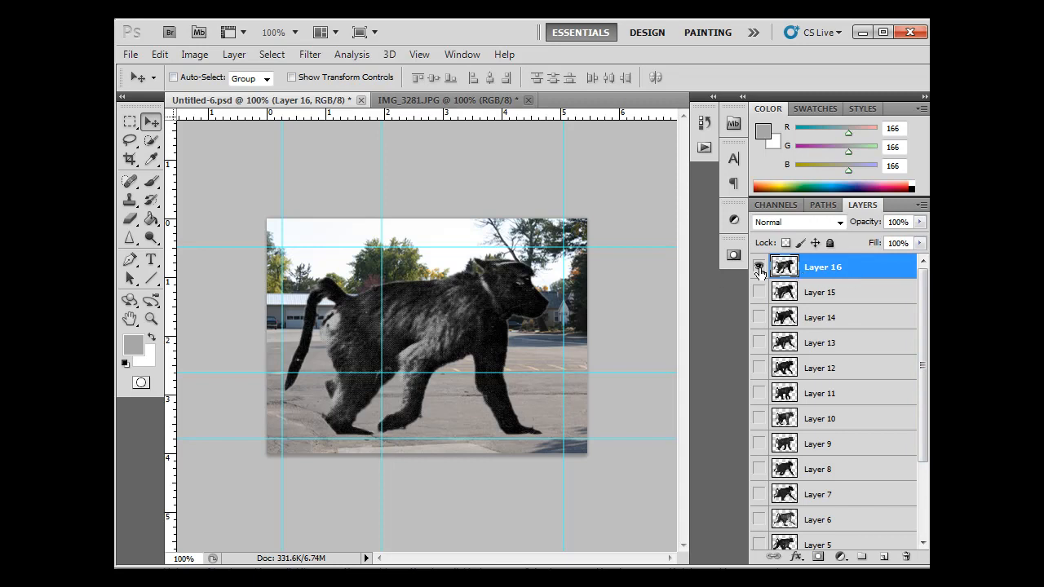
{"action": "left_click", "coordinate": [759, 266]}
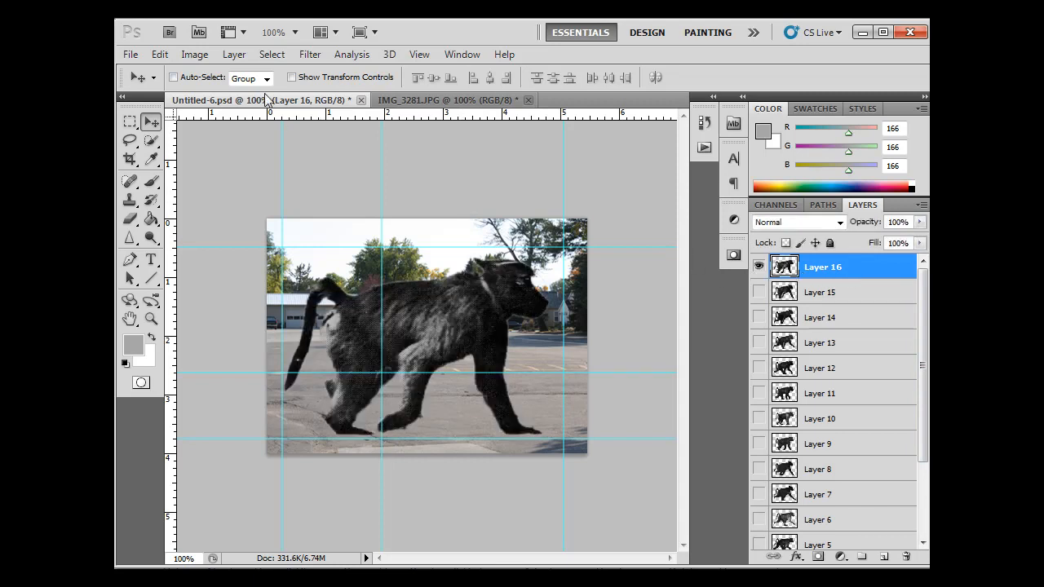
{"action": "left_click", "coordinate": [194, 54]}
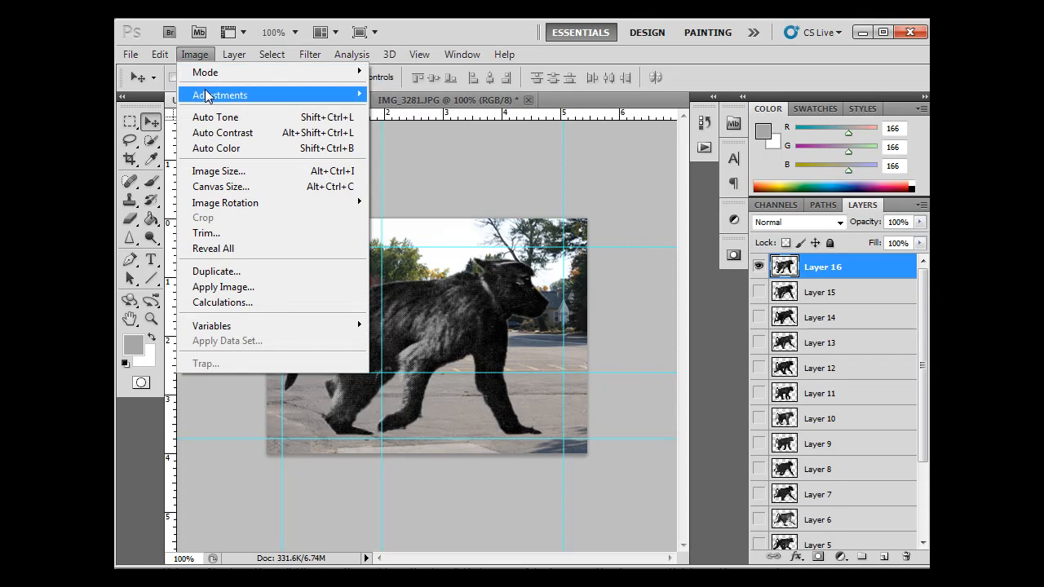
{"action": "left_click", "coordinate": [219, 95]}
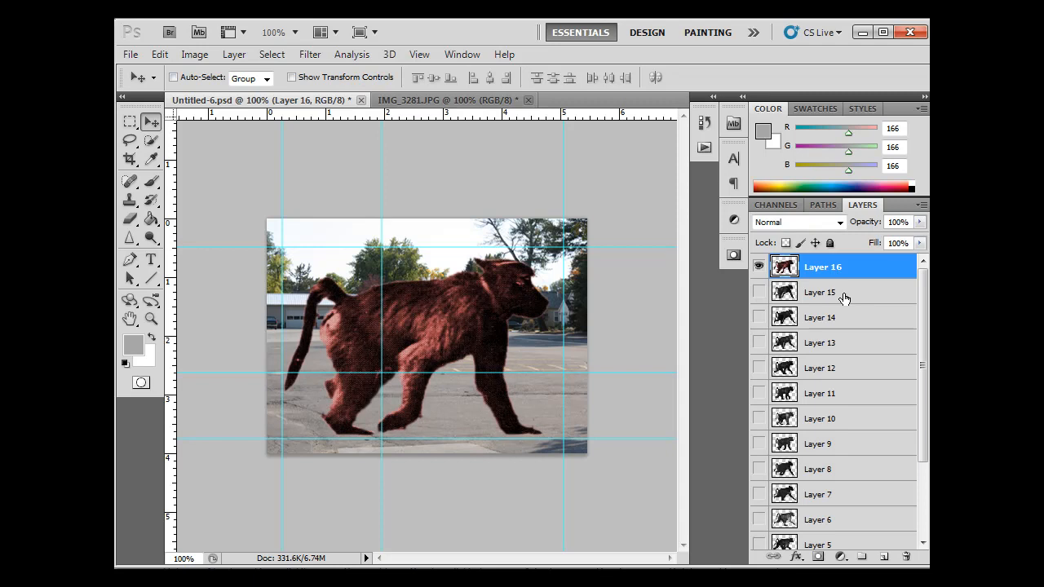
{"action": "left_click", "coordinate": [820, 292]}
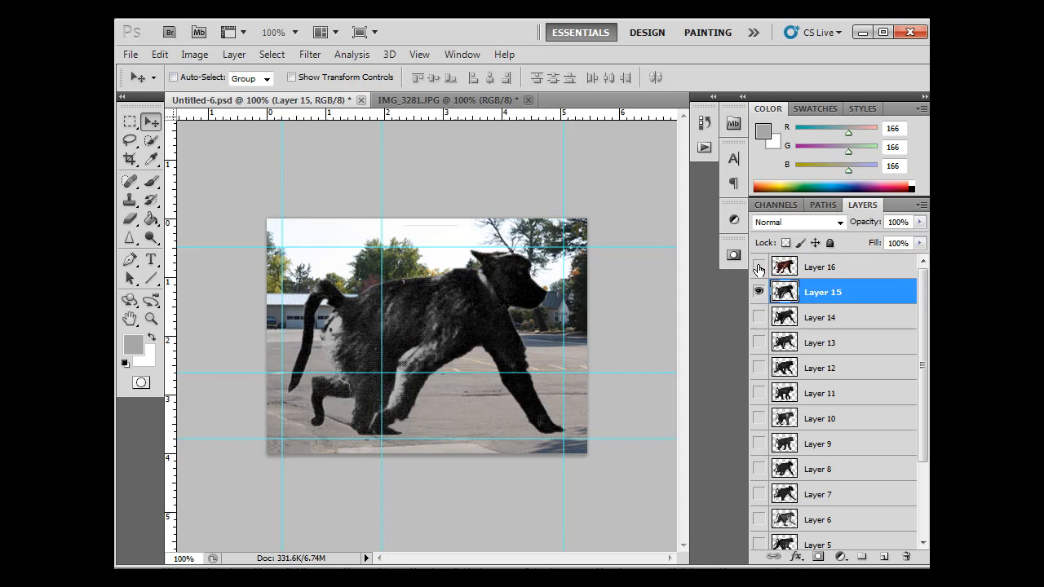
Step: Hide Layer 16 and tint the Layer 15 baboon with Saturation 47, Hue 52
{"action": "left_click", "coordinate": [759, 267]}
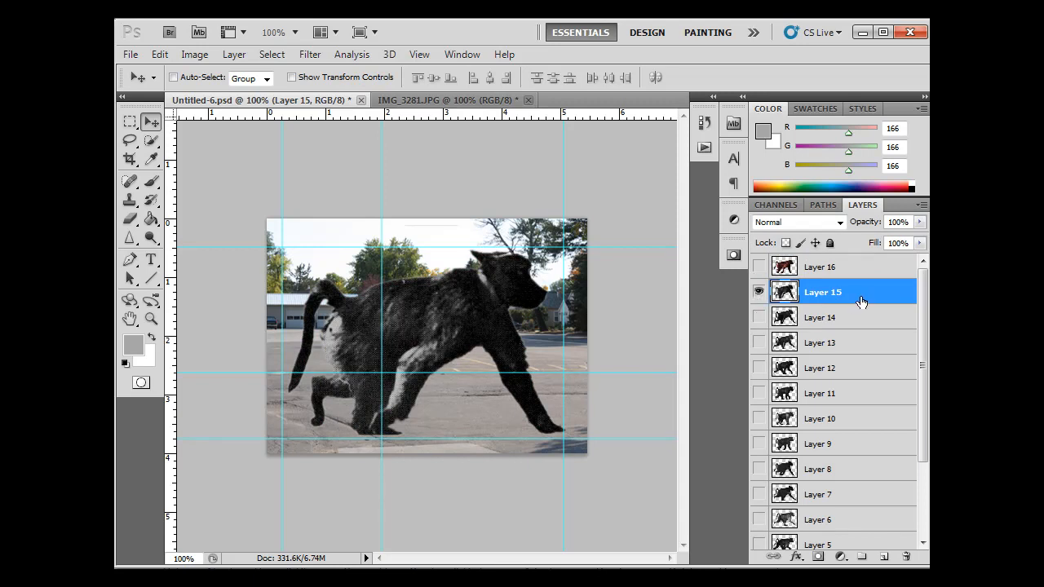
{"action": "left_click", "coordinate": [194, 53]}
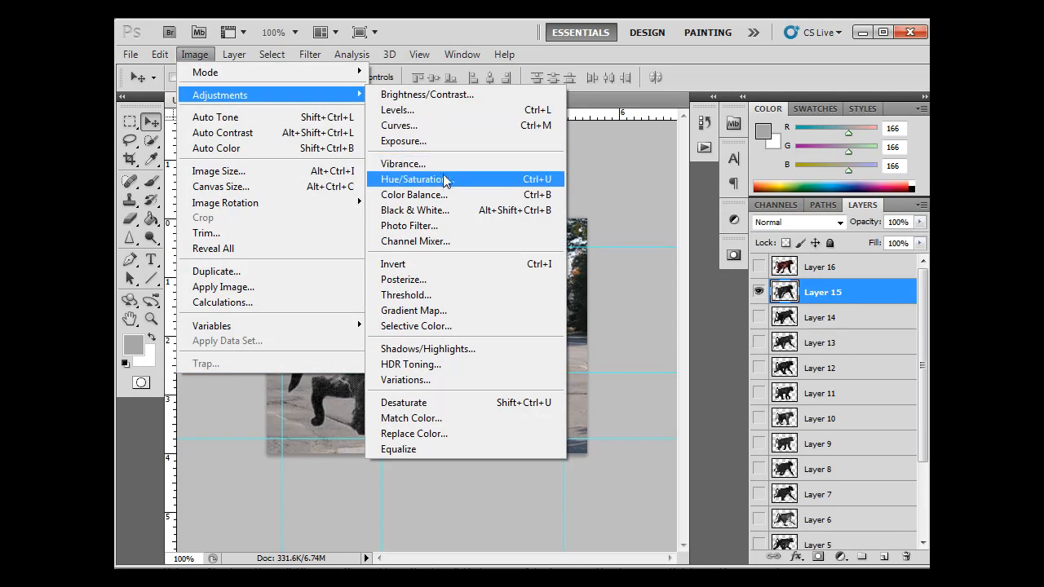
{"action": "left_click", "coordinate": [414, 179]}
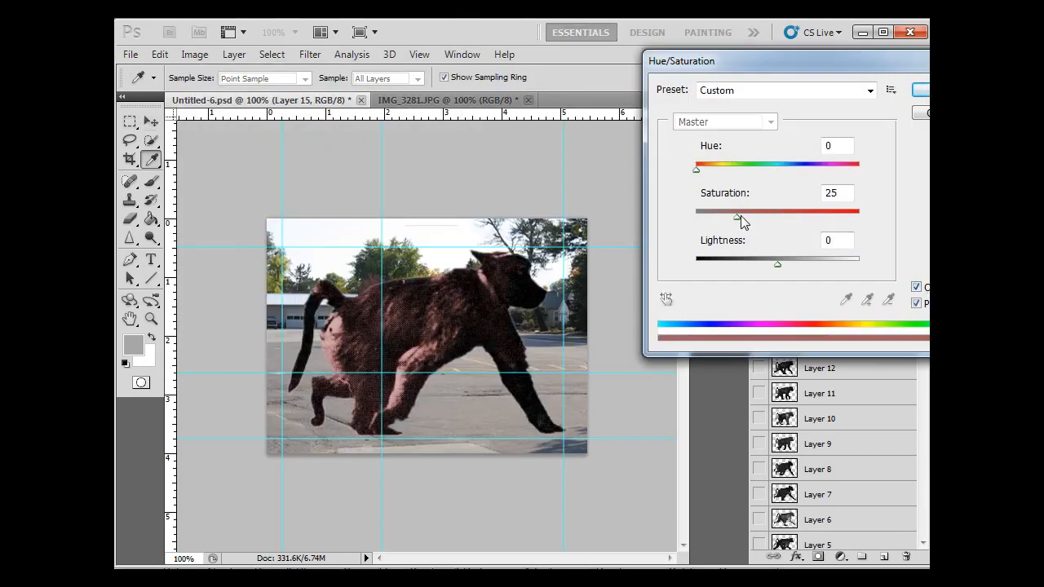
{"action": "left_click_drag", "start_coordinate": [740, 211], "coordinate": [775, 211]}
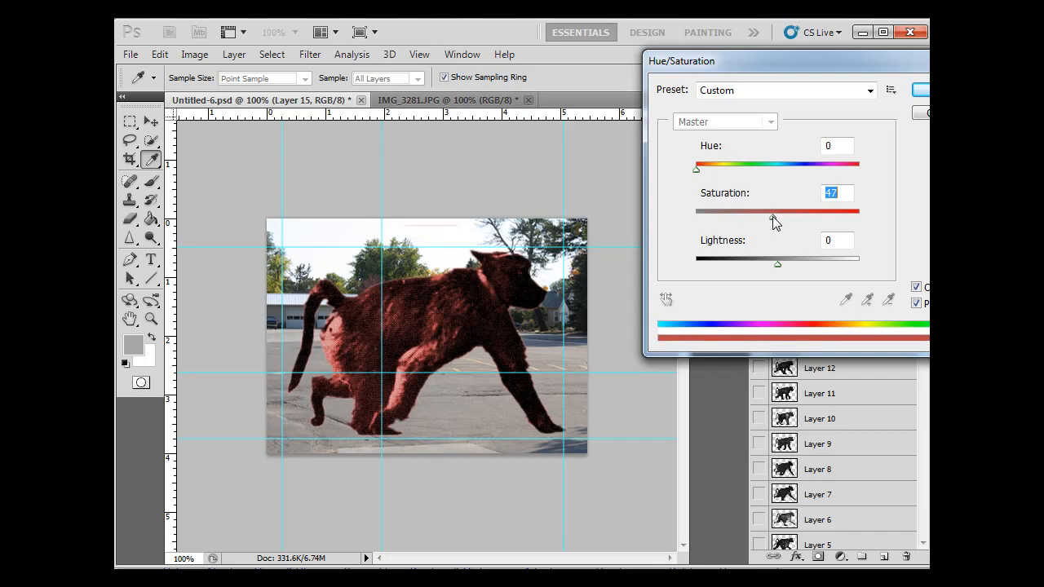
{"action": "left_click_drag", "start_coordinate": [696, 165], "coordinate": [720, 166]}
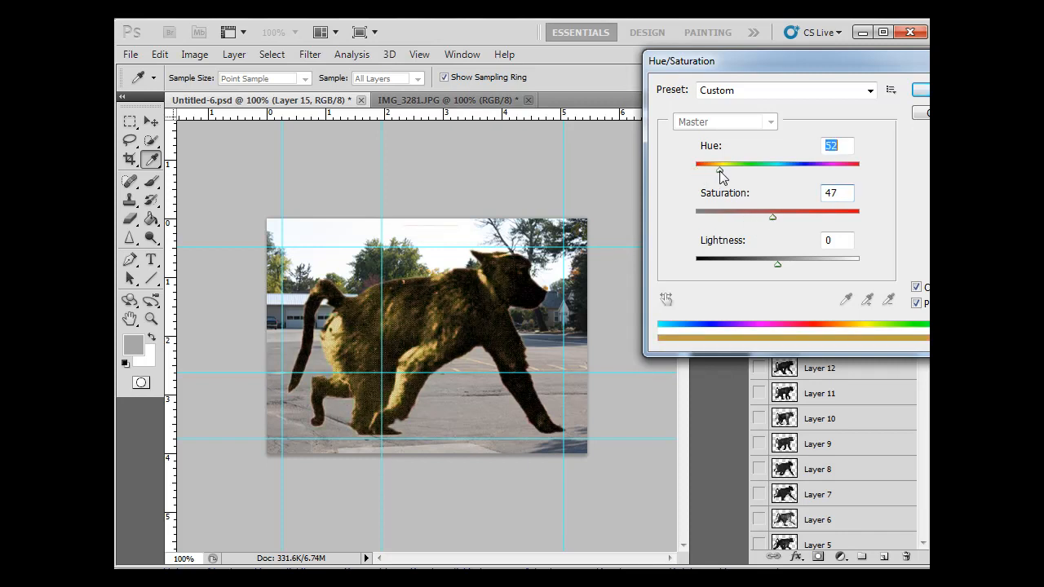
{"action": "left_click_drag", "start_coordinate": [720, 166], "coordinate": [720, 169]}
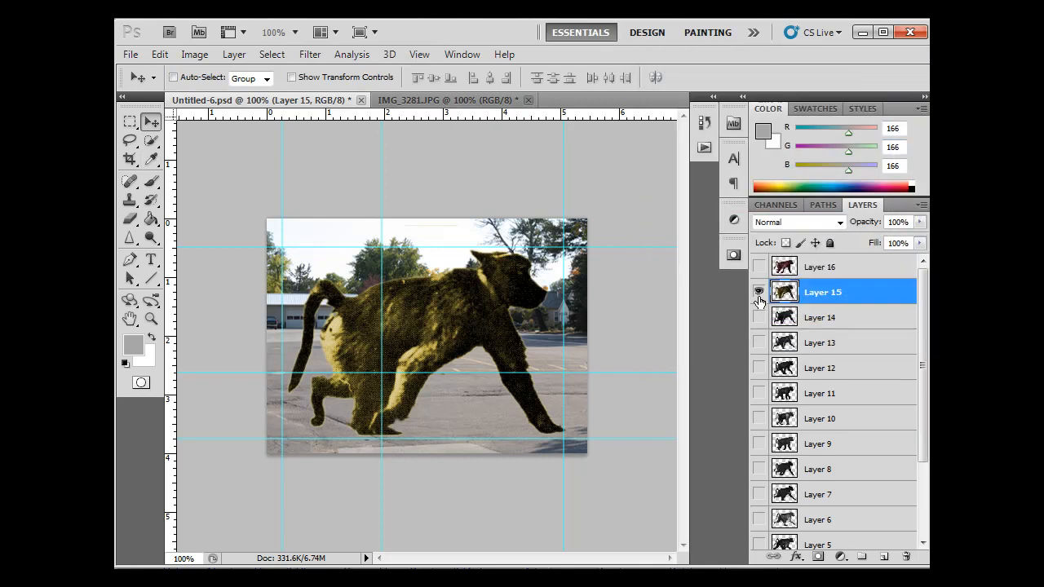
Step: Toggle the Layer 15 and 16 eye icons to compare the tinted frames
{"action": "left_click", "coordinate": [759, 292]}
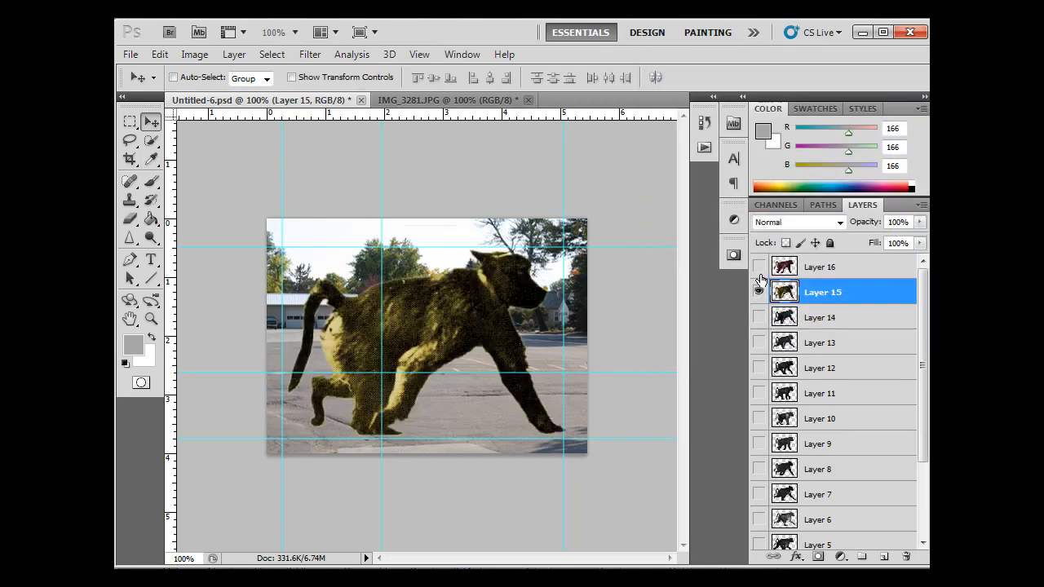
{"action": "left_click", "coordinate": [758, 267]}
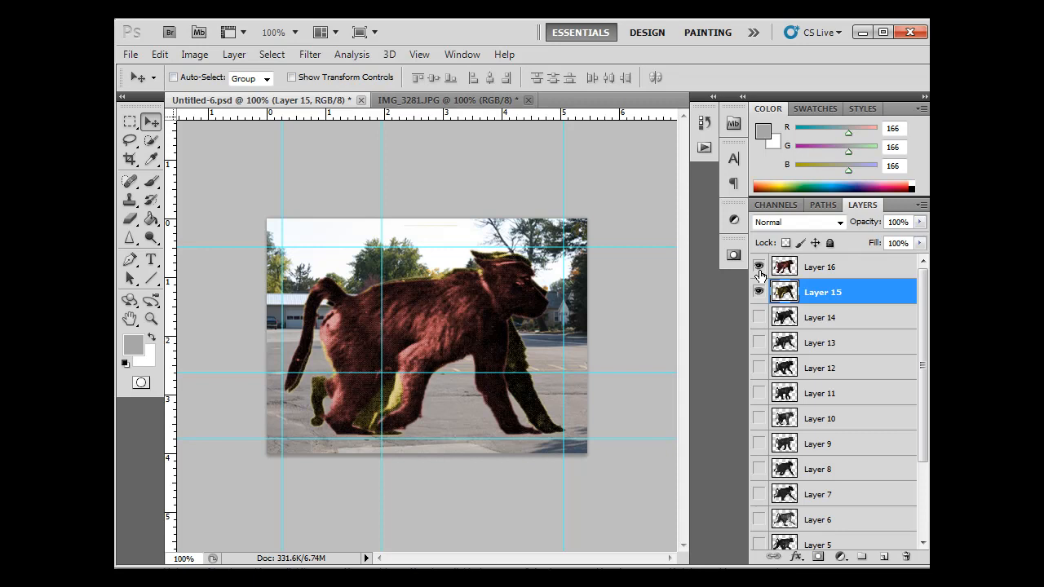
{"action": "left_click", "coordinate": [758, 291]}
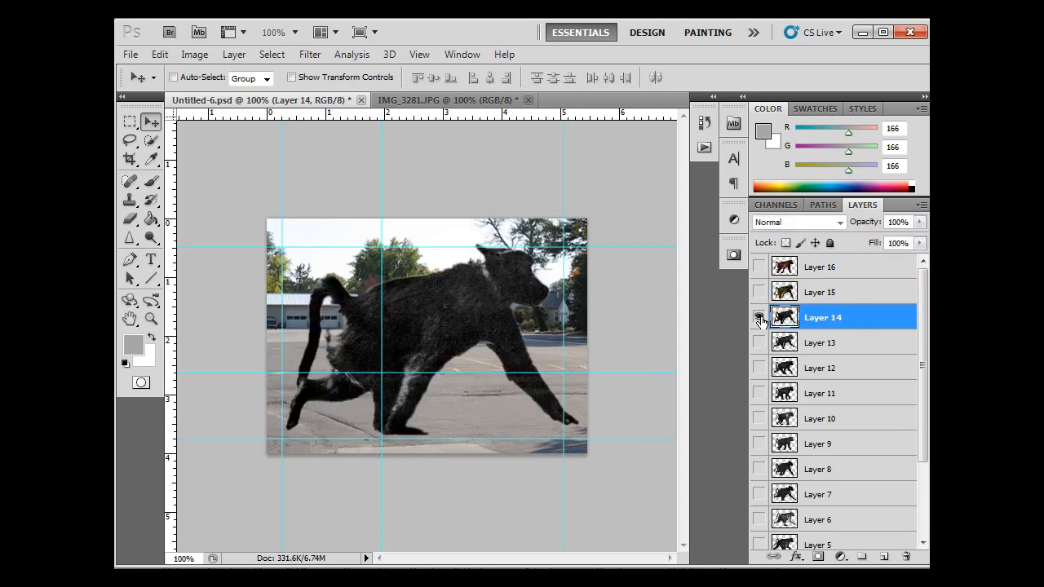
Step: Show Layer 14 and colorize it deep blue with raised saturation in Hue/Saturation
{"action": "left_click", "coordinate": [758, 317]}
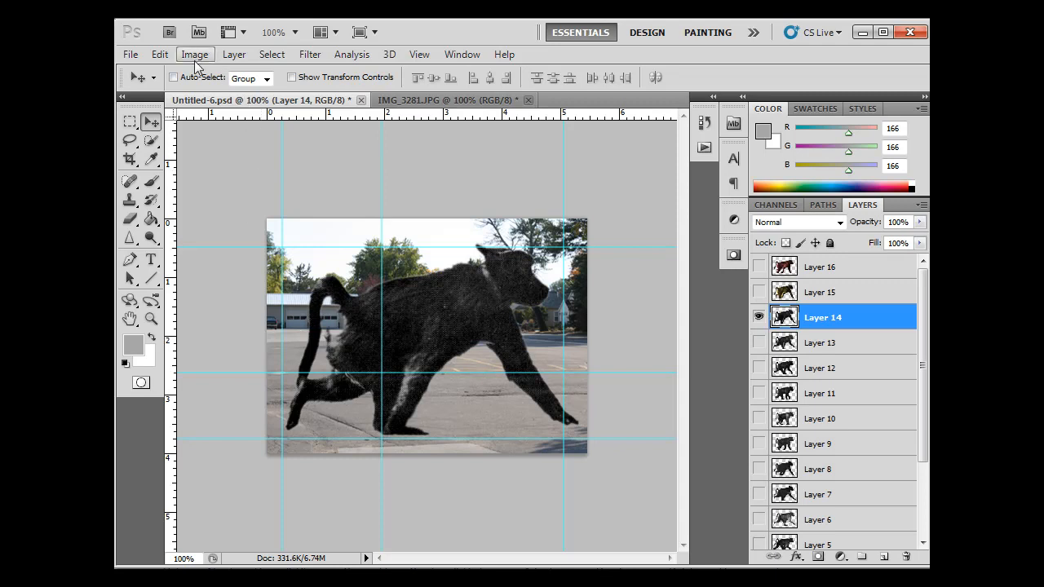
{"action": "left_click", "coordinate": [194, 53]}
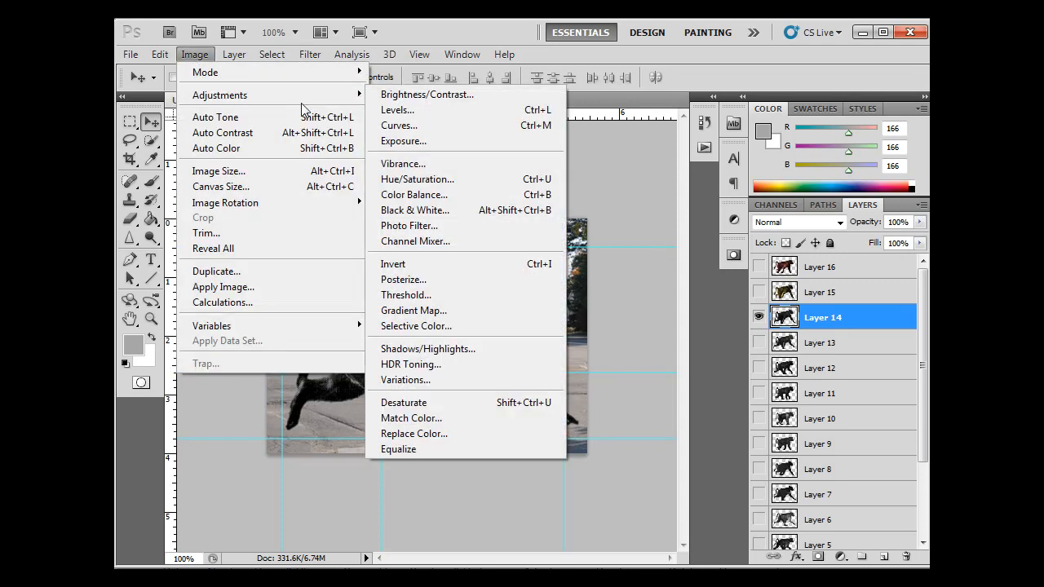
{"action": "mouse_move", "coordinate": [416, 179]}
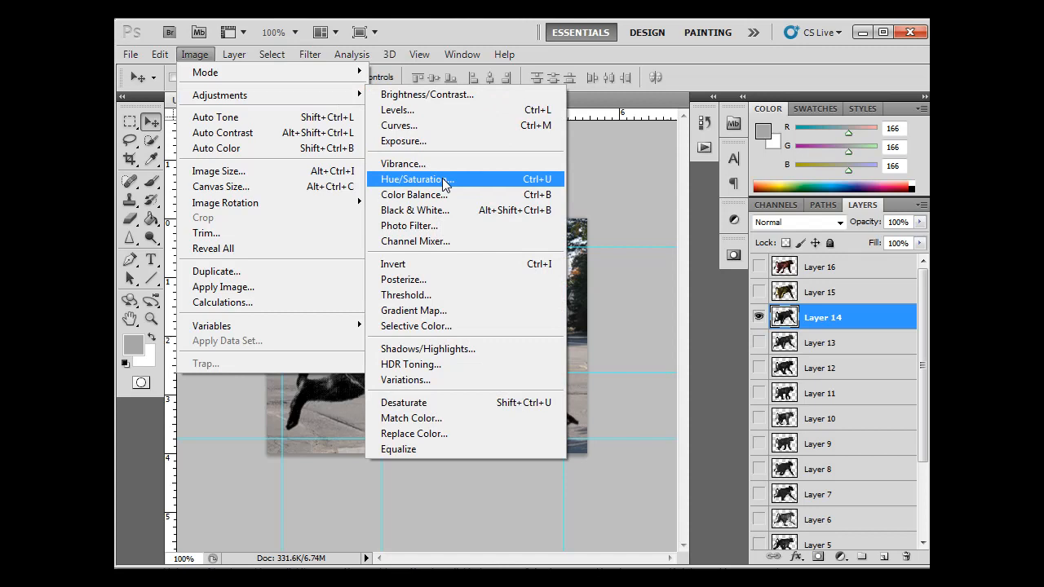
{"action": "left_click", "coordinate": [416, 179]}
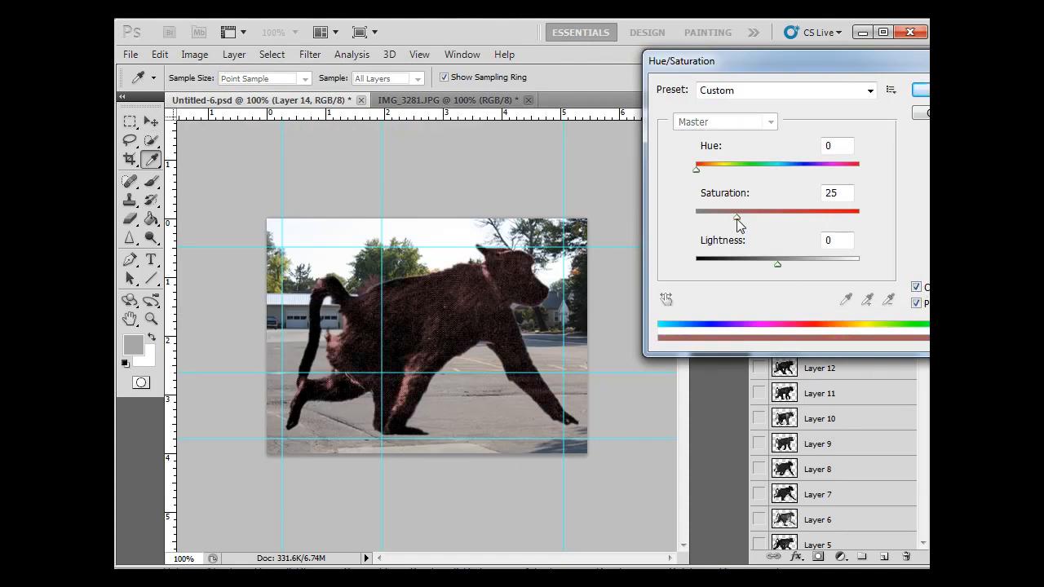
{"action": "left_click_drag", "start_coordinate": [696, 168], "coordinate": [717, 169]}
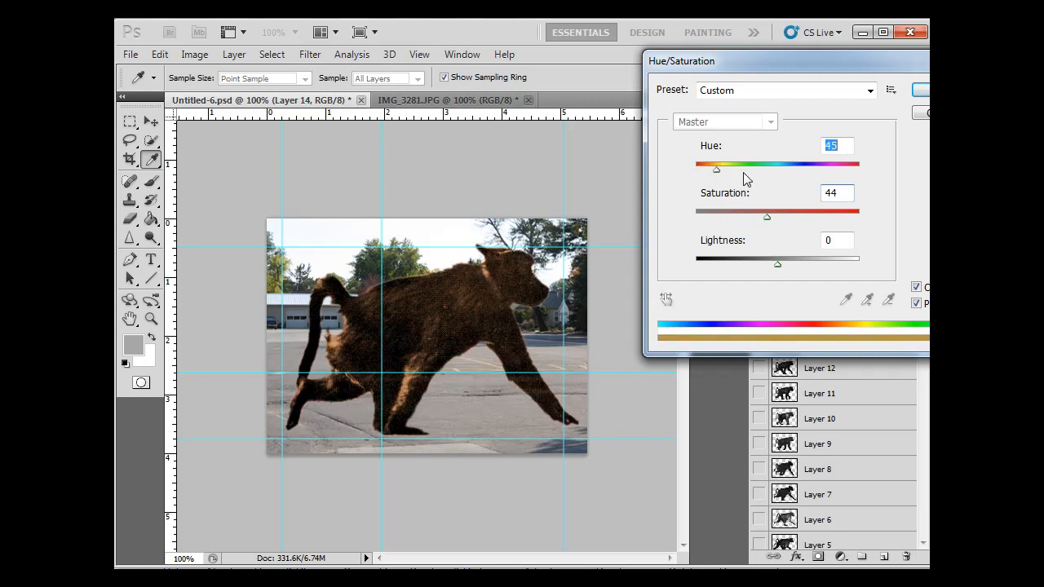
{"action": "left_click_drag", "start_coordinate": [715, 168], "coordinate": [808, 169]}
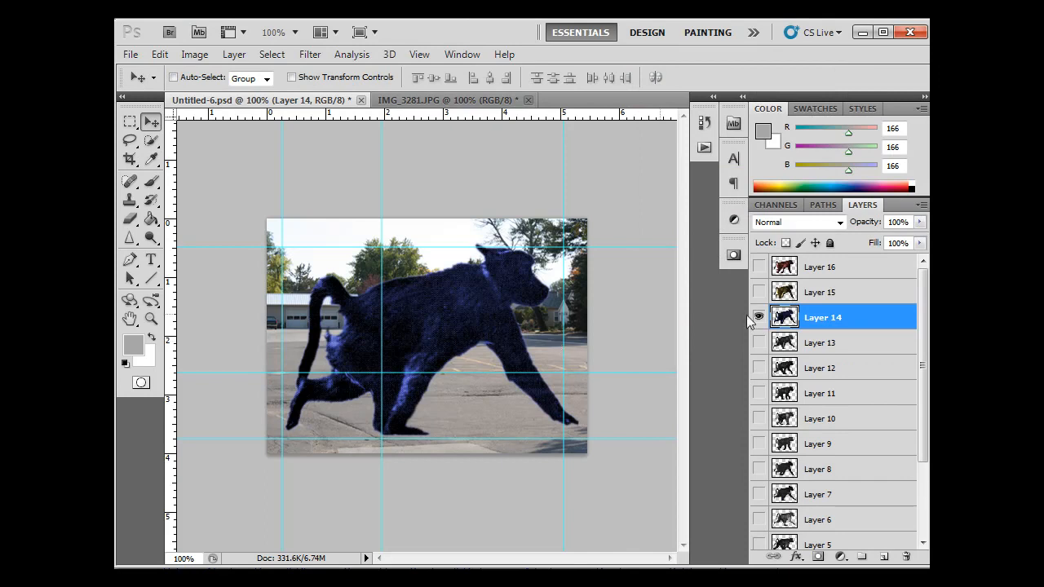
{"action": "mouse_move", "coordinate": [868, 342]}
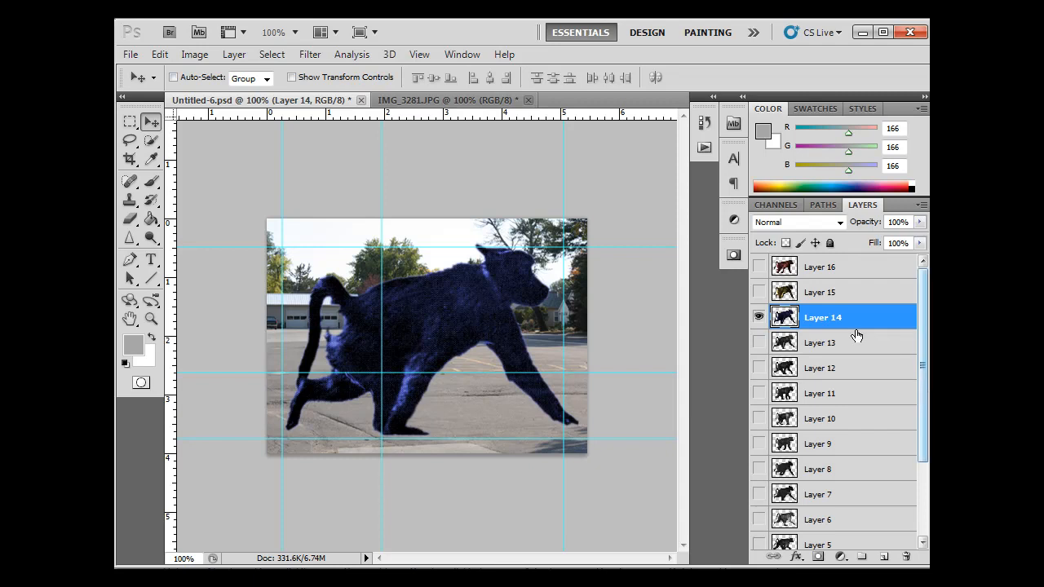
Step: Add an Outer Glow style to Layer 14 and increase its Size
{"action": "left_click", "coordinate": [797, 556]}
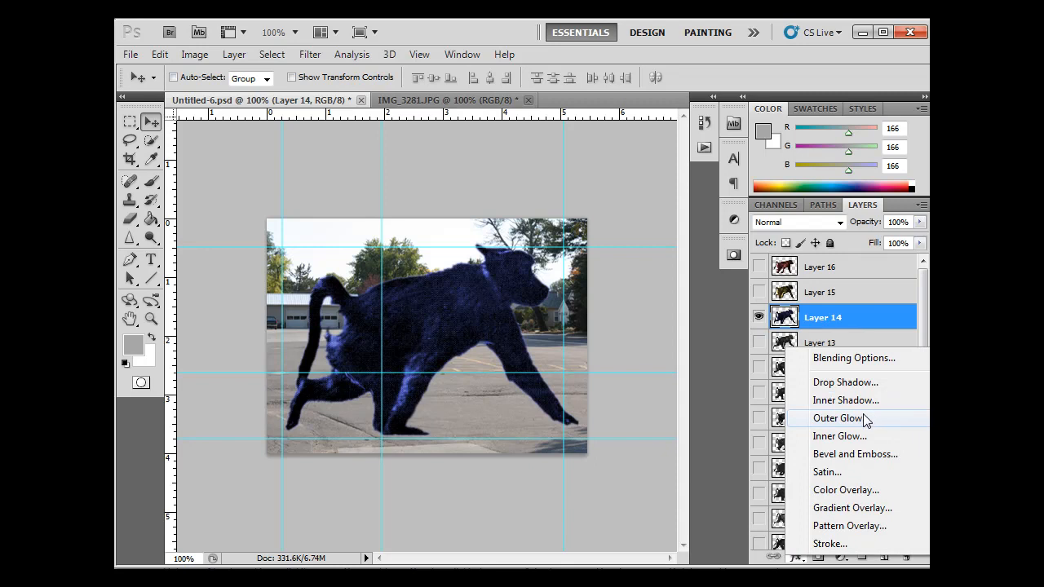
{"action": "left_click", "coordinate": [835, 418]}
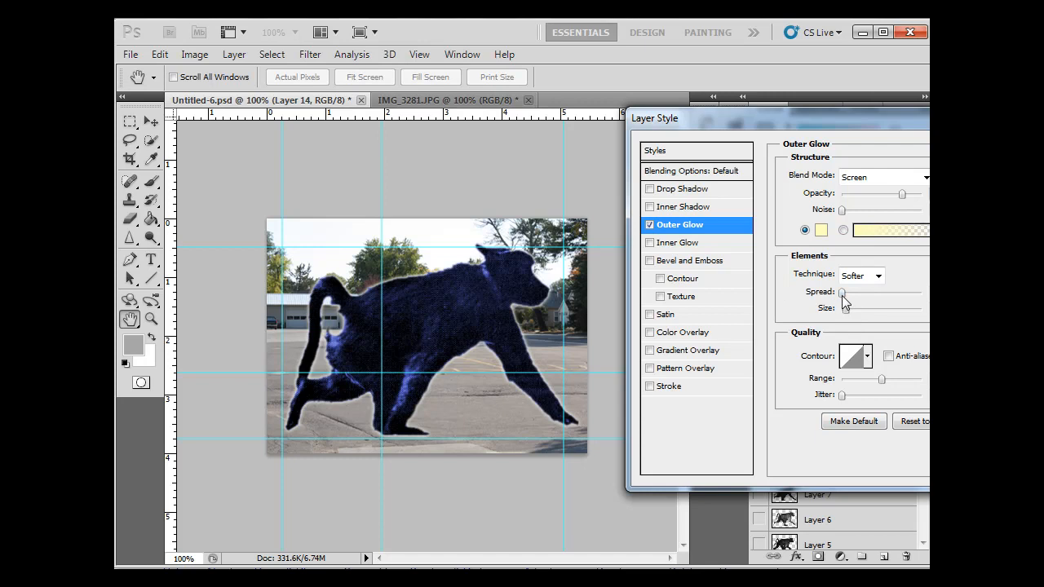
{"action": "mouse_move", "coordinate": [849, 312]}
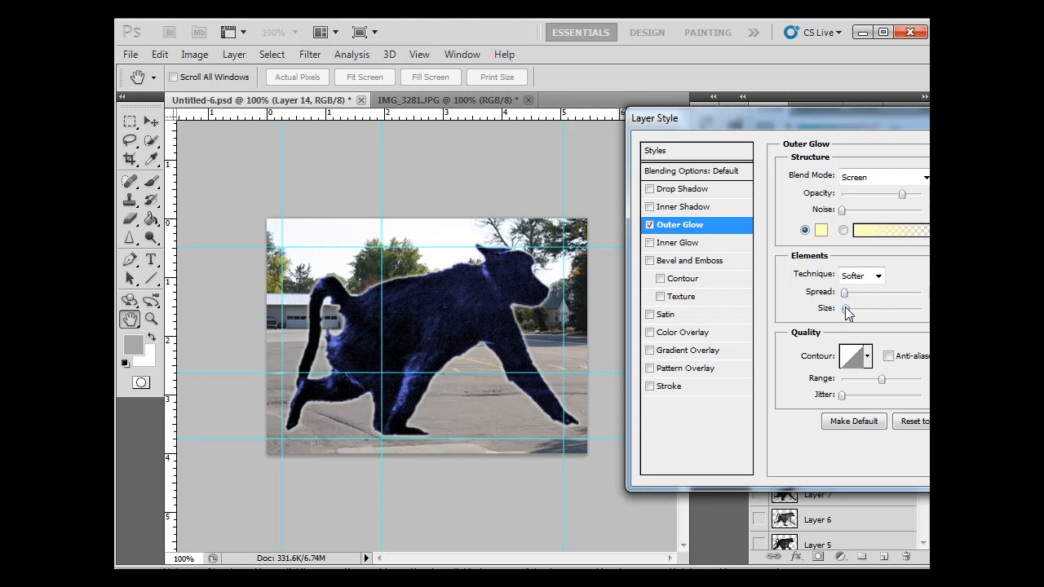
{"action": "left_click_drag", "start_coordinate": [844, 309], "coordinate": [856, 309]}
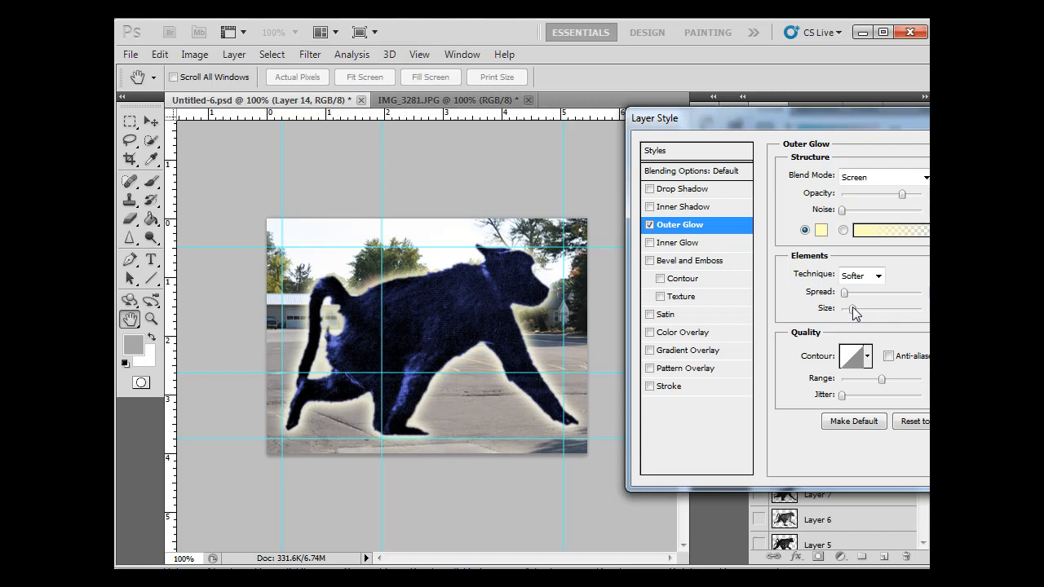
{"action": "mouse_move", "coordinate": [891, 298]}
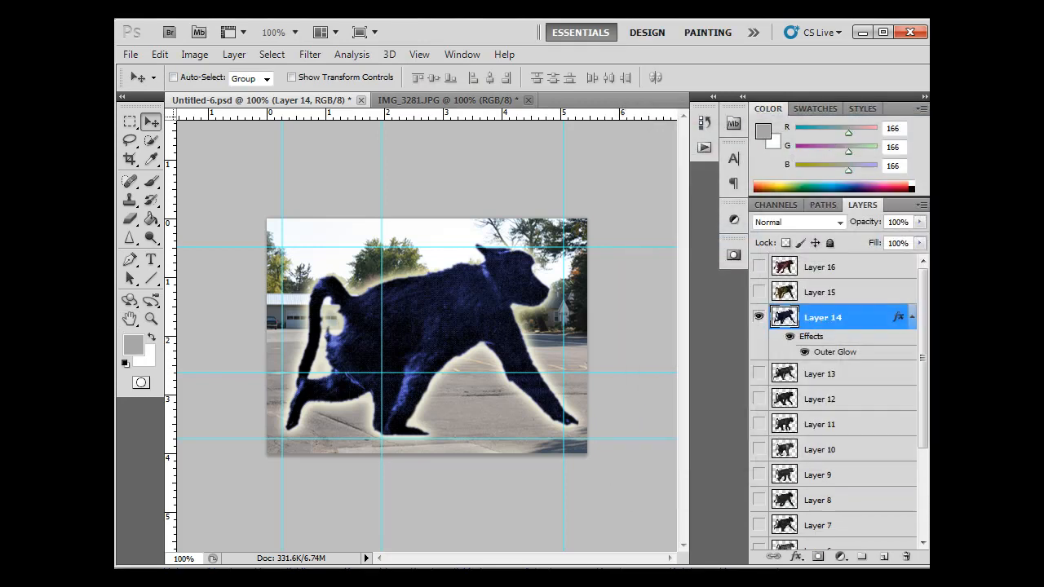
{"action": "mouse_move", "coordinate": [832, 342]}
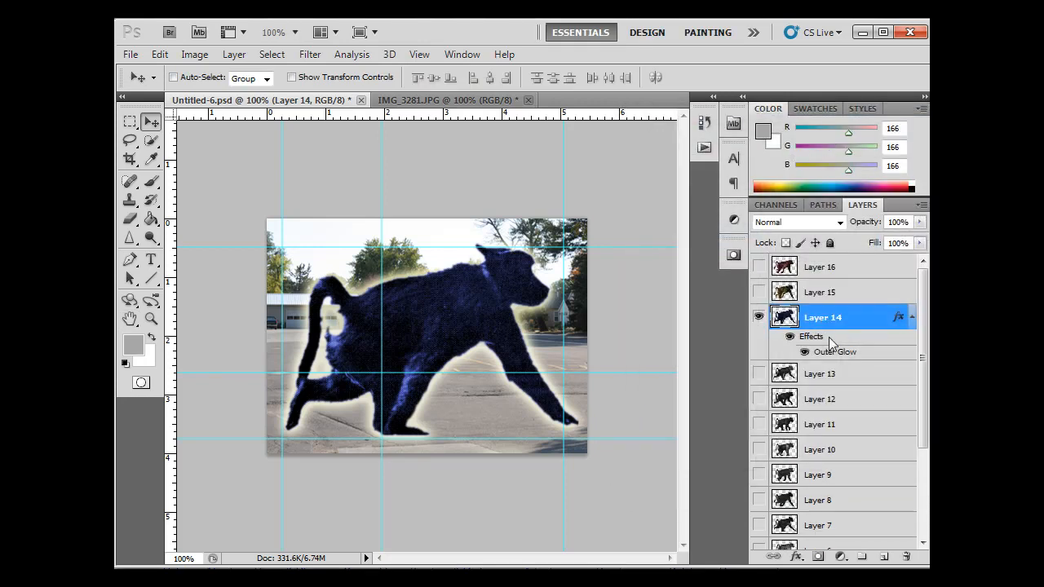
Step: Select Layer 15 and toggle Layer 14's Outer Glow off and on to compare
{"action": "left_click", "coordinate": [820, 292]}
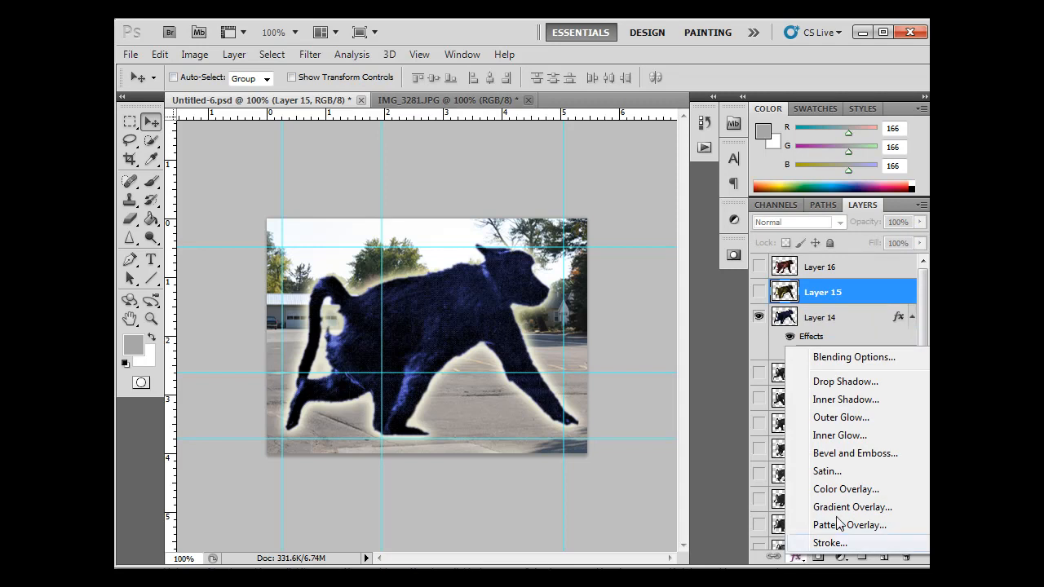
{"action": "left_click", "coordinate": [841, 417]}
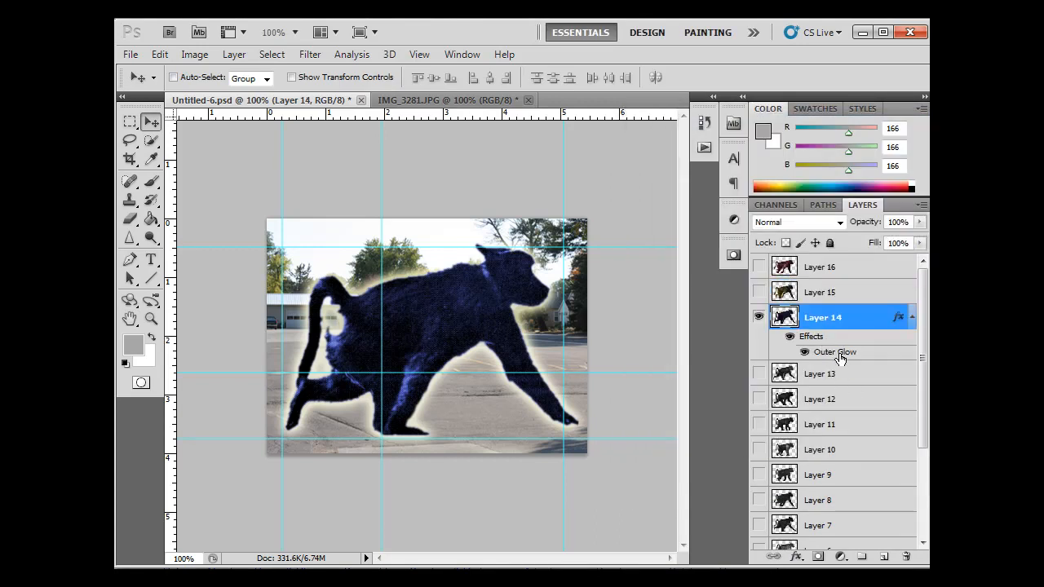
{"action": "mouse_move", "coordinate": [828, 352]}
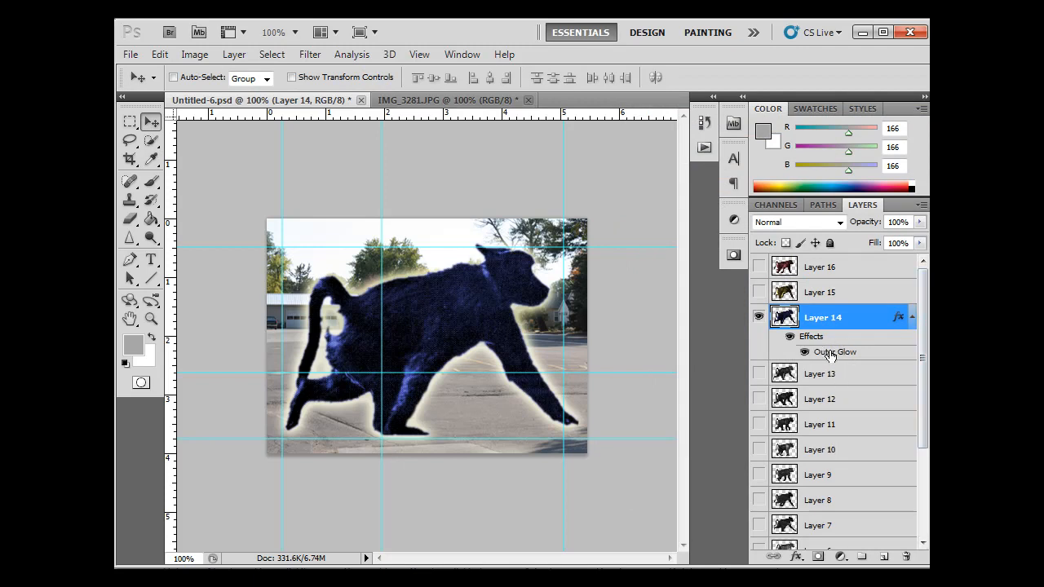
{"action": "left_click", "coordinate": [804, 352]}
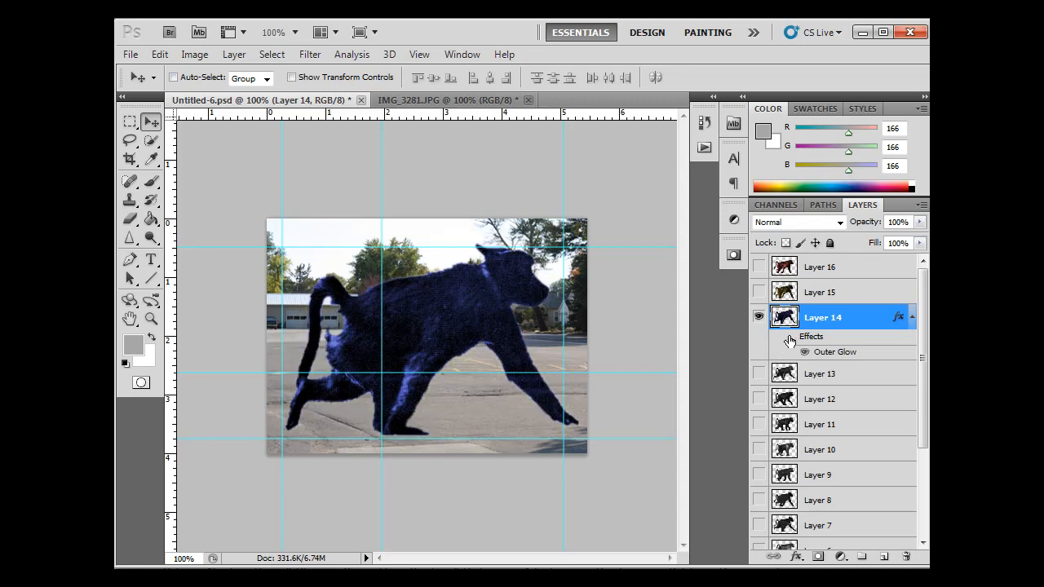
{"action": "left_click", "coordinate": [804, 336]}
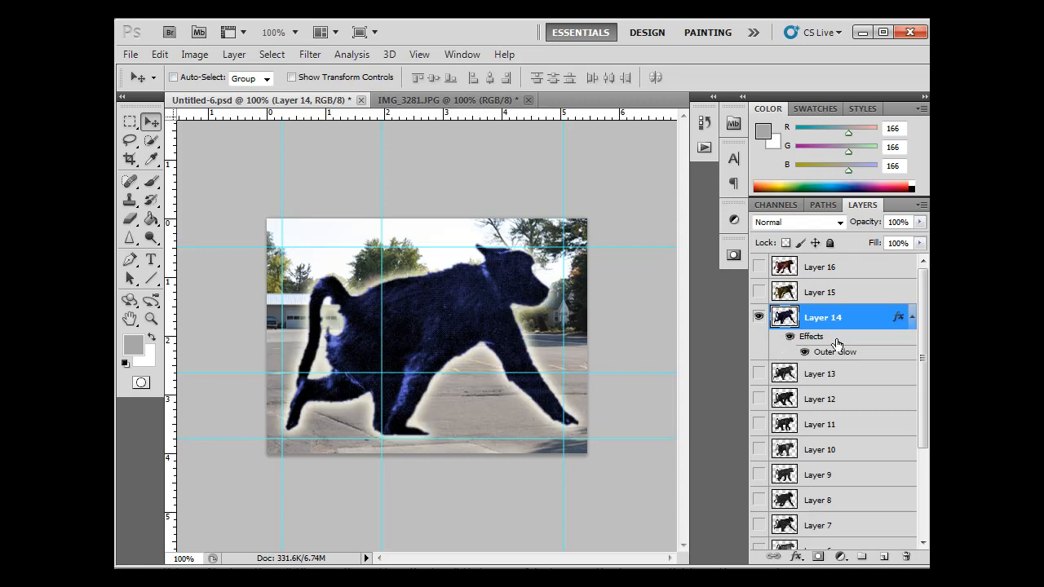
{"action": "mouse_move", "coordinate": [836, 293]}
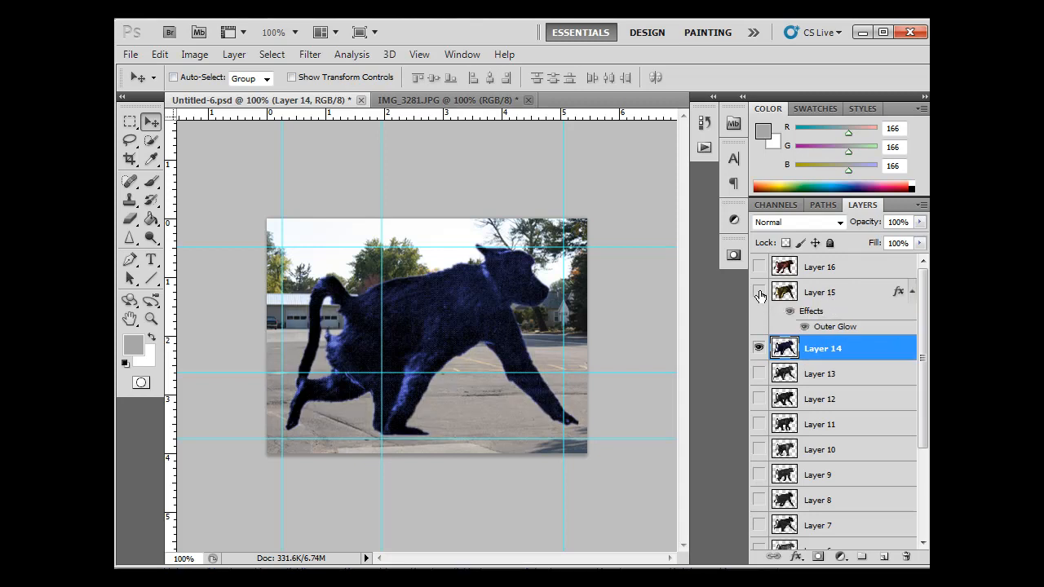
Step: Show the olive Layer 15 baboon, copy the Outer Glow onto it, then hide it
{"action": "left_click", "coordinate": [759, 291]}
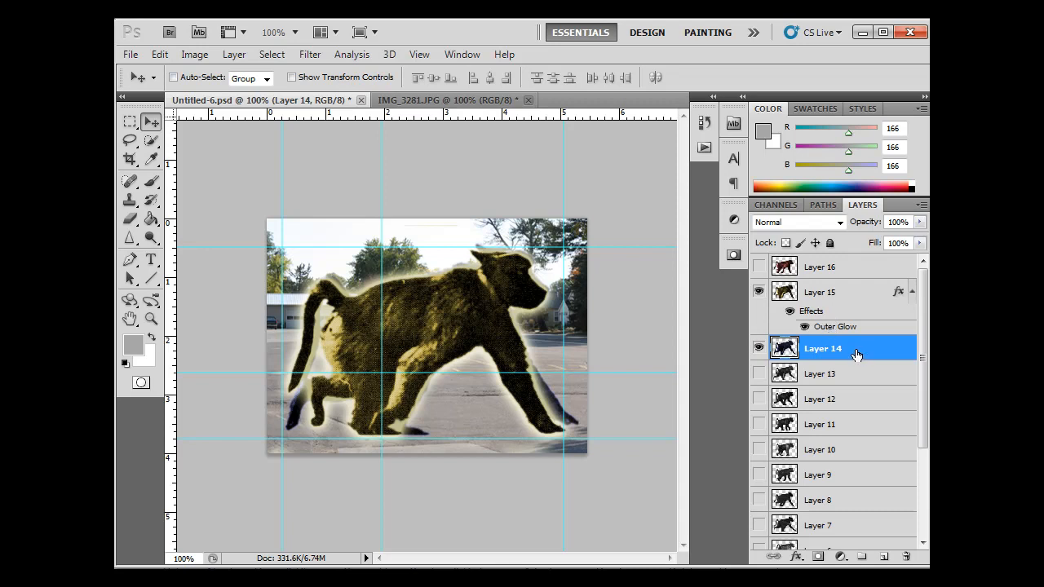
{"action": "mouse_move", "coordinate": [805, 321]}
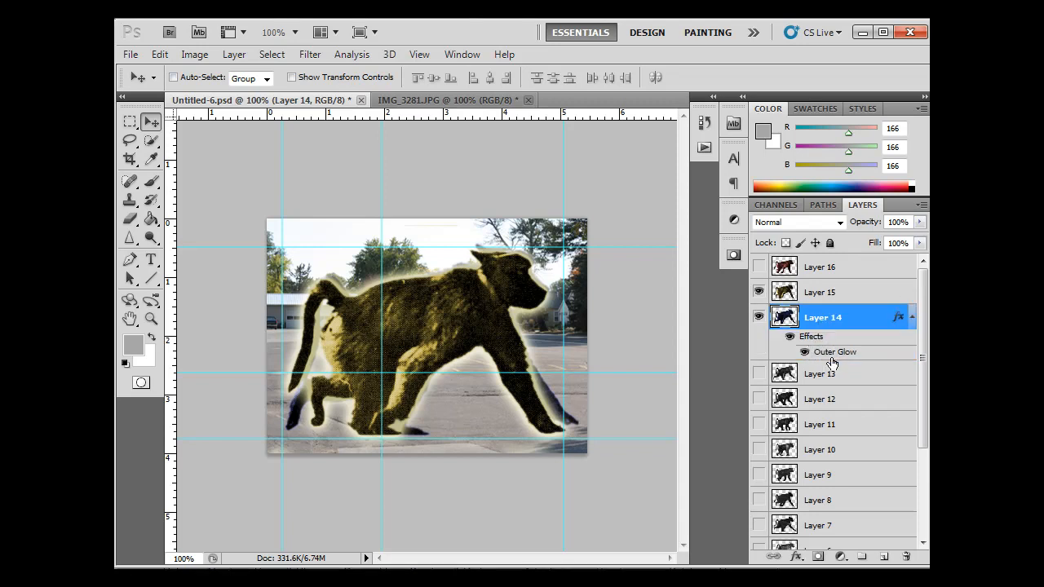
{"action": "left_click", "coordinate": [805, 351]}
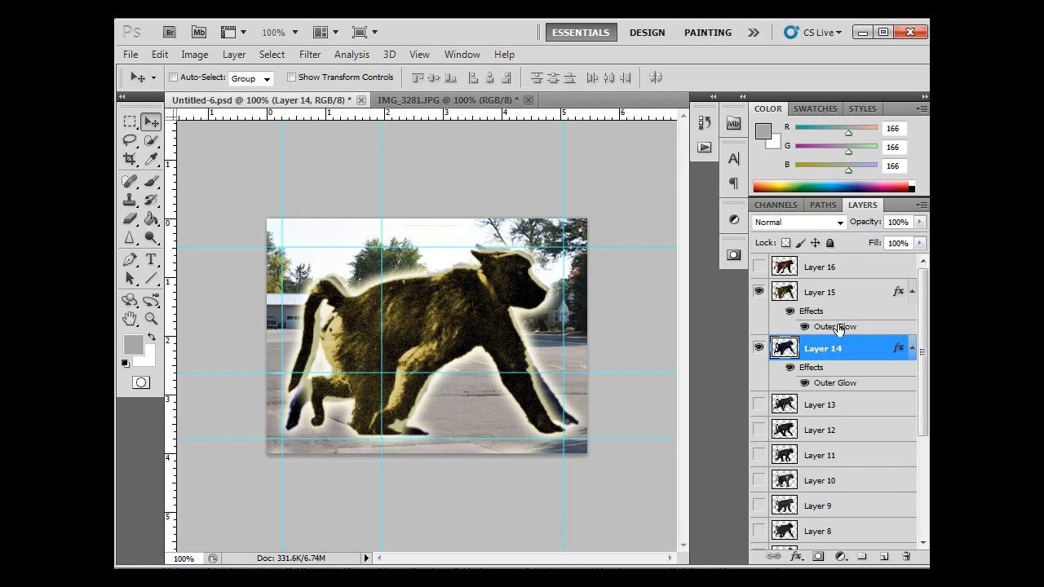
{"action": "mouse_move", "coordinate": [841, 327]}
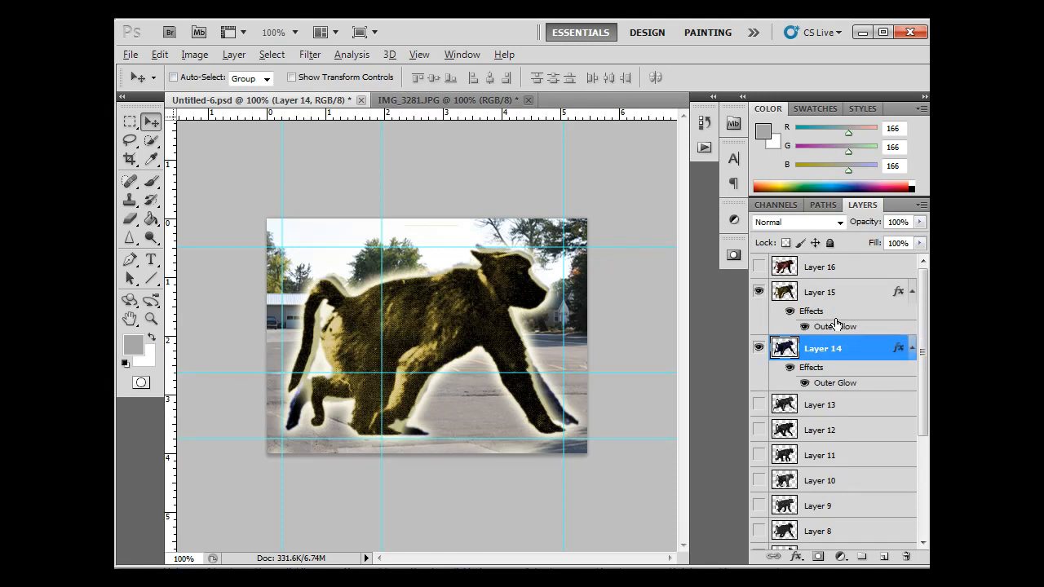
{"action": "mouse_move", "coordinate": [829, 271]}
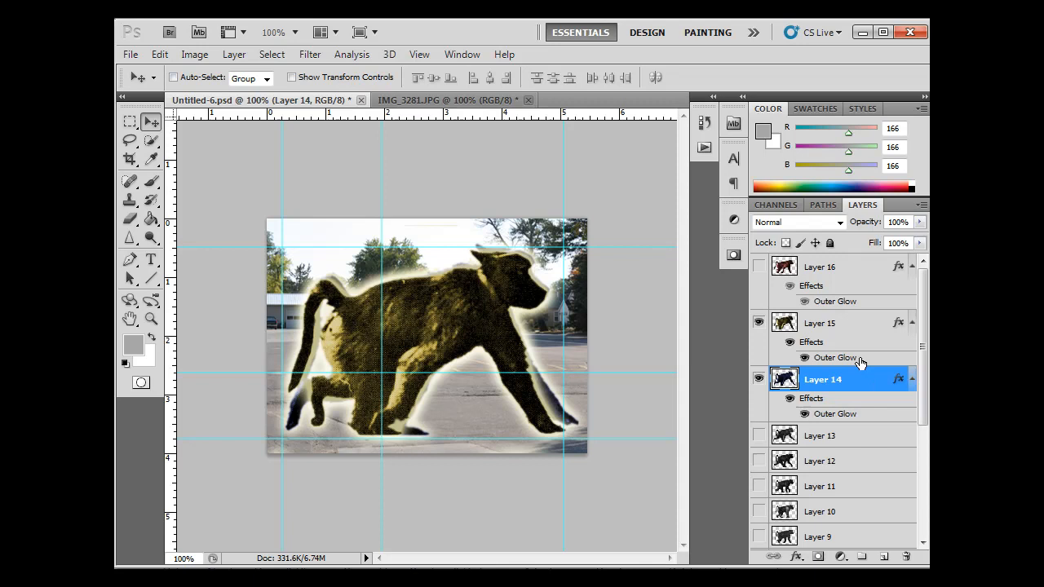
{"action": "mouse_move", "coordinate": [842, 416]}
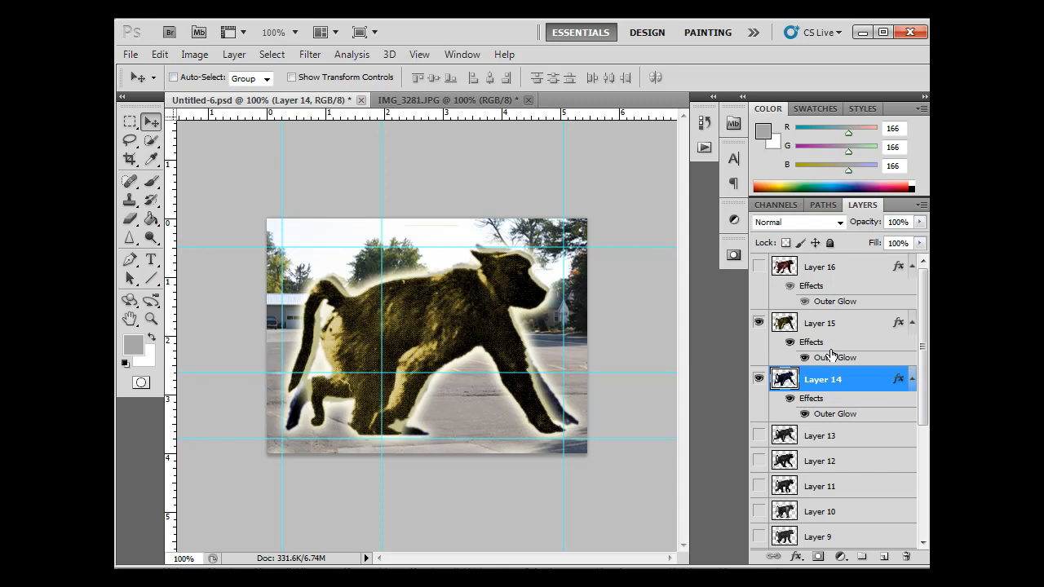
{"action": "left_click", "coordinate": [759, 266]}
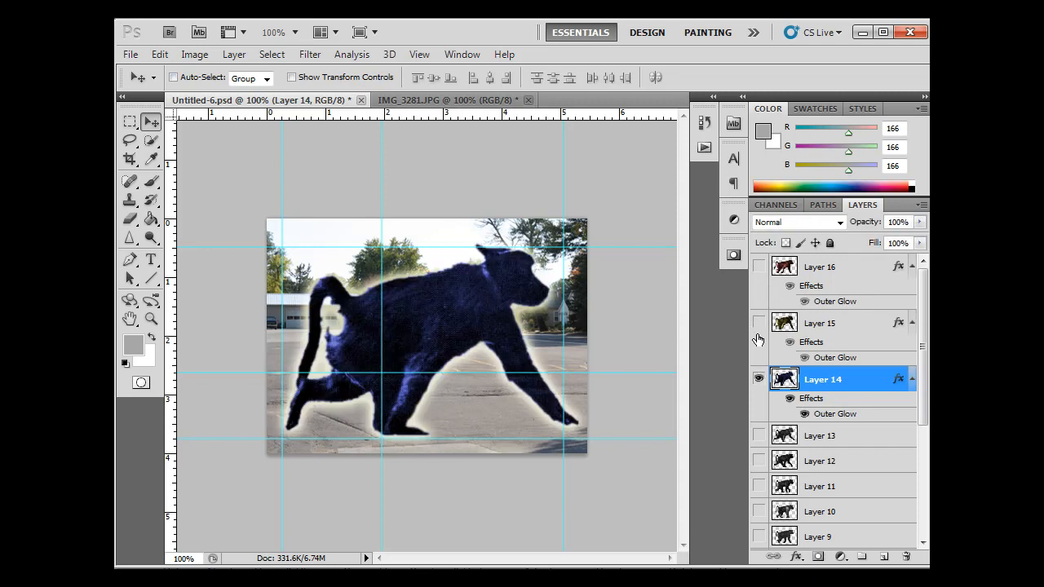
Step: Toggle a baboon layer's visibility and scroll through the stacked glowing baboon layers
{"action": "left_click", "coordinate": [758, 267]}
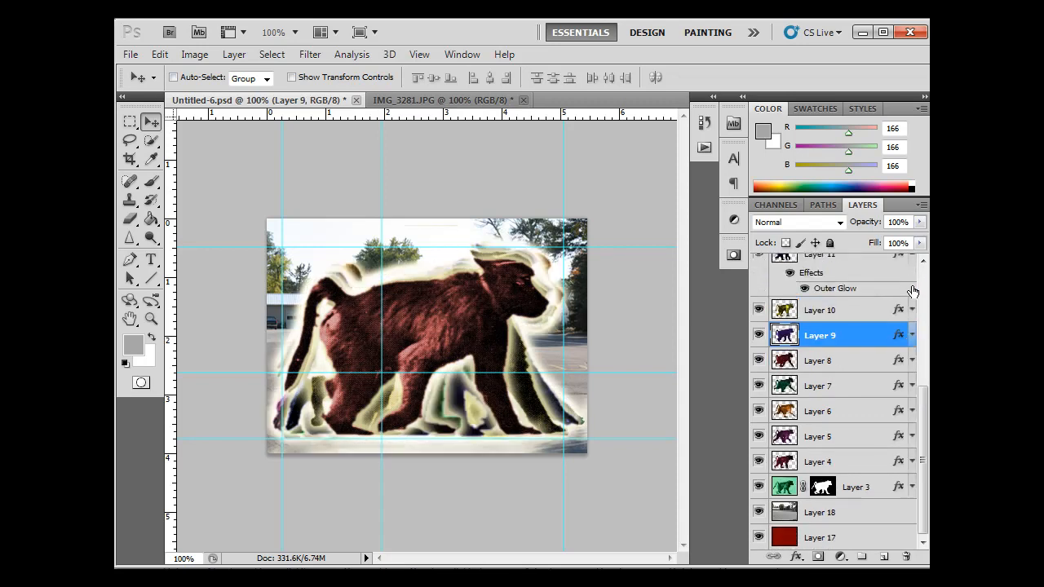
{"action": "scroll", "scroll_direction": "up", "scroll_amount": 3}
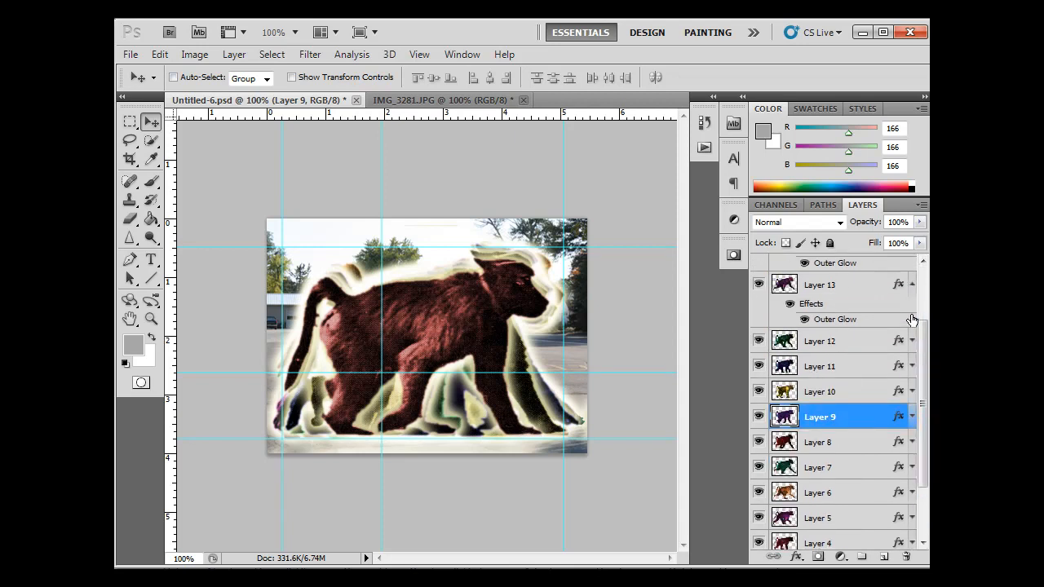
{"action": "scroll", "scroll_direction": "up", "scroll_amount": 3}
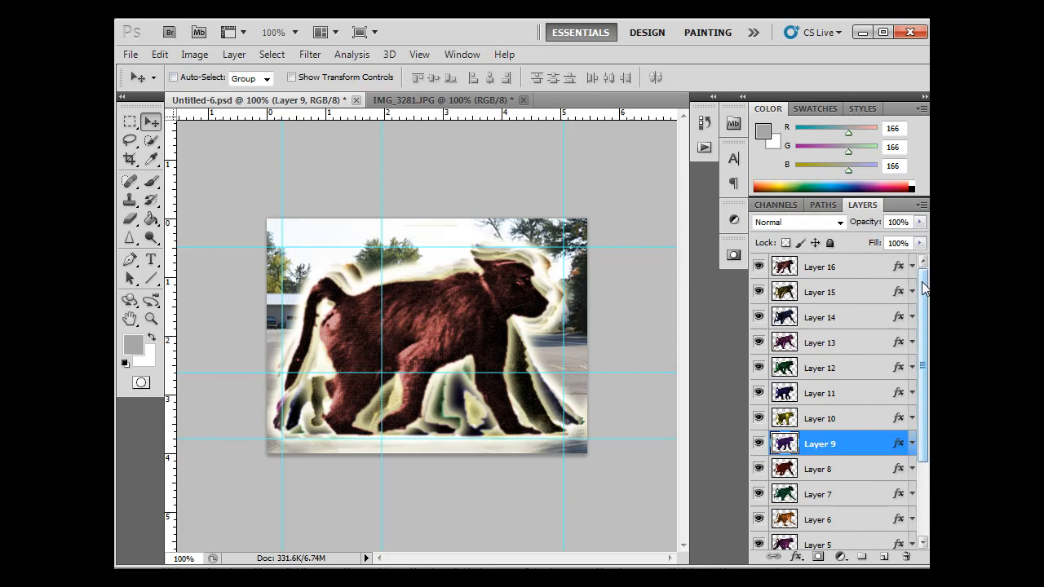
{"action": "scroll", "scroll_direction": "down", "scroll_amount": 3}
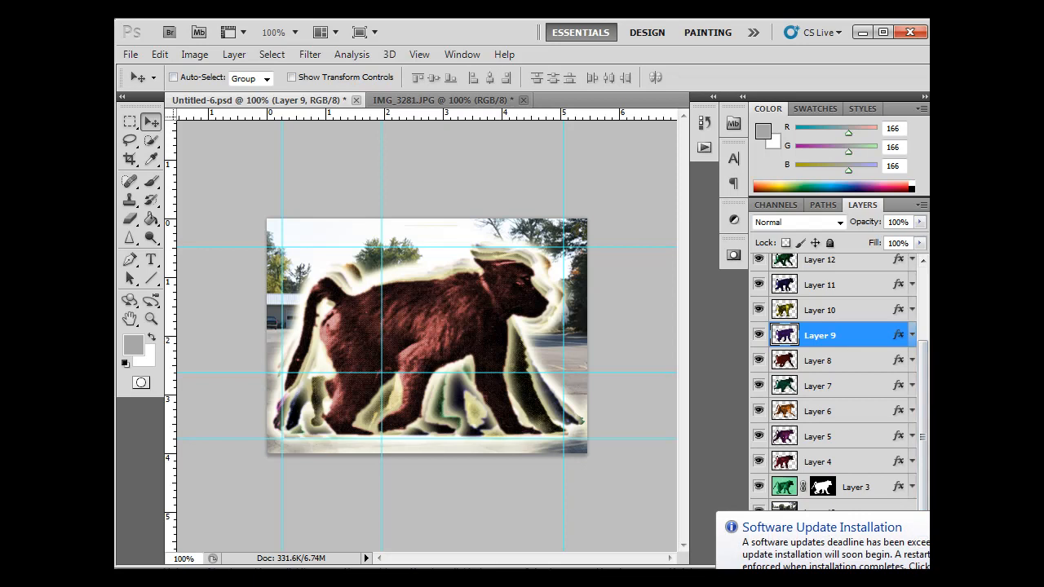
{"action": "scroll", "scroll_direction": "down", "scroll_amount": 3}
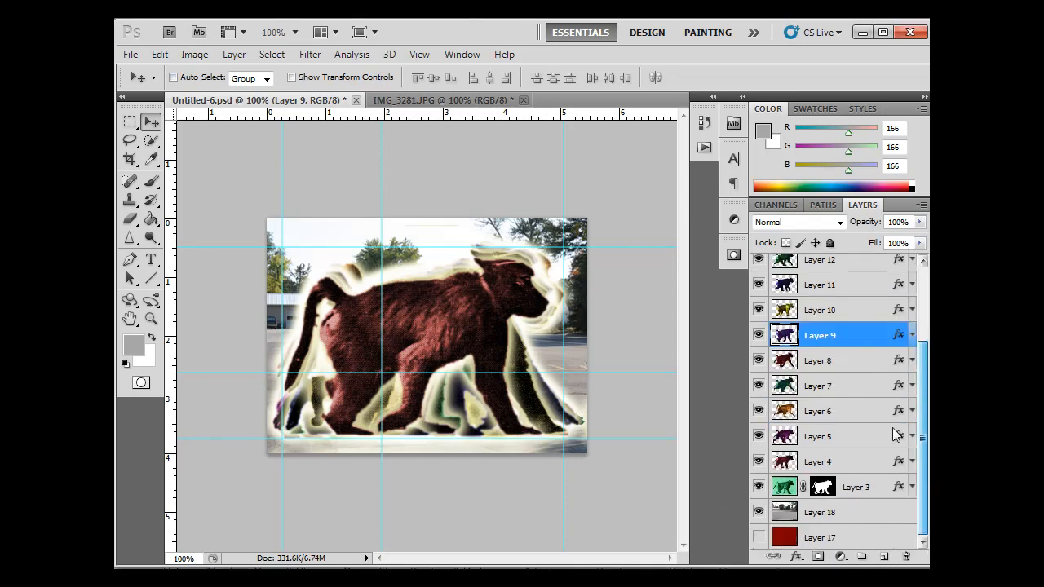
{"action": "left_click", "coordinate": [461, 54]}
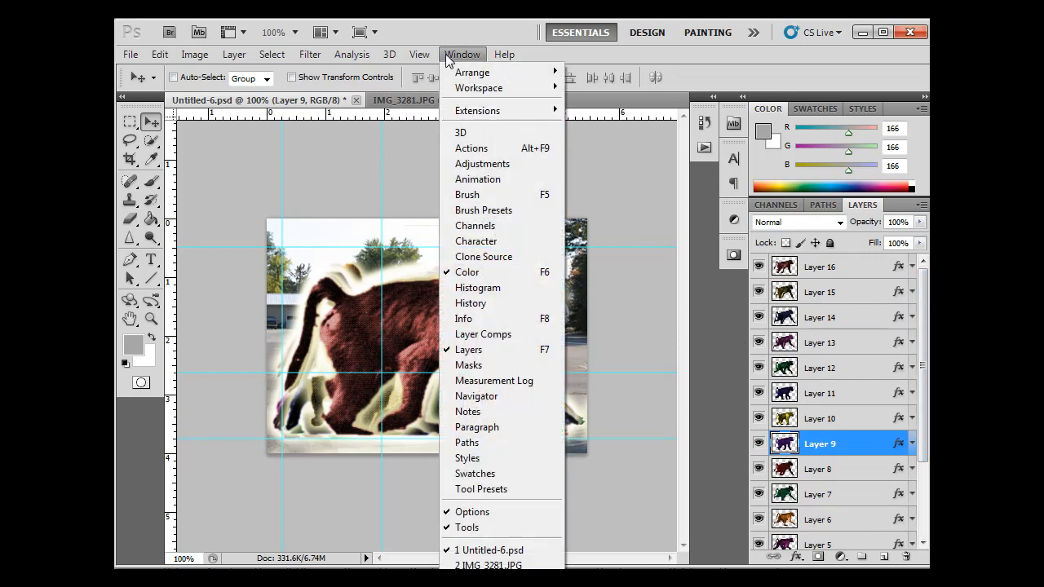
{"action": "mouse_move", "coordinate": [477, 179]}
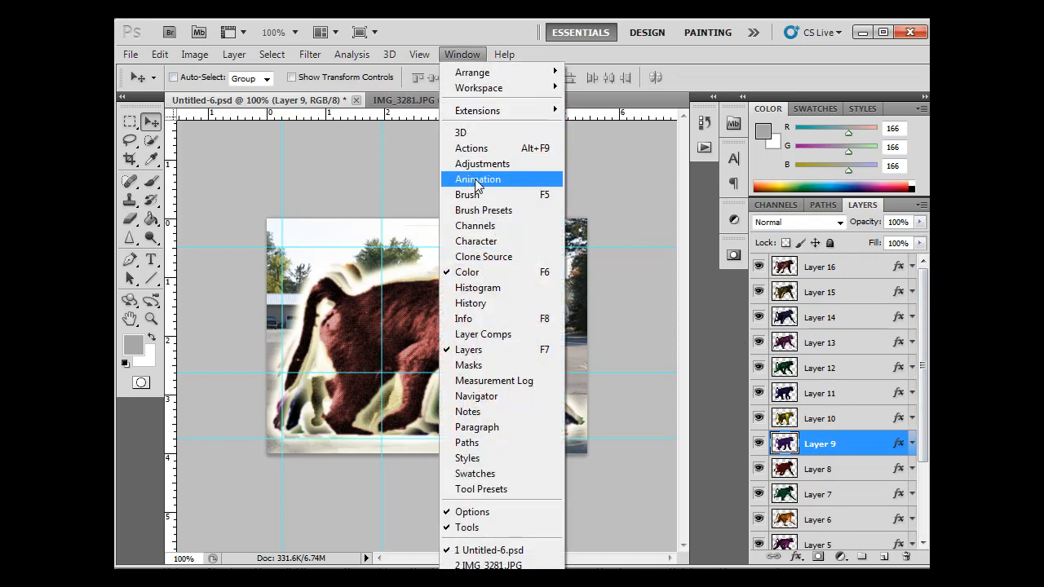
Step: Open the Animation frames panel and scroll through the fourteen coloured baboon frames
{"action": "left_click", "coordinate": [478, 179]}
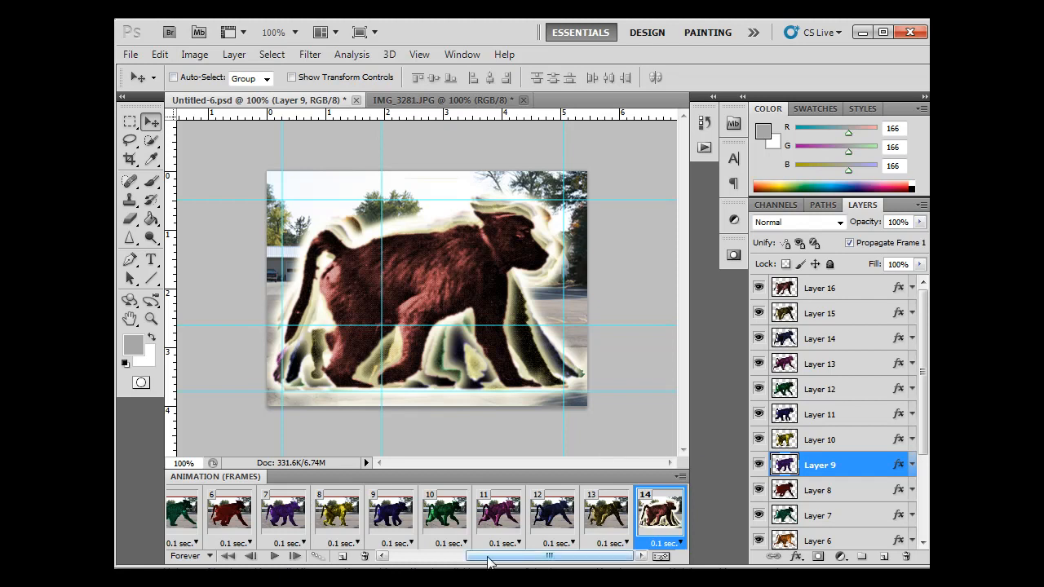
{"action": "scroll", "scroll_direction": "left", "scroll_amount": 3}
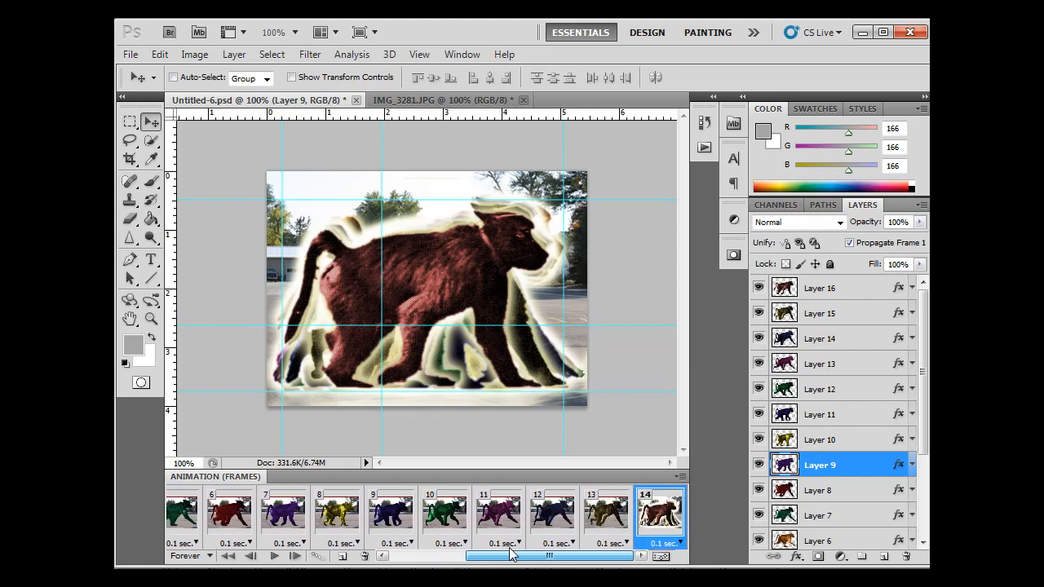
{"action": "mouse_move", "coordinate": [527, 557]}
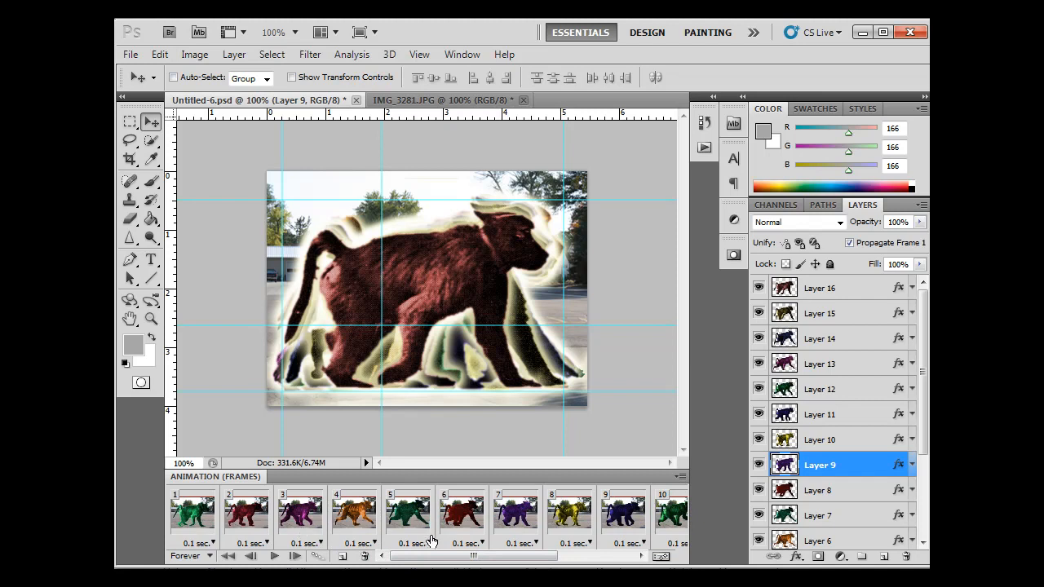
{"action": "mouse_move", "coordinate": [914, 481]}
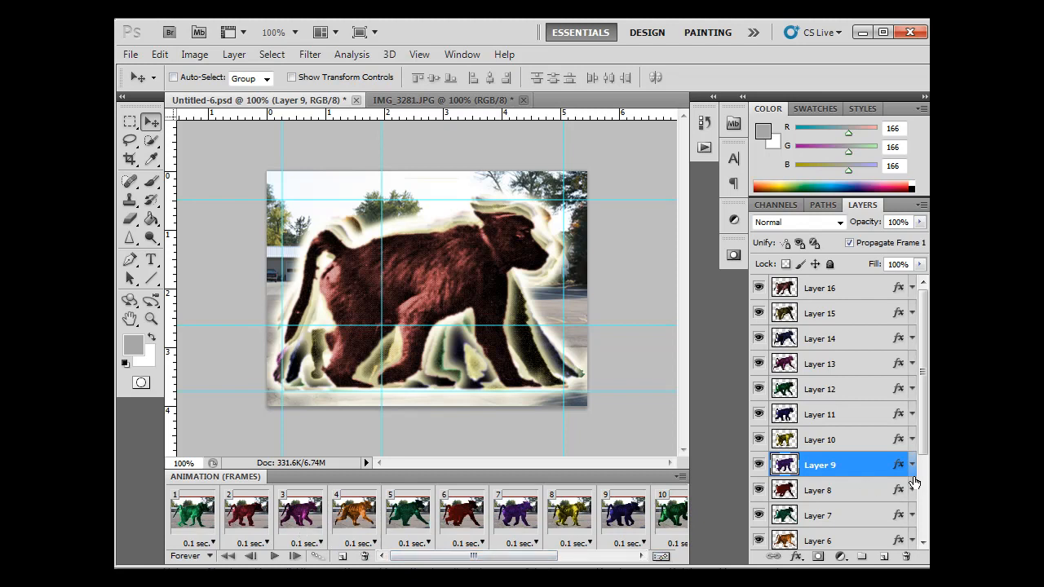
{"action": "scroll", "scroll_direction": "down", "scroll_amount": 3}
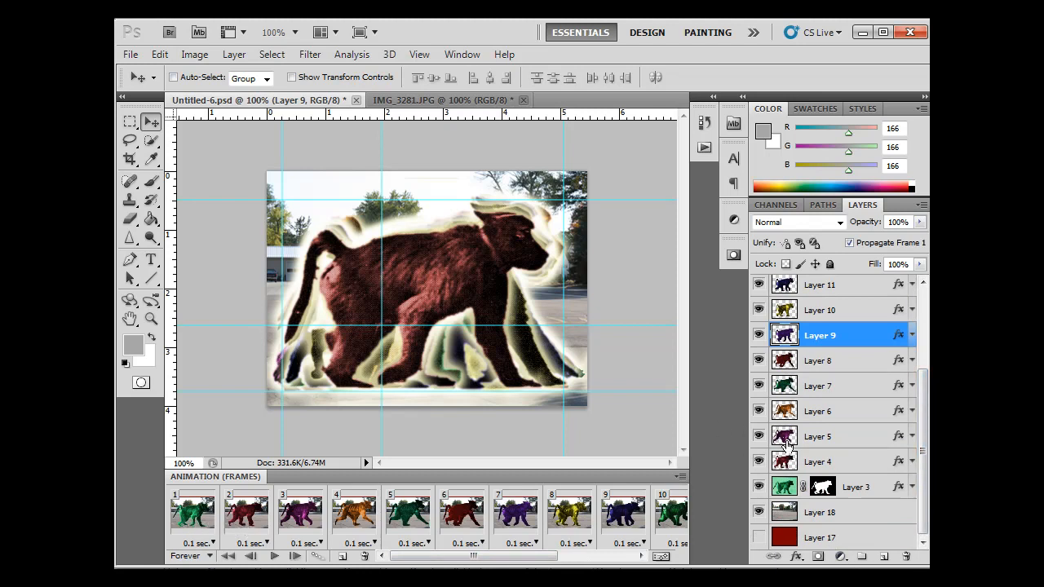
{"action": "mouse_move", "coordinate": [838, 437]}
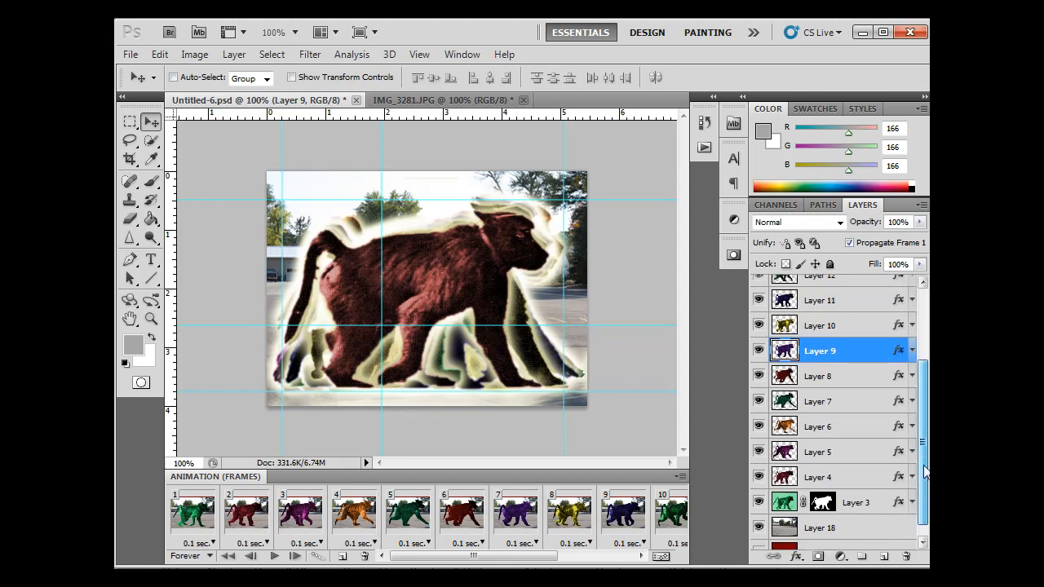
{"action": "scroll", "scroll_direction": "up", "scroll_amount": 3}
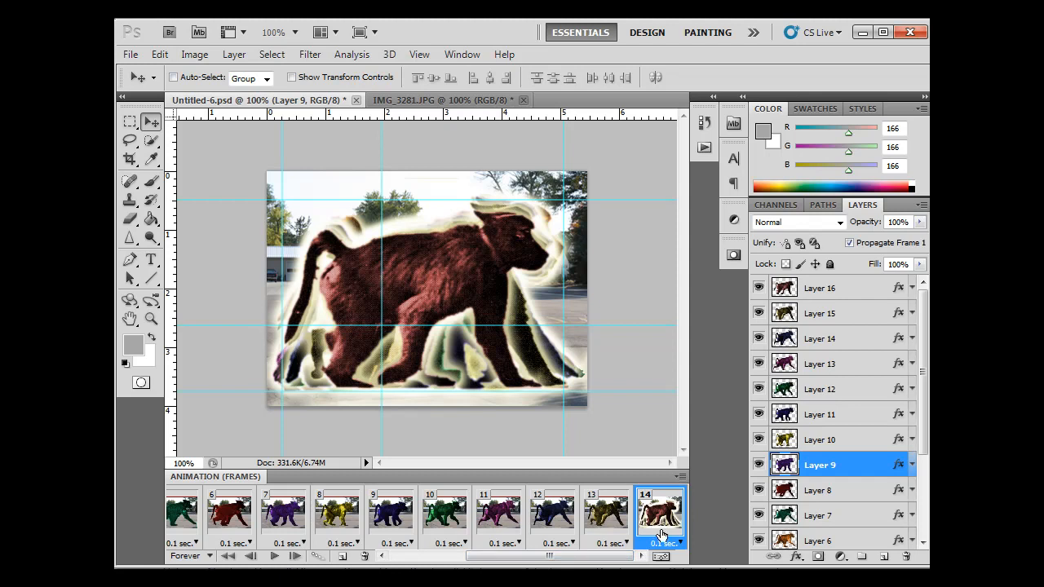
{"action": "mouse_move", "coordinate": [679, 526]}
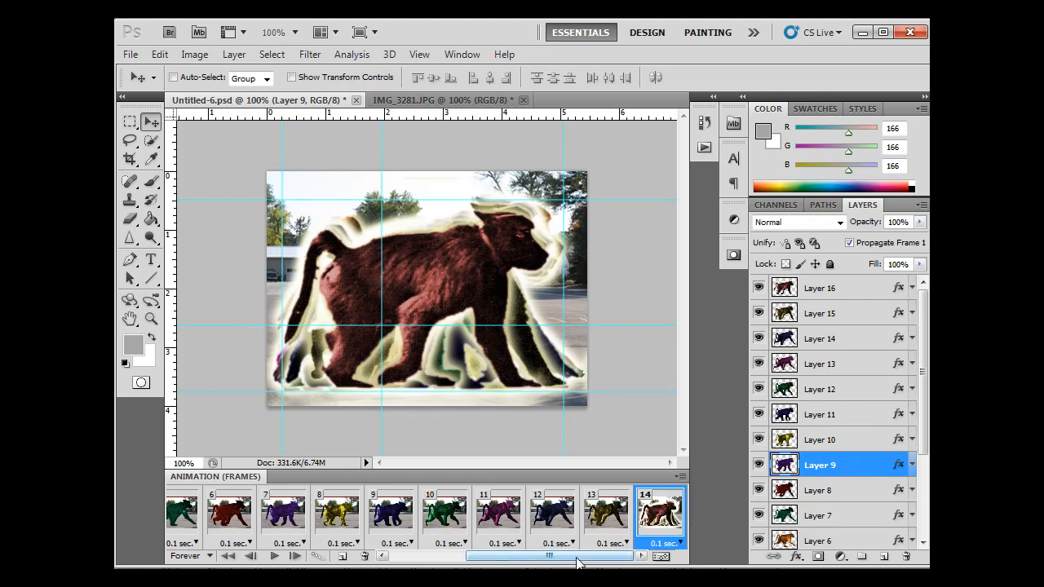
{"action": "scroll", "scroll_direction": "left", "scroll_amount": 3}
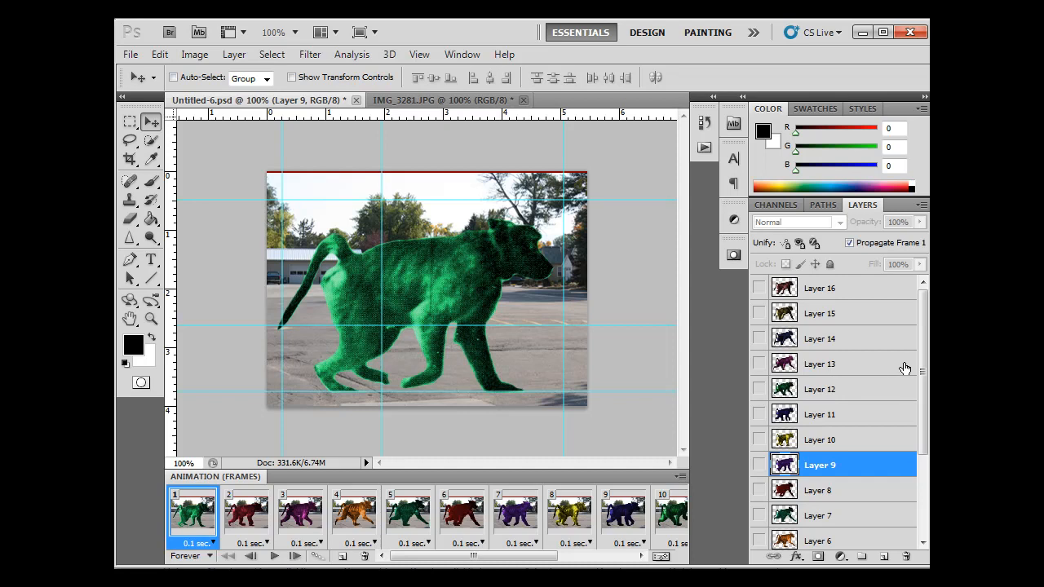
Step: Scroll the Layers panel and select Layer 3, the green baboon shown in frame 1
{"action": "scroll", "scroll_direction": "down", "scroll_amount": 3}
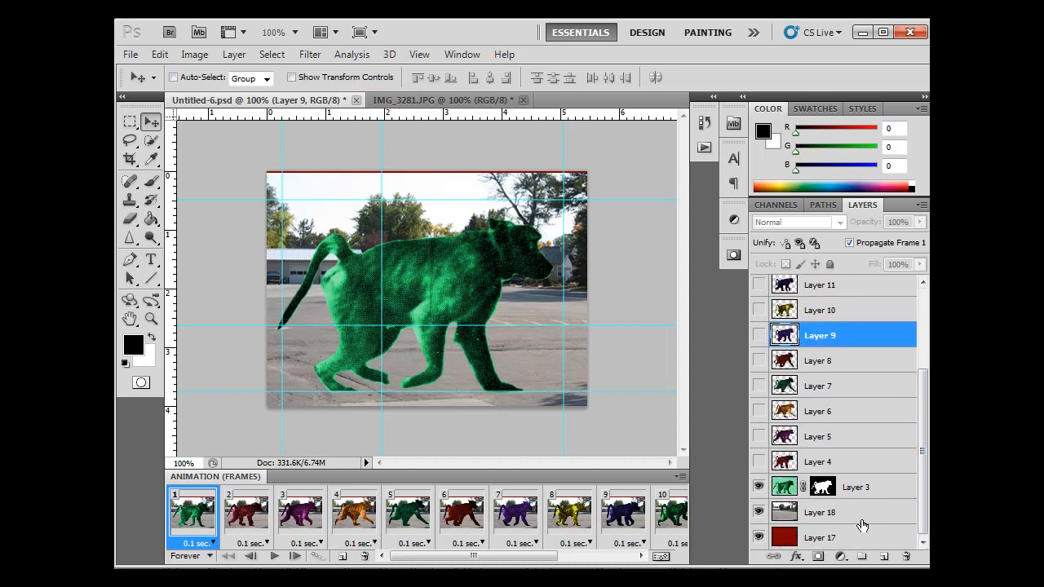
{"action": "left_click", "coordinate": [823, 512]}
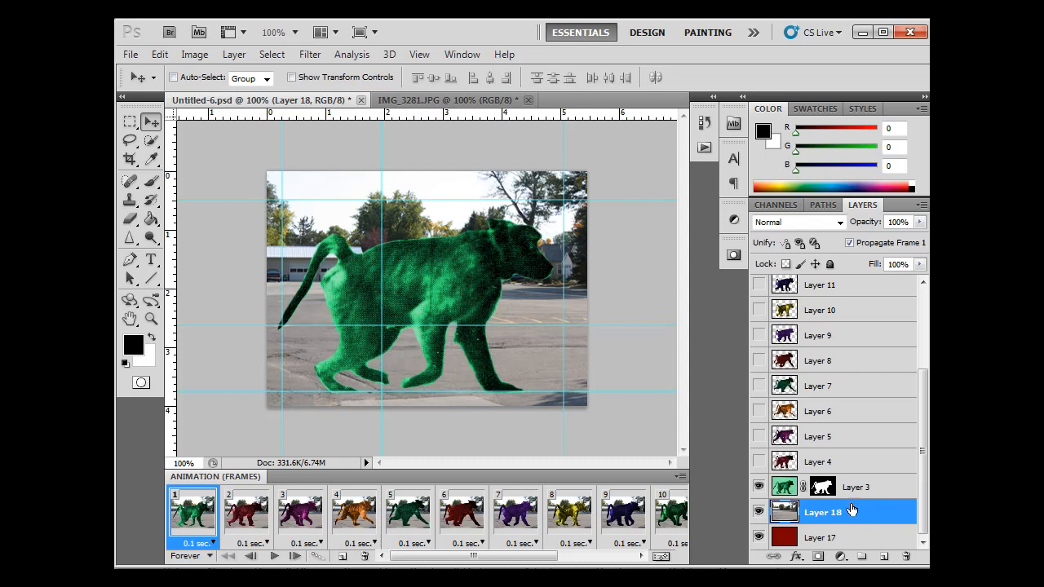
{"action": "mouse_move", "coordinate": [151, 124]}
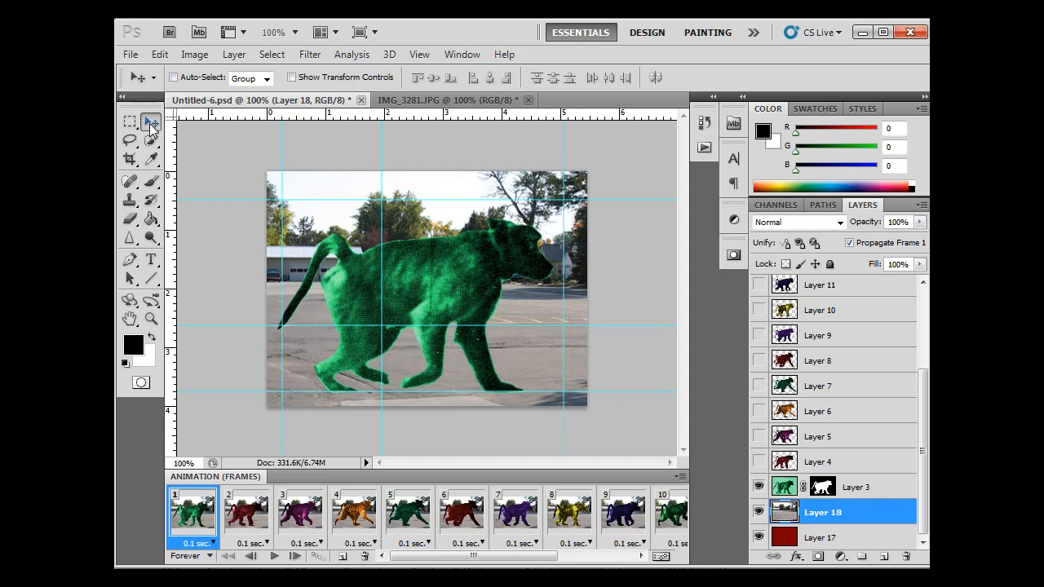
{"action": "mouse_move", "coordinate": [851, 525]}
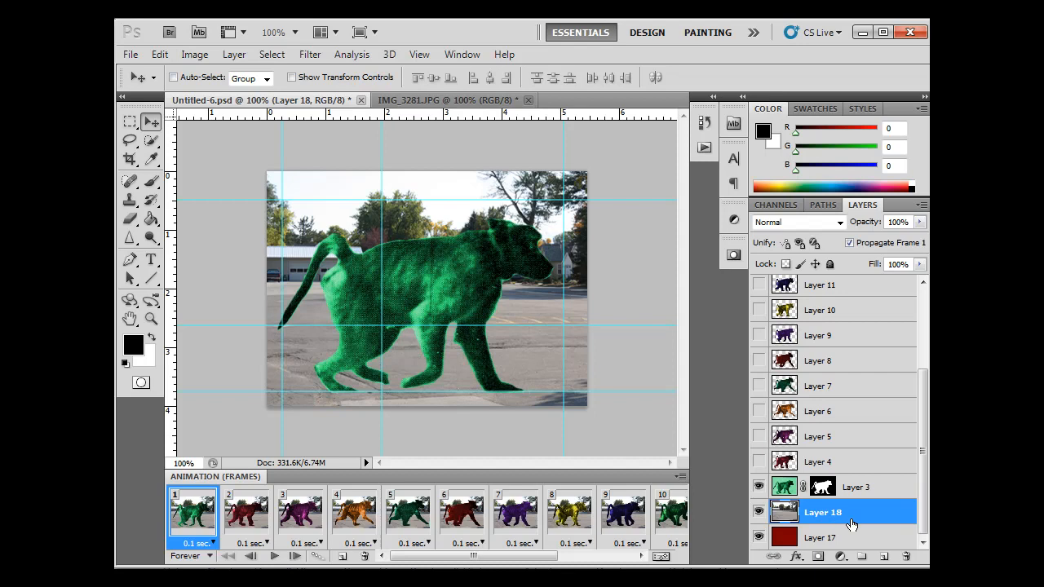
{"action": "mouse_move", "coordinate": [310, 220]}
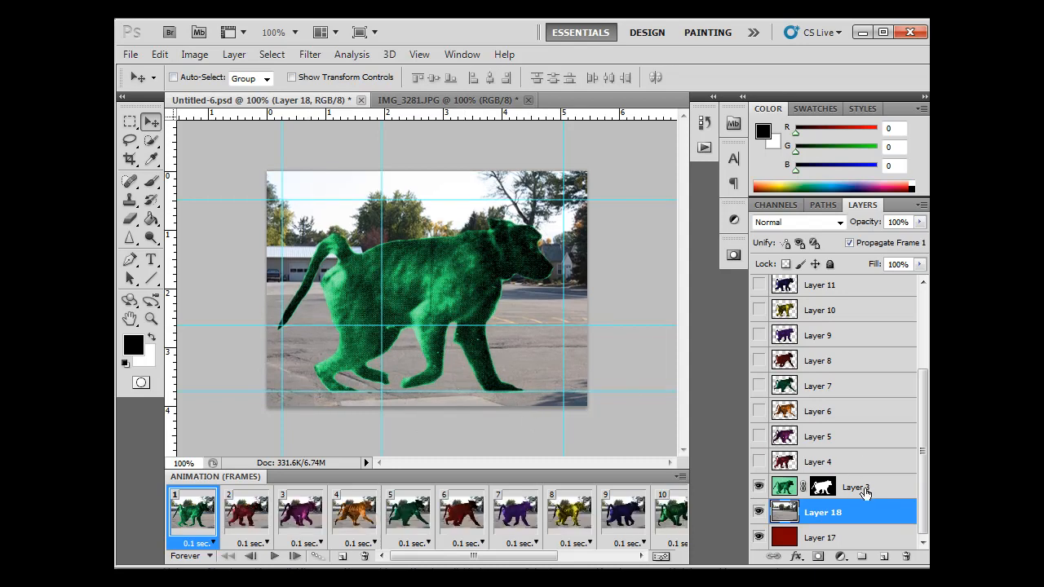
{"action": "mouse_move", "coordinate": [902, 525]}
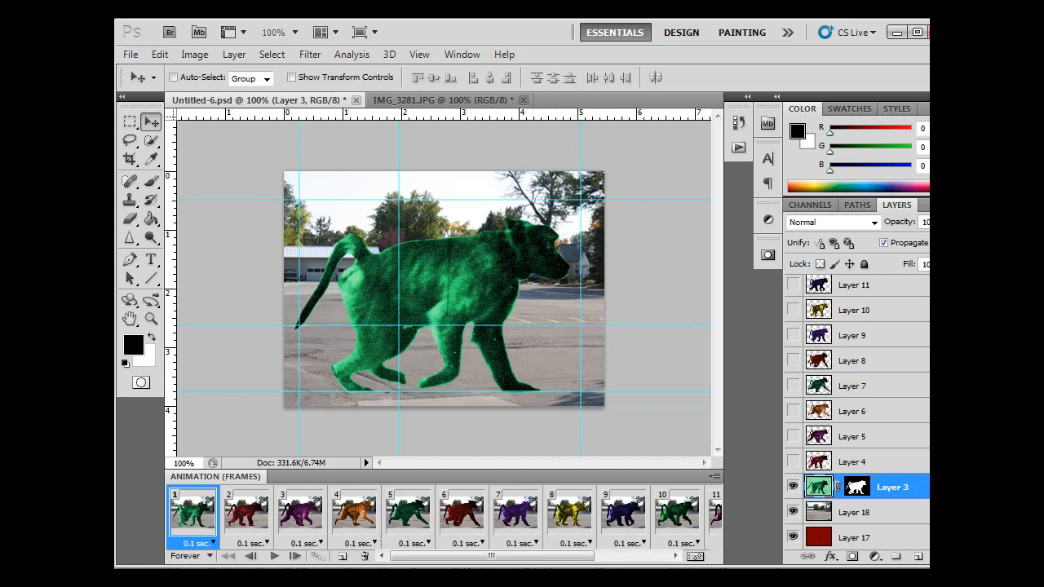
{"action": "mouse_move", "coordinate": [836, 559]}
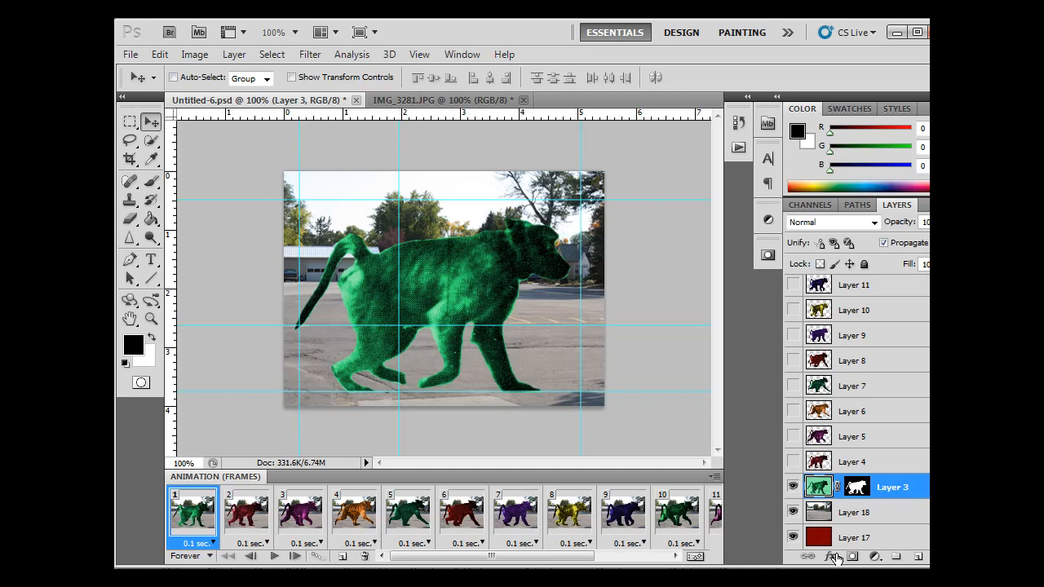
Step: Apply an Outer Glow to Layer 3 and widen the glow with the slider
{"action": "left_click", "coordinate": [831, 557]}
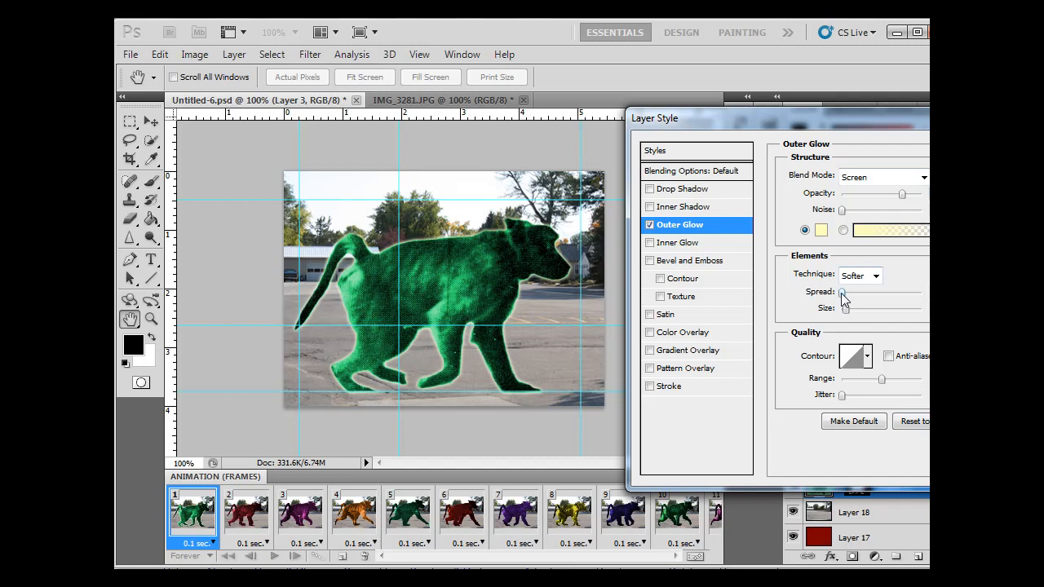
{"action": "mouse_move", "coordinate": [846, 298]}
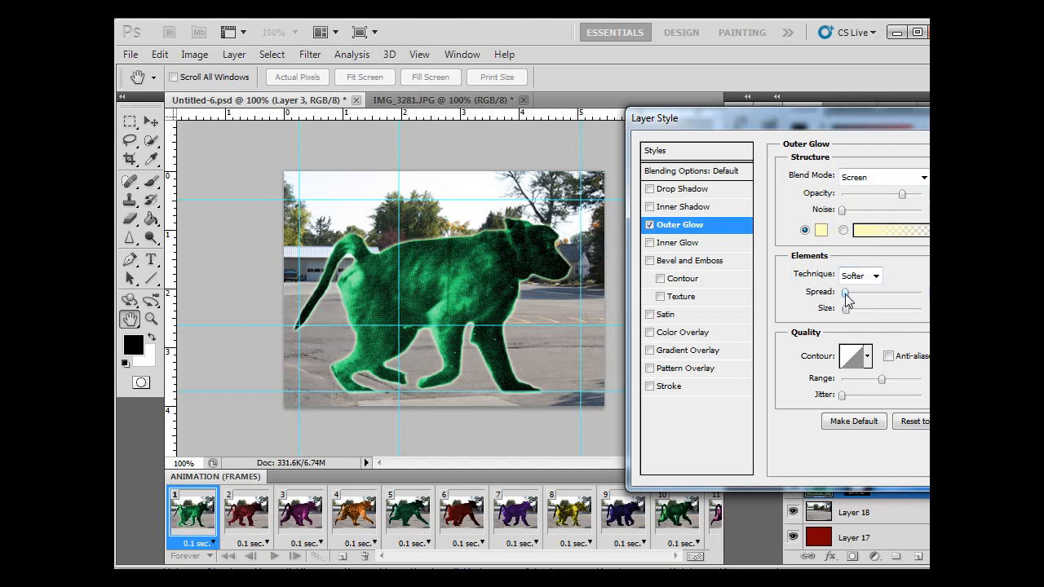
{"action": "left_click_drag", "start_coordinate": [846, 309], "coordinate": [853, 309]}
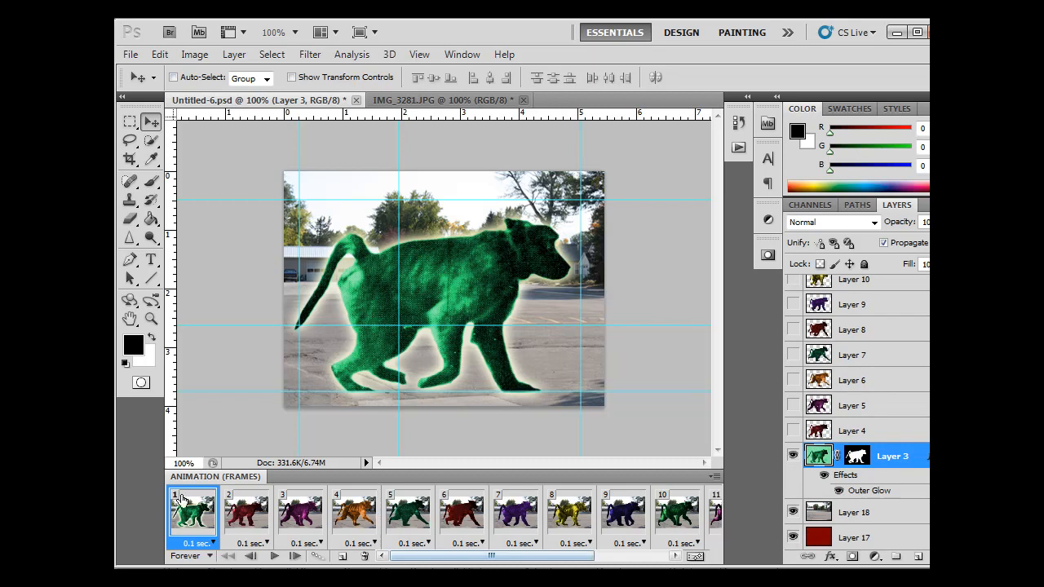
{"action": "mouse_move", "coordinate": [251, 523]}
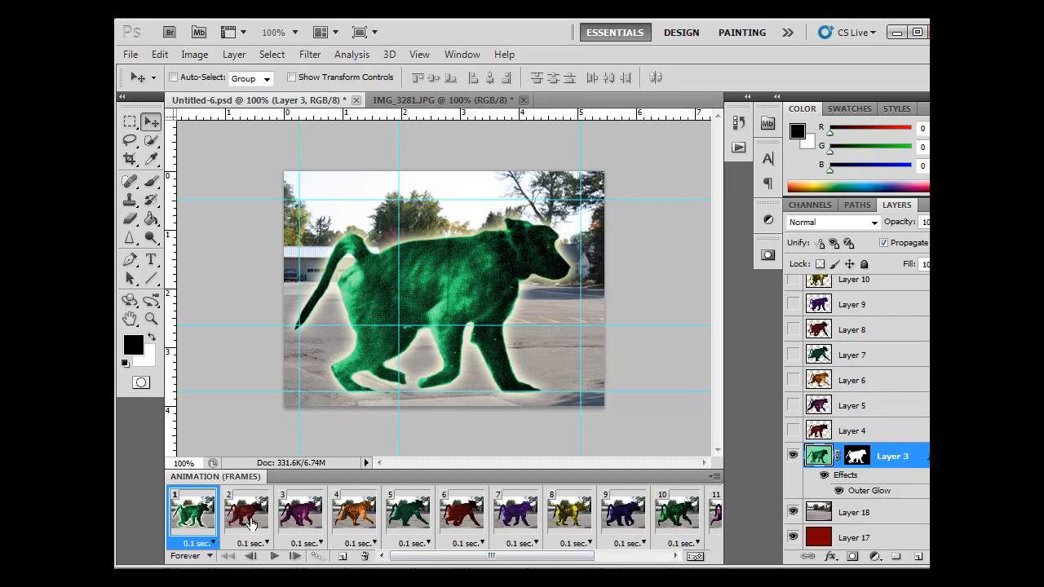
Step: Switch the animation to frame 2, showing the red baboon
{"action": "left_click", "coordinate": [246, 516]}
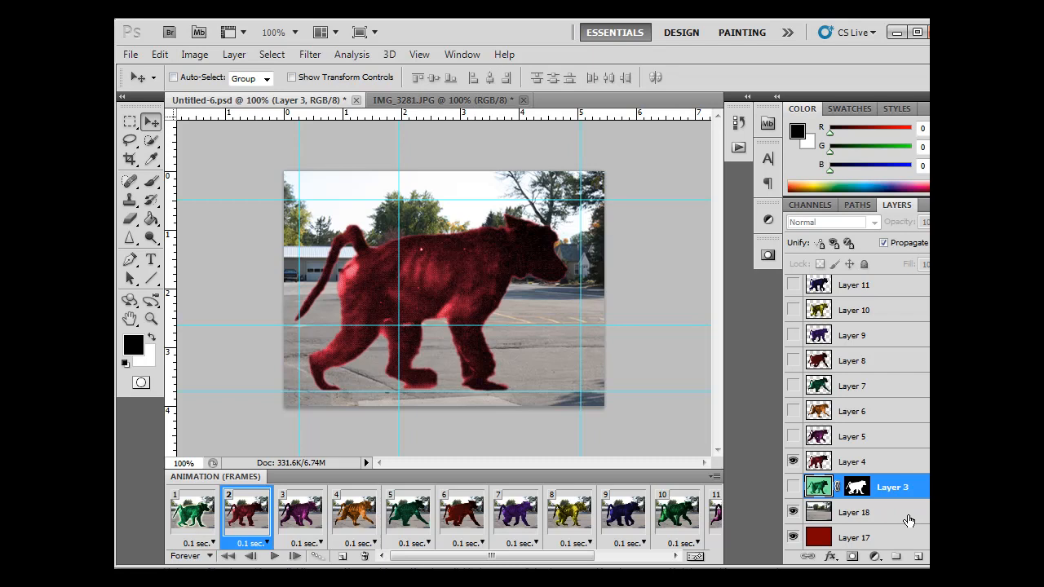
{"action": "left_click", "coordinate": [194, 514]}
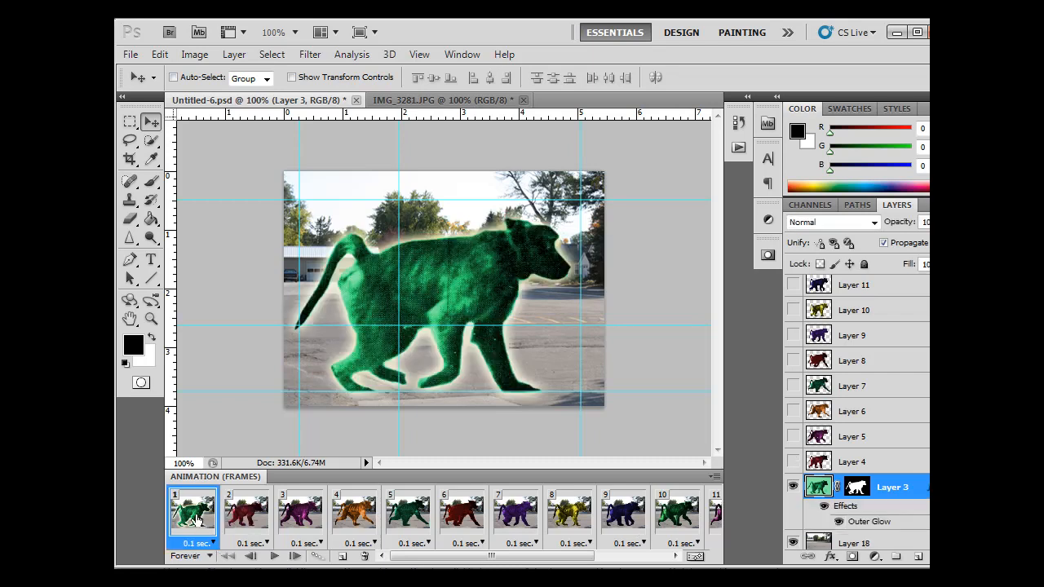
{"action": "left_click", "coordinate": [247, 514]}
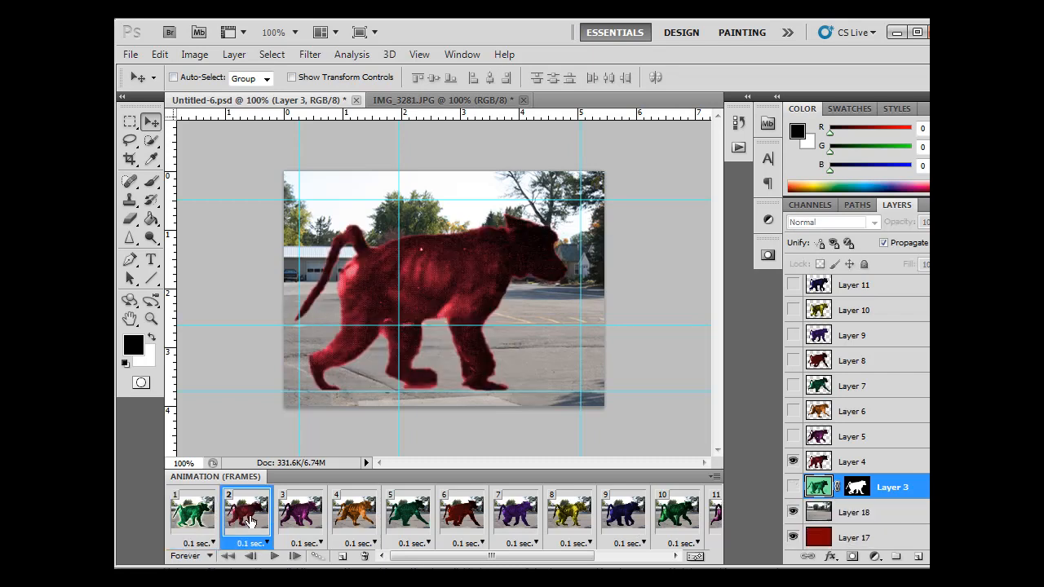
Step: Select Layer 4, the red baboon, and add an Outer Glow effect
{"action": "left_click", "coordinate": [881, 487]}
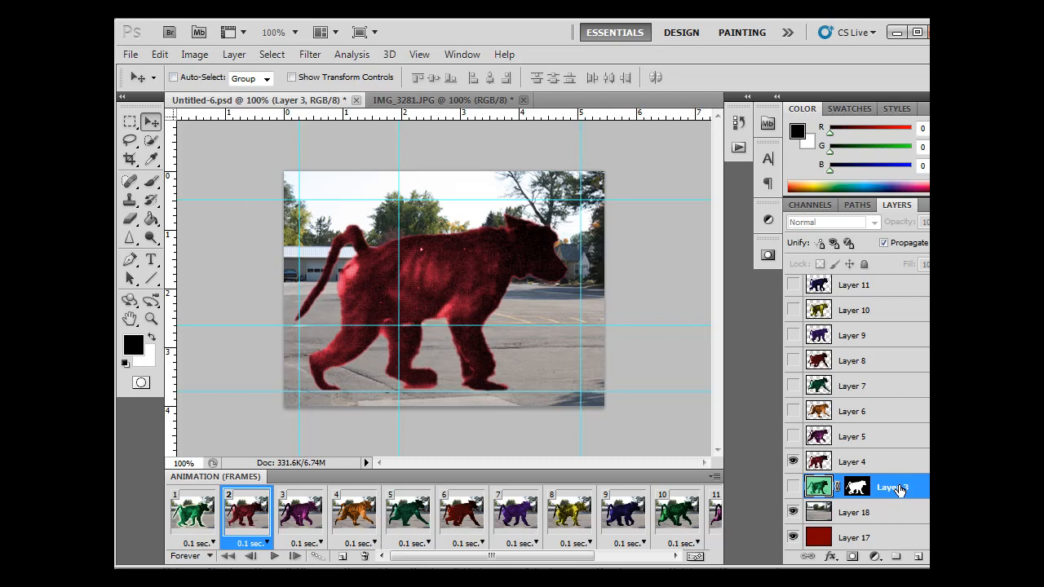
{"action": "left_click", "coordinate": [855, 462]}
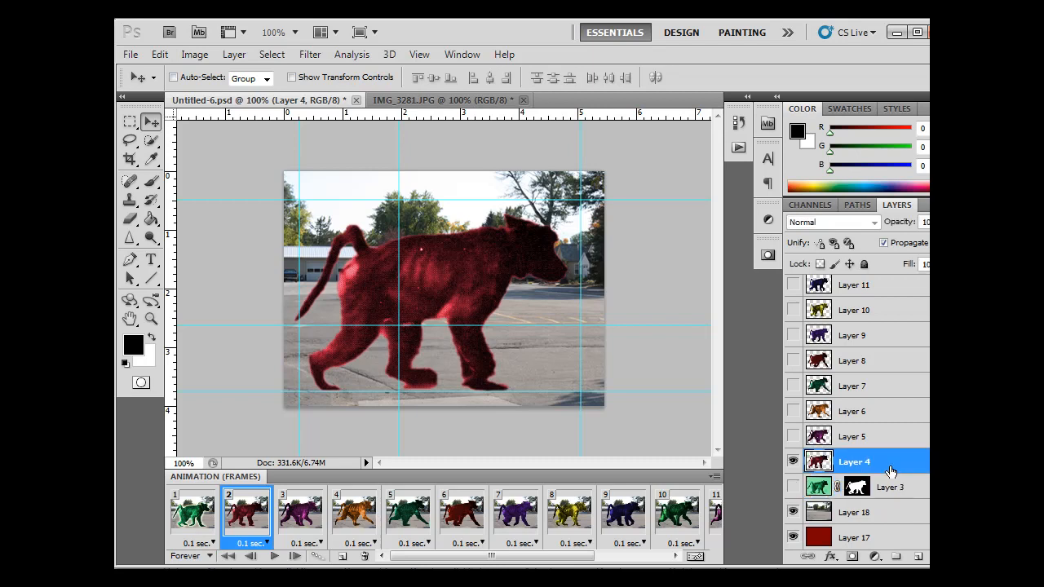
{"action": "left_click", "coordinate": [830, 556]}
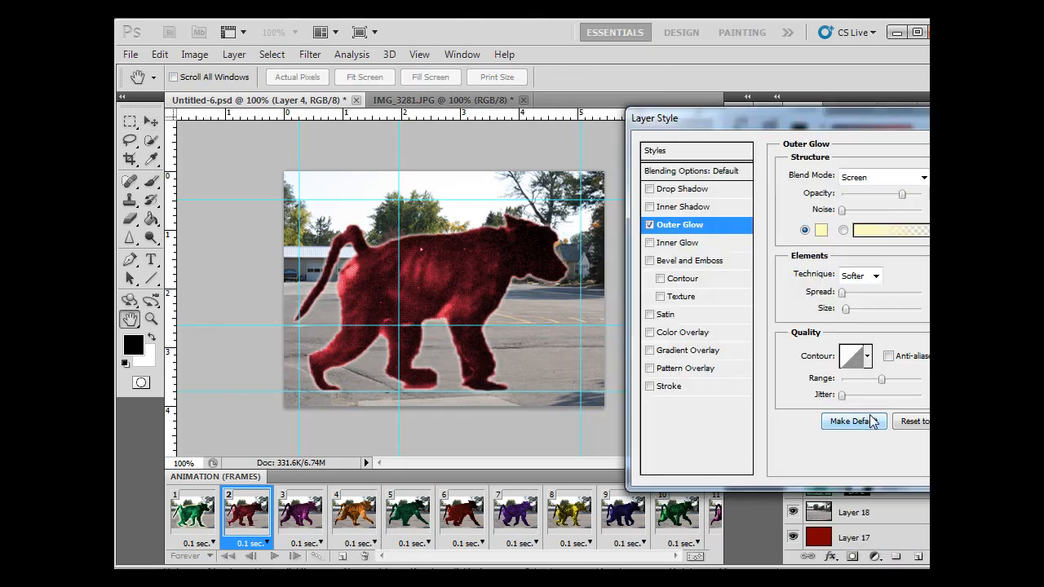
{"action": "mouse_move", "coordinate": [829, 296]}
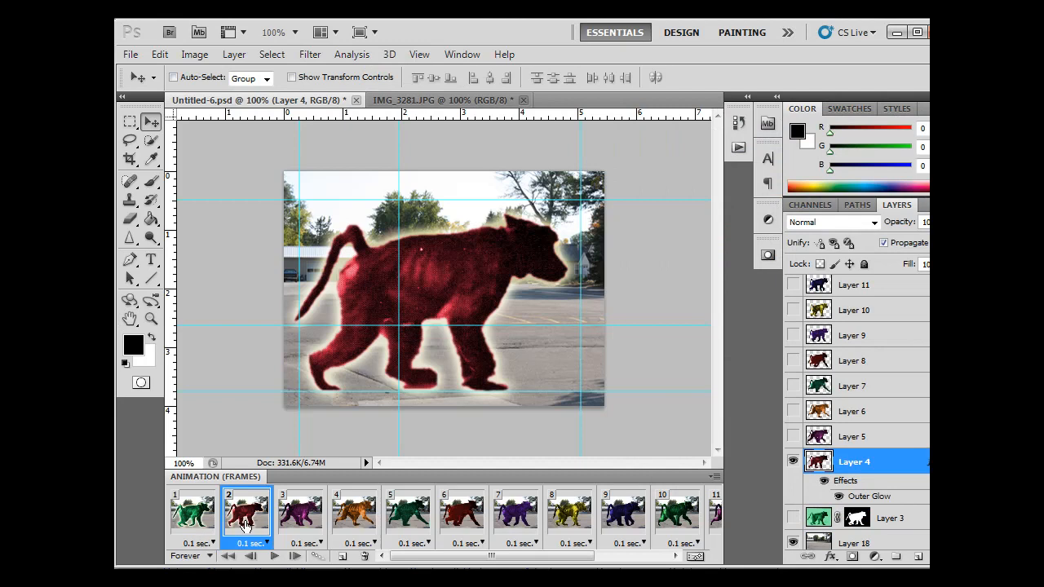
{"action": "mouse_move", "coordinate": [351, 526]}
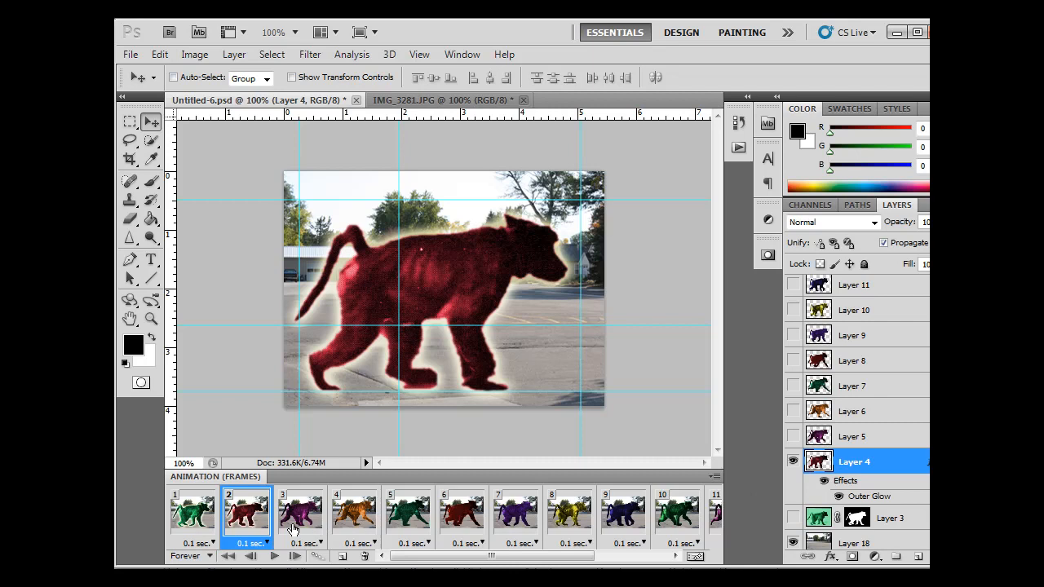
{"action": "mouse_move", "coordinate": [301, 519]}
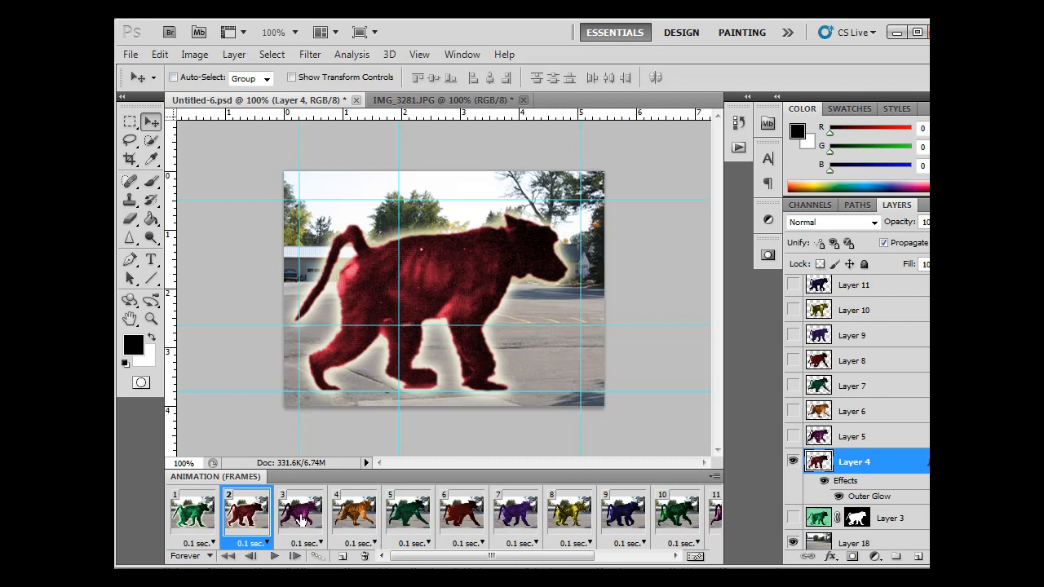
Step: Switch to frame 3 and add an Outer Glow with adjusted size
{"action": "left_click", "coordinate": [300, 512]}
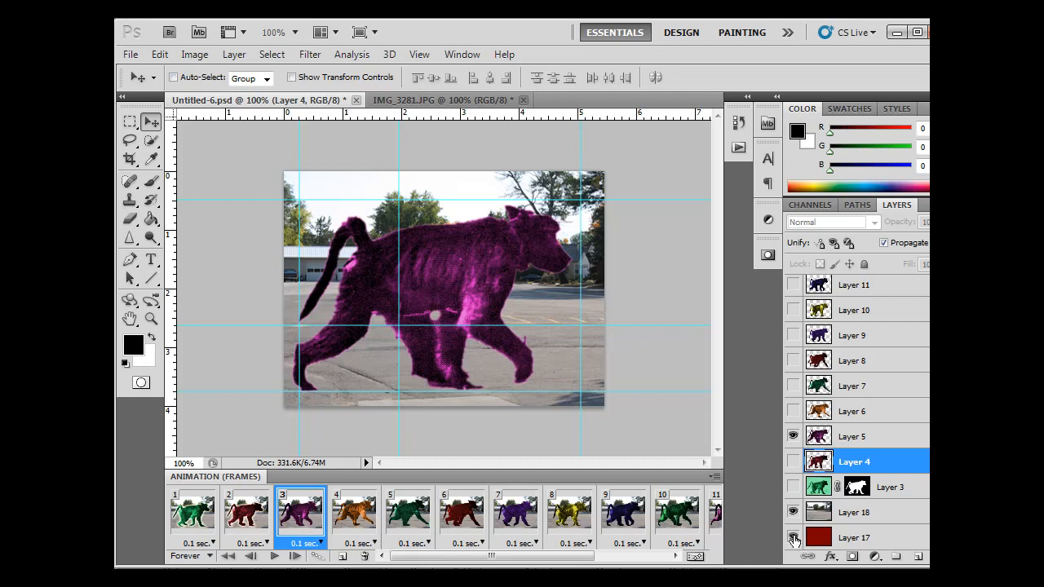
{"action": "left_click", "coordinate": [792, 538]}
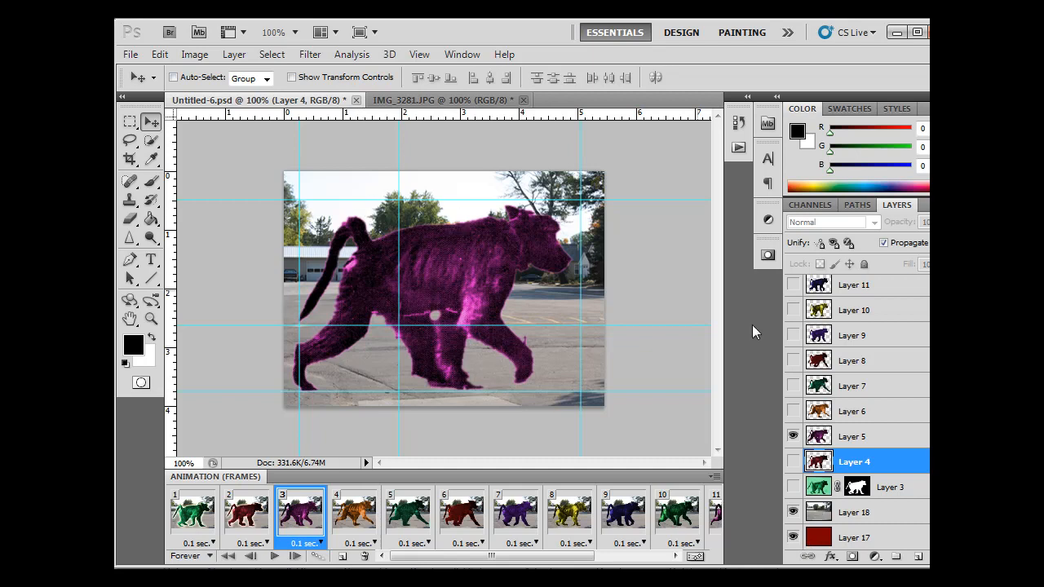
{"action": "mouse_move", "coordinate": [861, 534]}
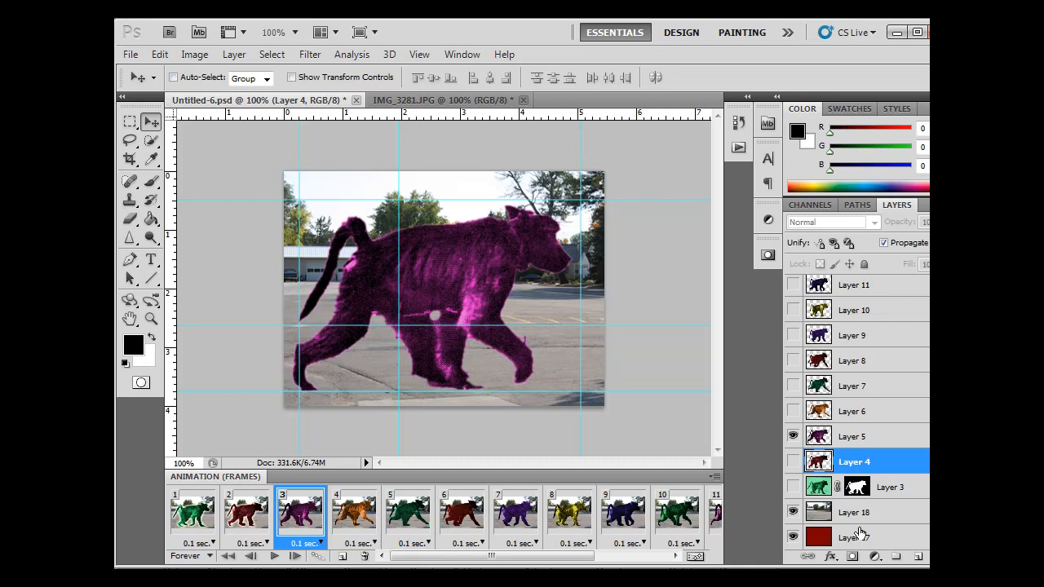
{"action": "left_click", "coordinate": [831, 556]}
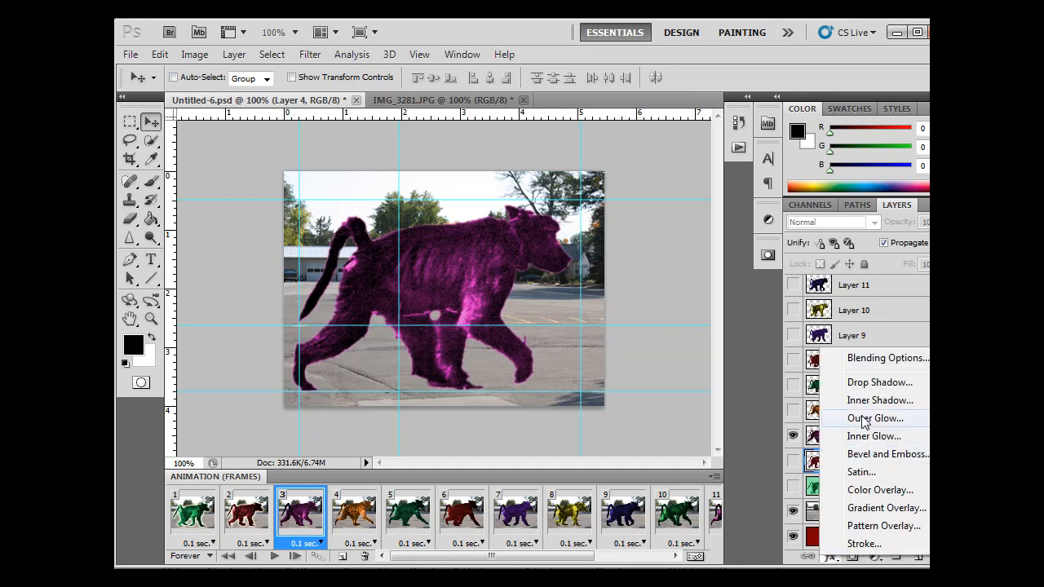
{"action": "left_click", "coordinate": [874, 418]}
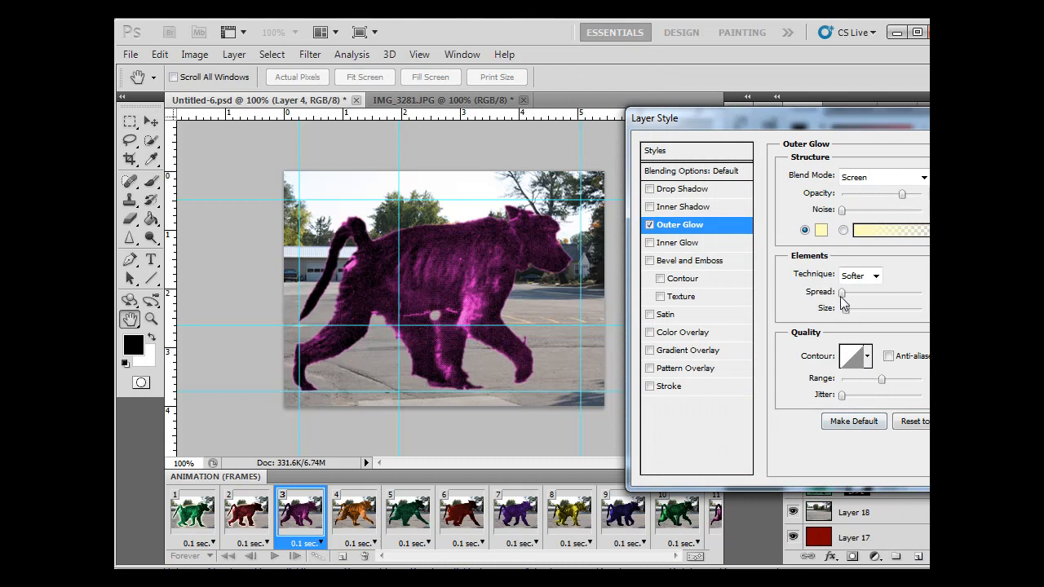
{"action": "mouse_move", "coordinate": [844, 298]}
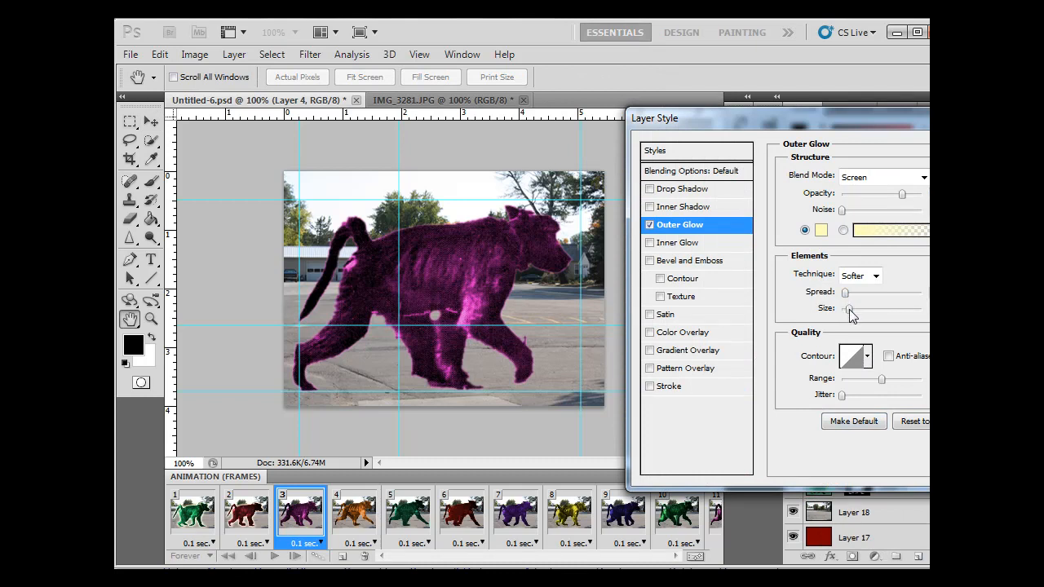
{"action": "left_click_drag", "start_coordinate": [851, 309], "coordinate": [849, 308]}
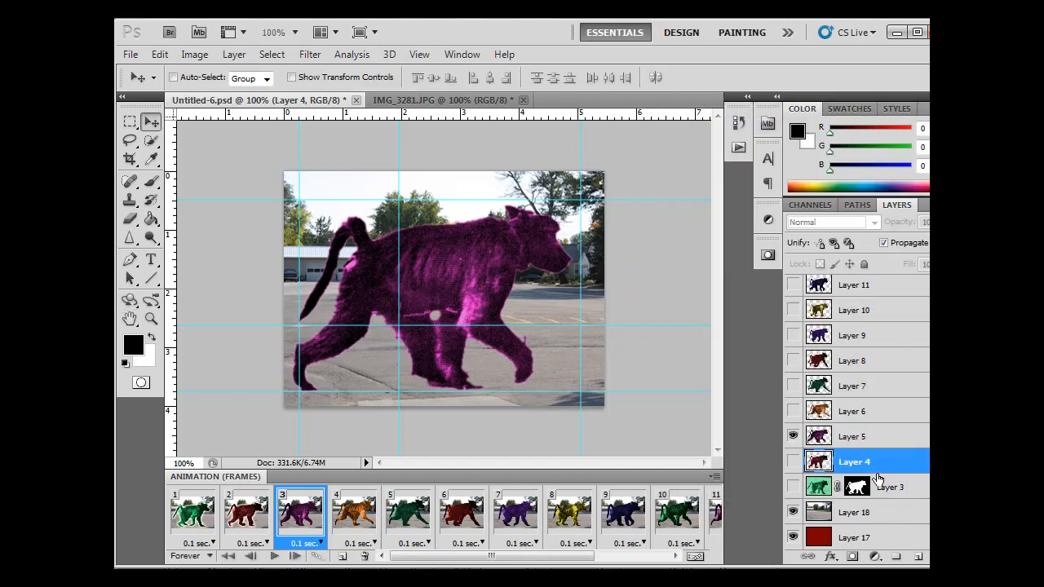
Step: Select Layer 5, the purple baboon, and give it an enlarged Outer Glow
{"action": "left_click", "coordinate": [854, 437]}
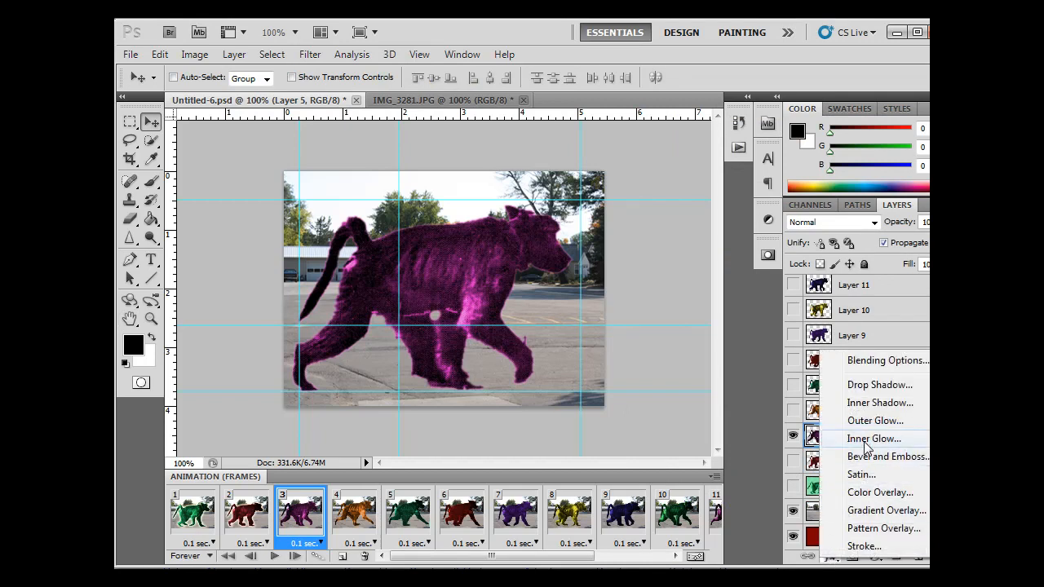
{"action": "left_click", "coordinate": [875, 420]}
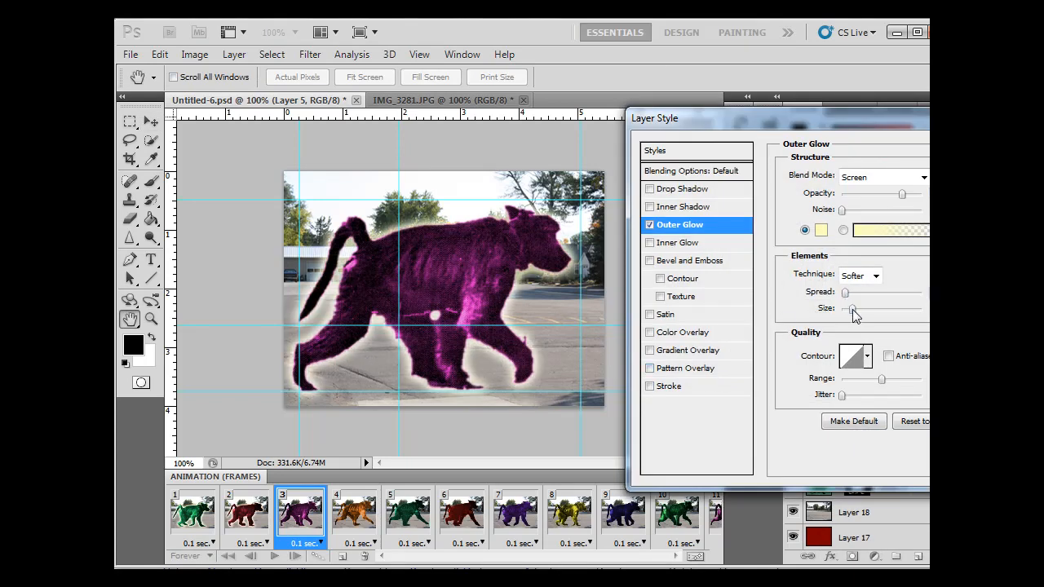
{"action": "left_click_drag", "start_coordinate": [854, 308], "coordinate": [852, 309]}
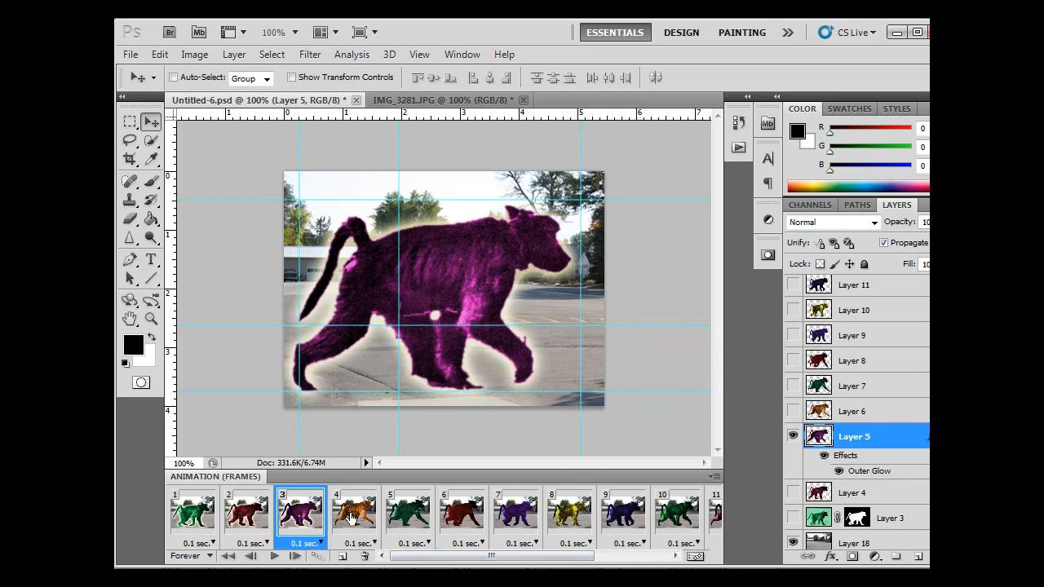
Step: Jump to frame 4, then back to frame 2 to view the red baboon's glow
{"action": "left_click", "coordinate": [353, 514]}
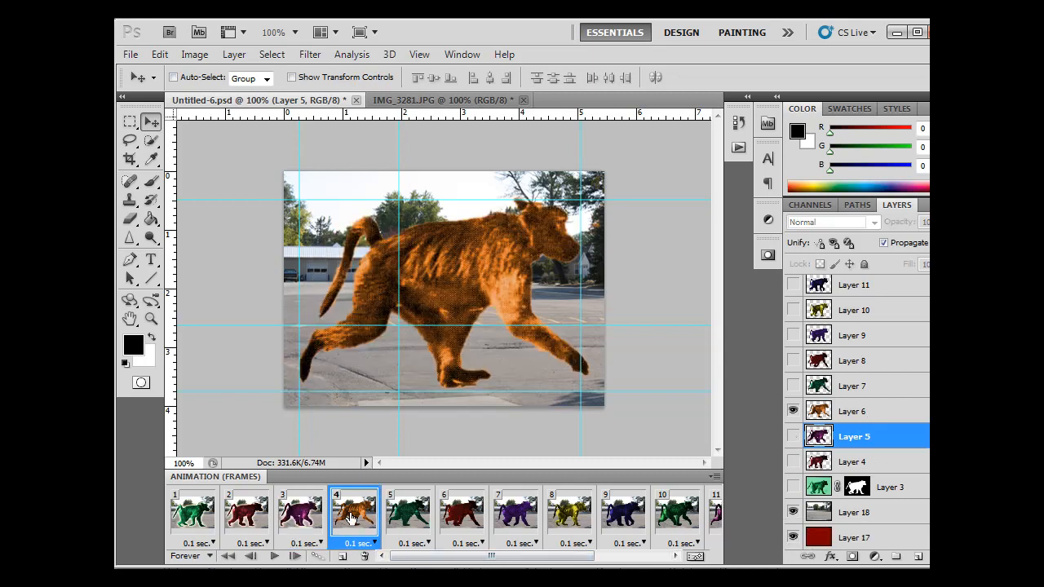
{"action": "left_click", "coordinate": [245, 514]}
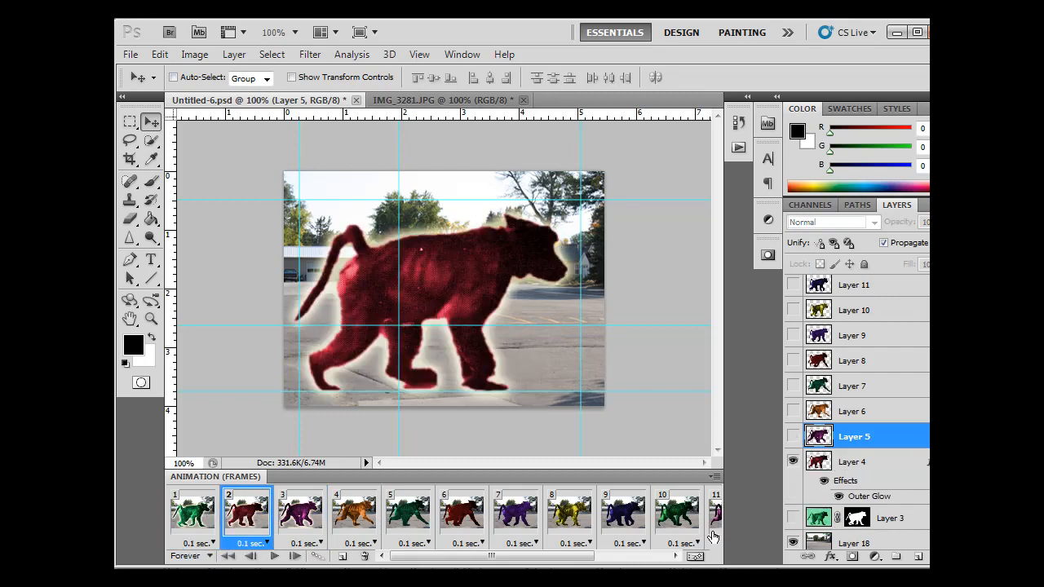
{"action": "mouse_move", "coordinate": [294, 541]}
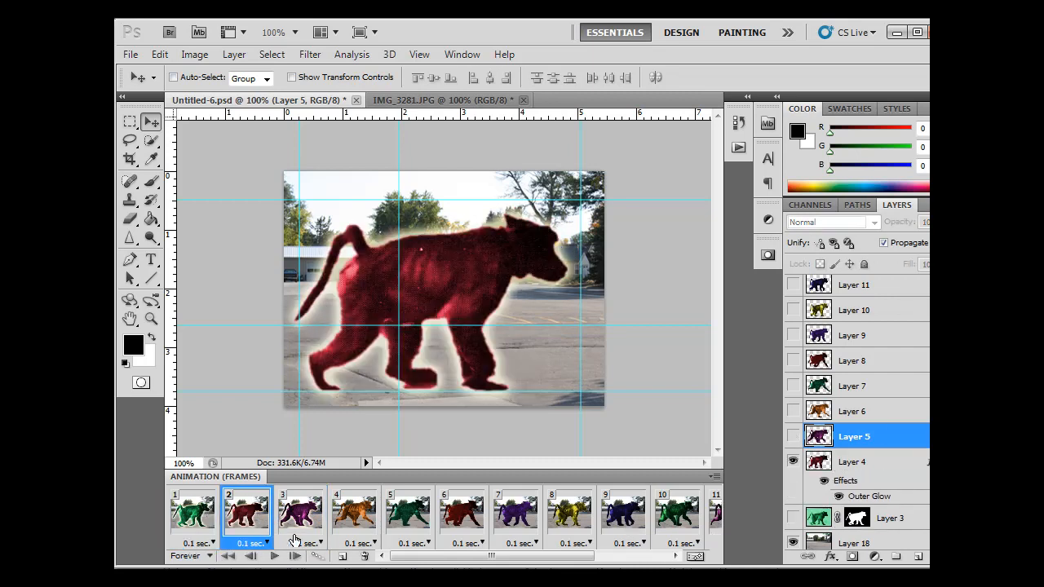